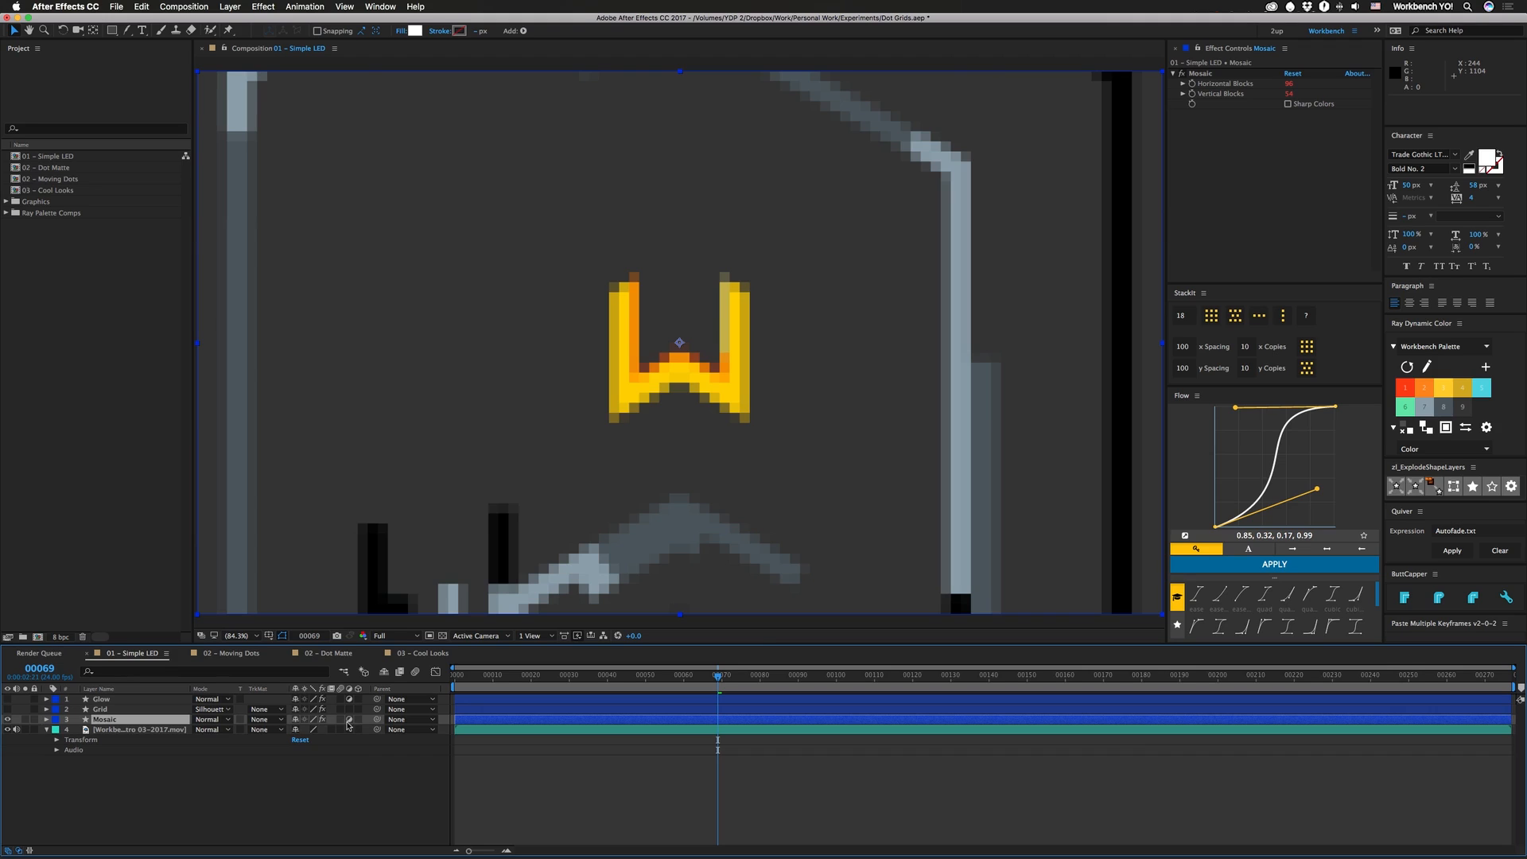
{"action": "mouse_move", "coordinate": [1307, 83]}
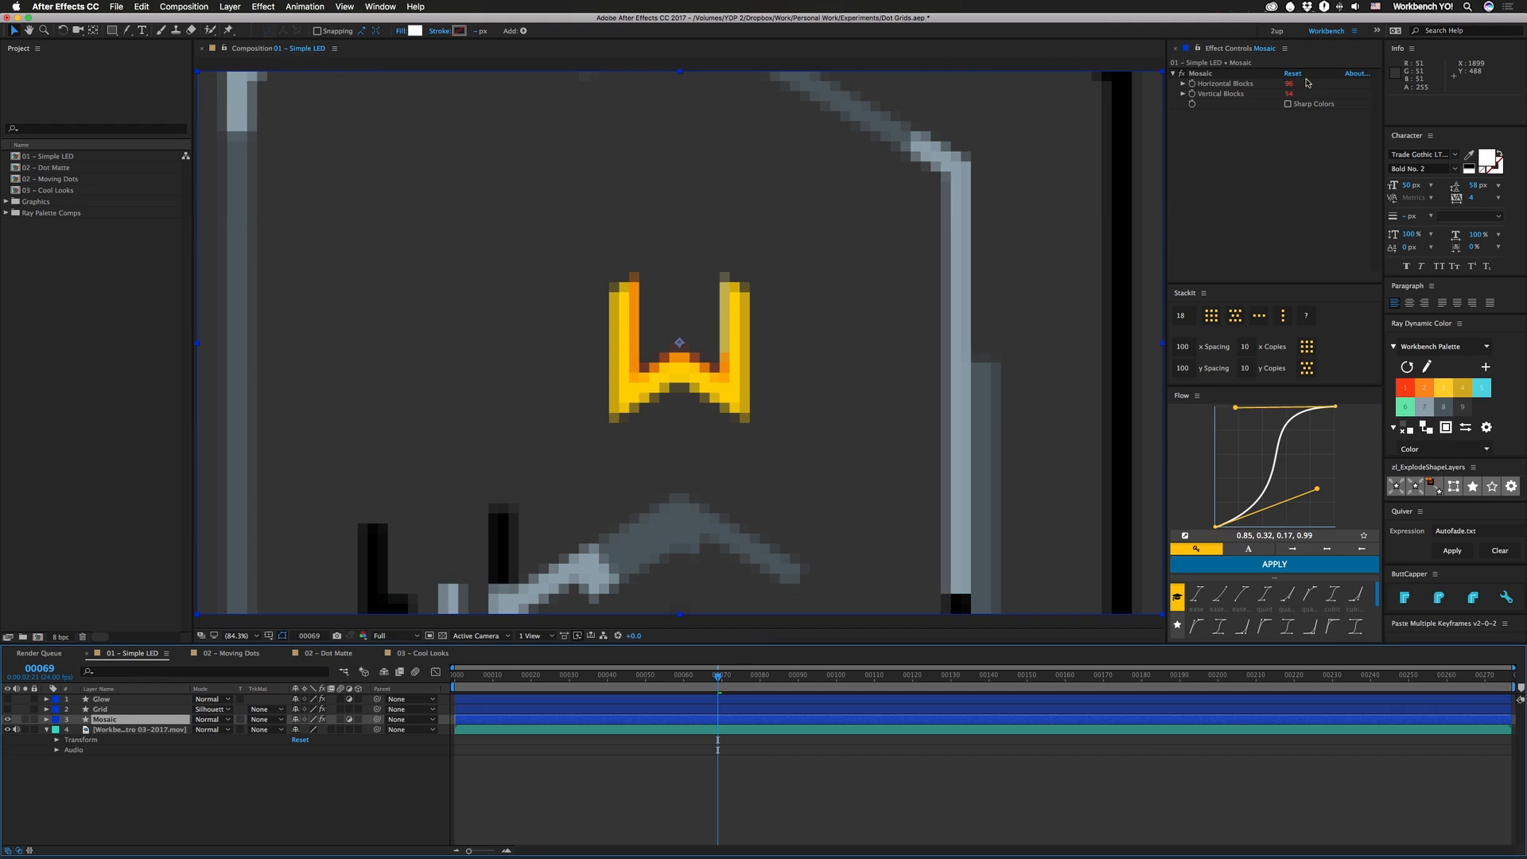
{"action": "mouse_move", "coordinate": [1236, 175]}
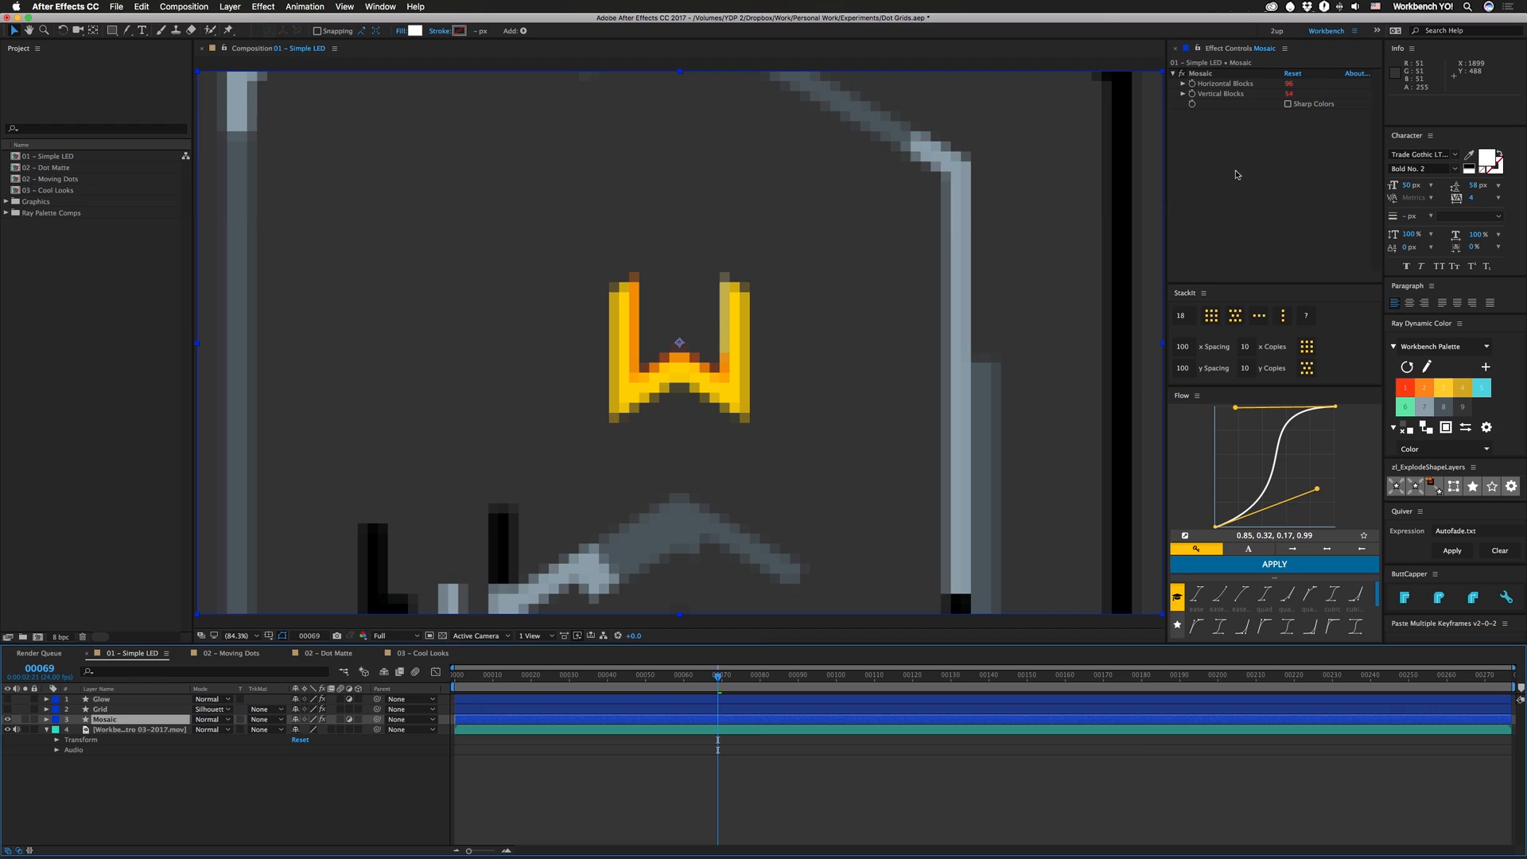
{"action": "mouse_move", "coordinate": [477, 322]}
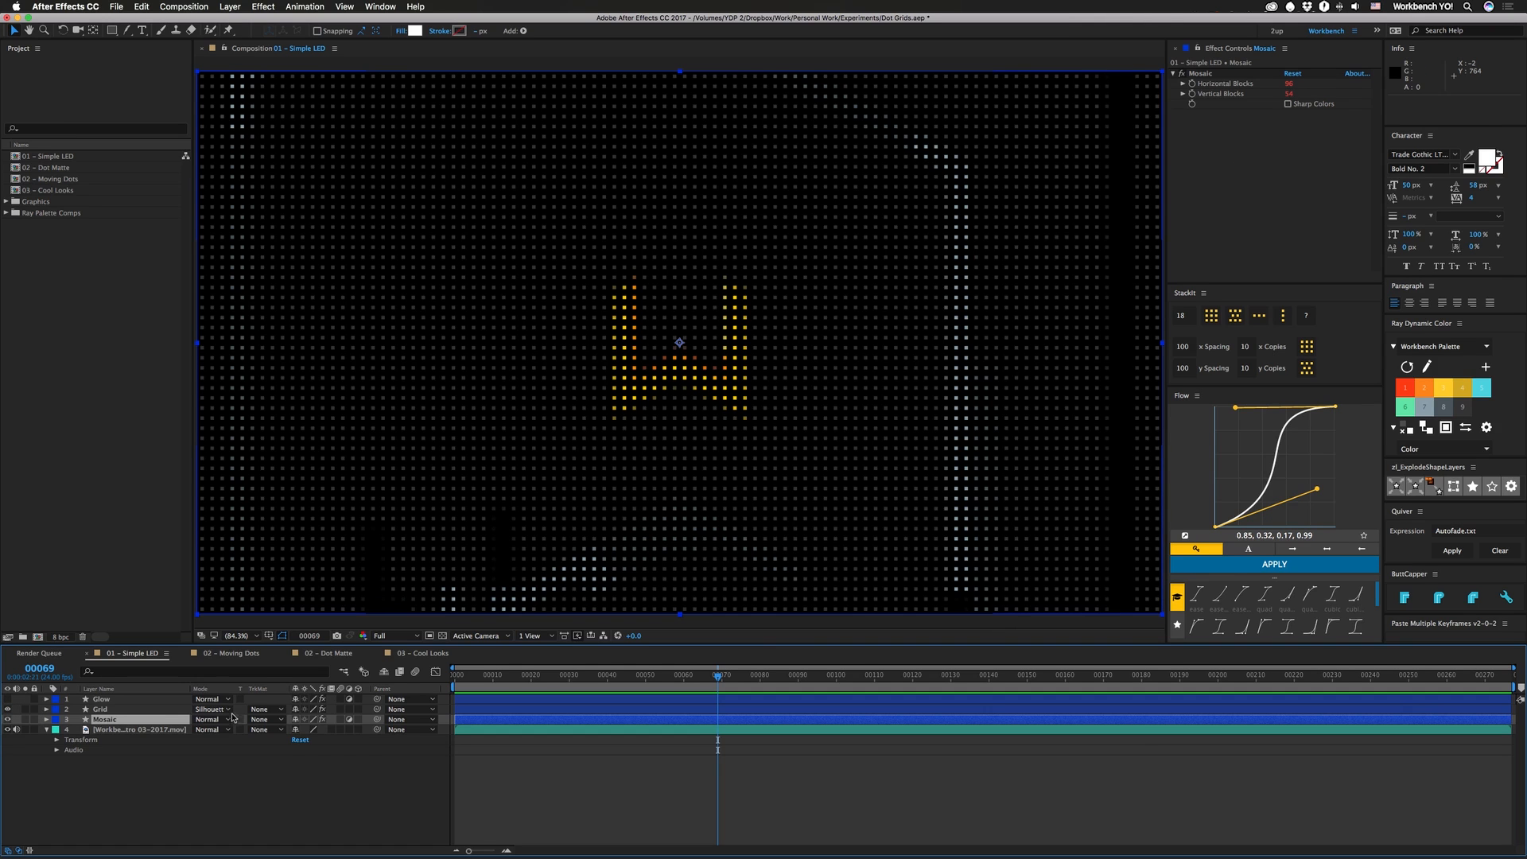
{"action": "mouse_move", "coordinate": [767, 301]}
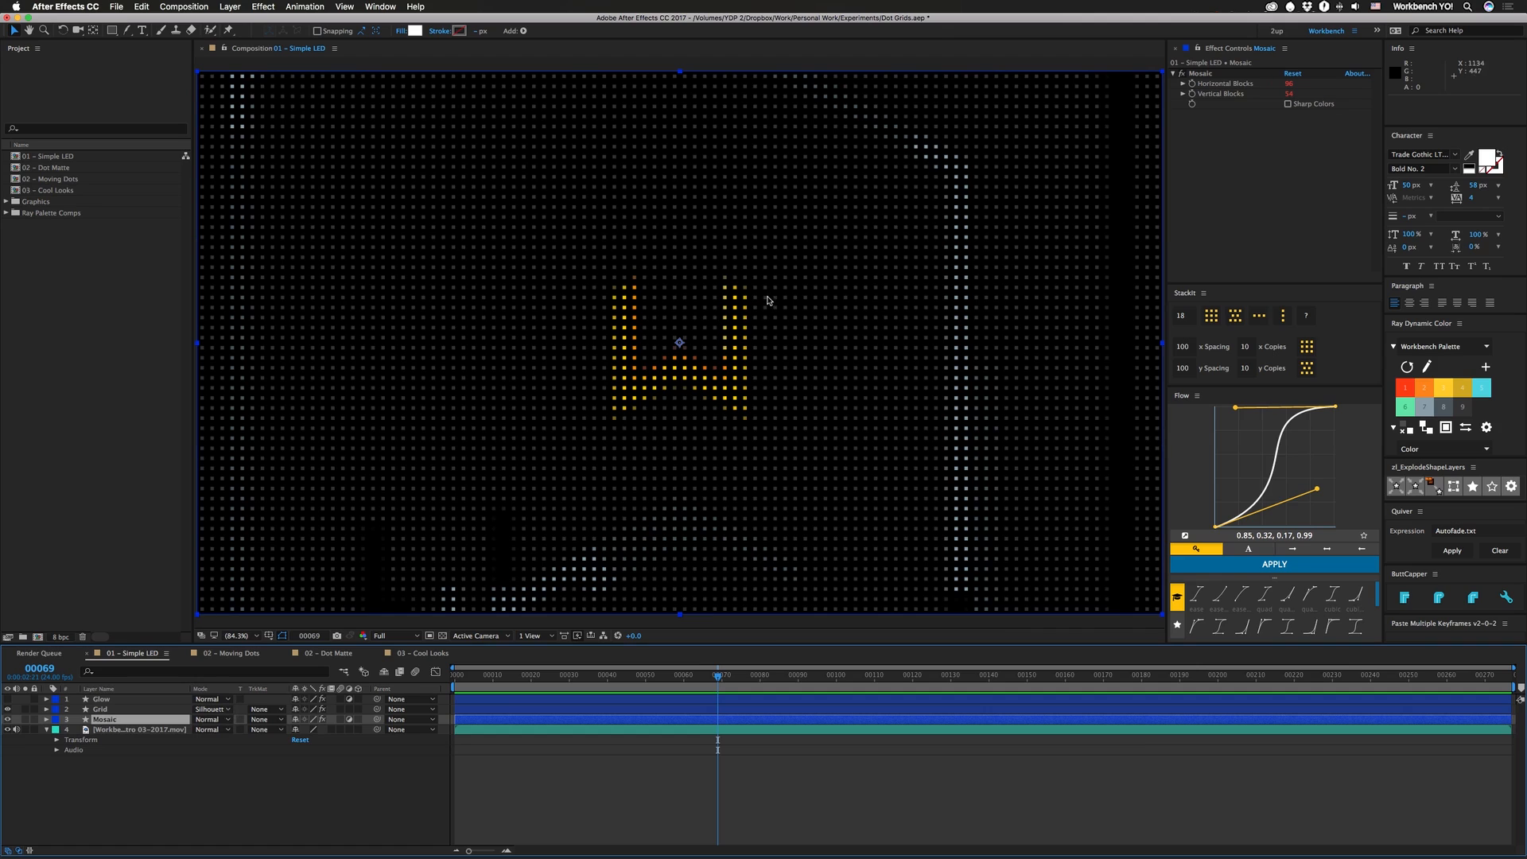
{"action": "mouse_move", "coordinate": [792, 334]}
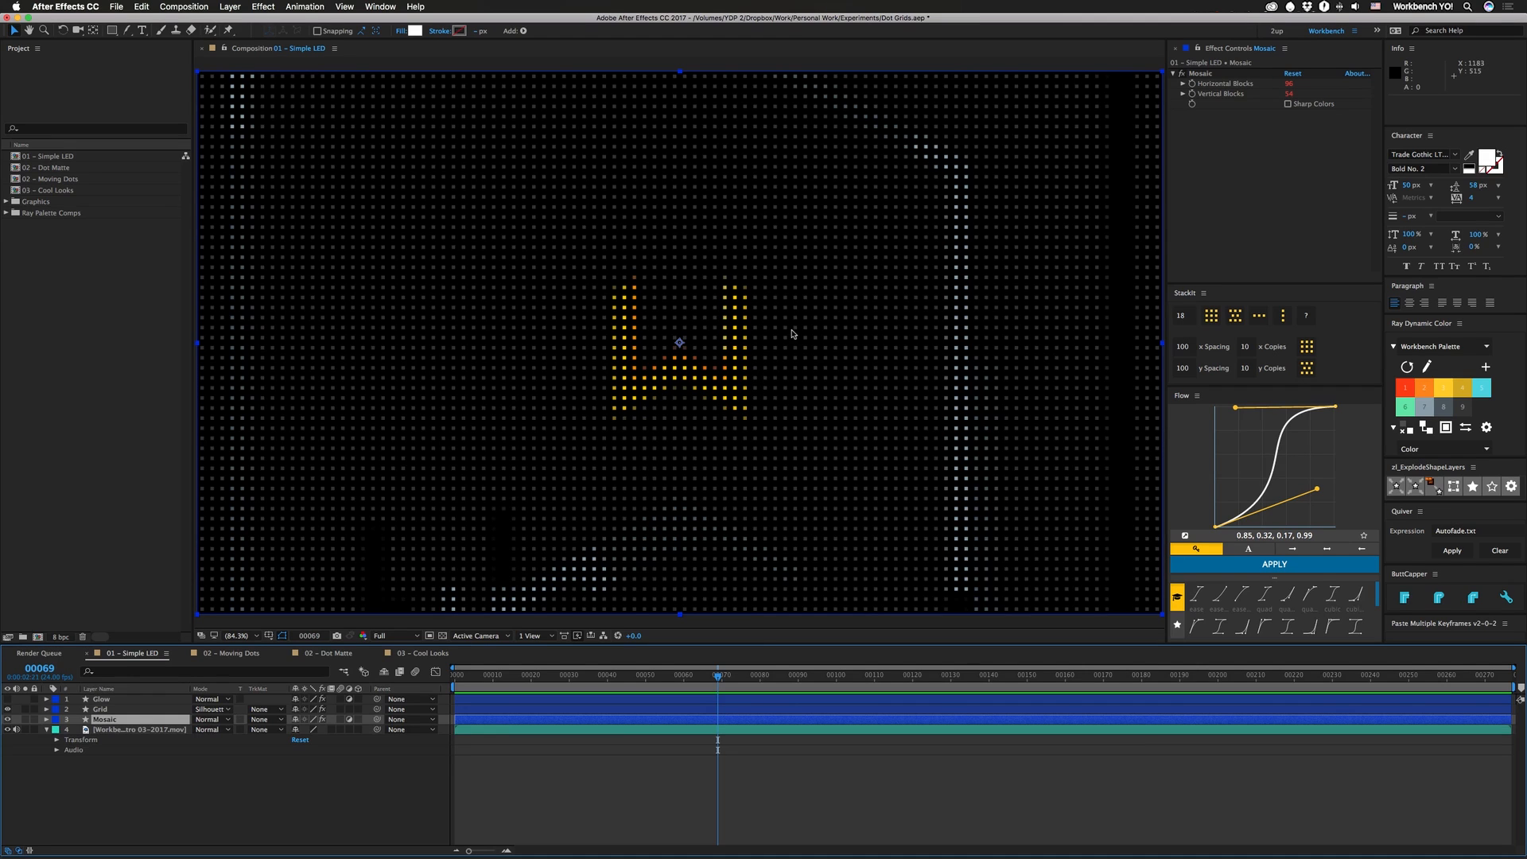
{"action": "mouse_move", "coordinate": [823, 361]}
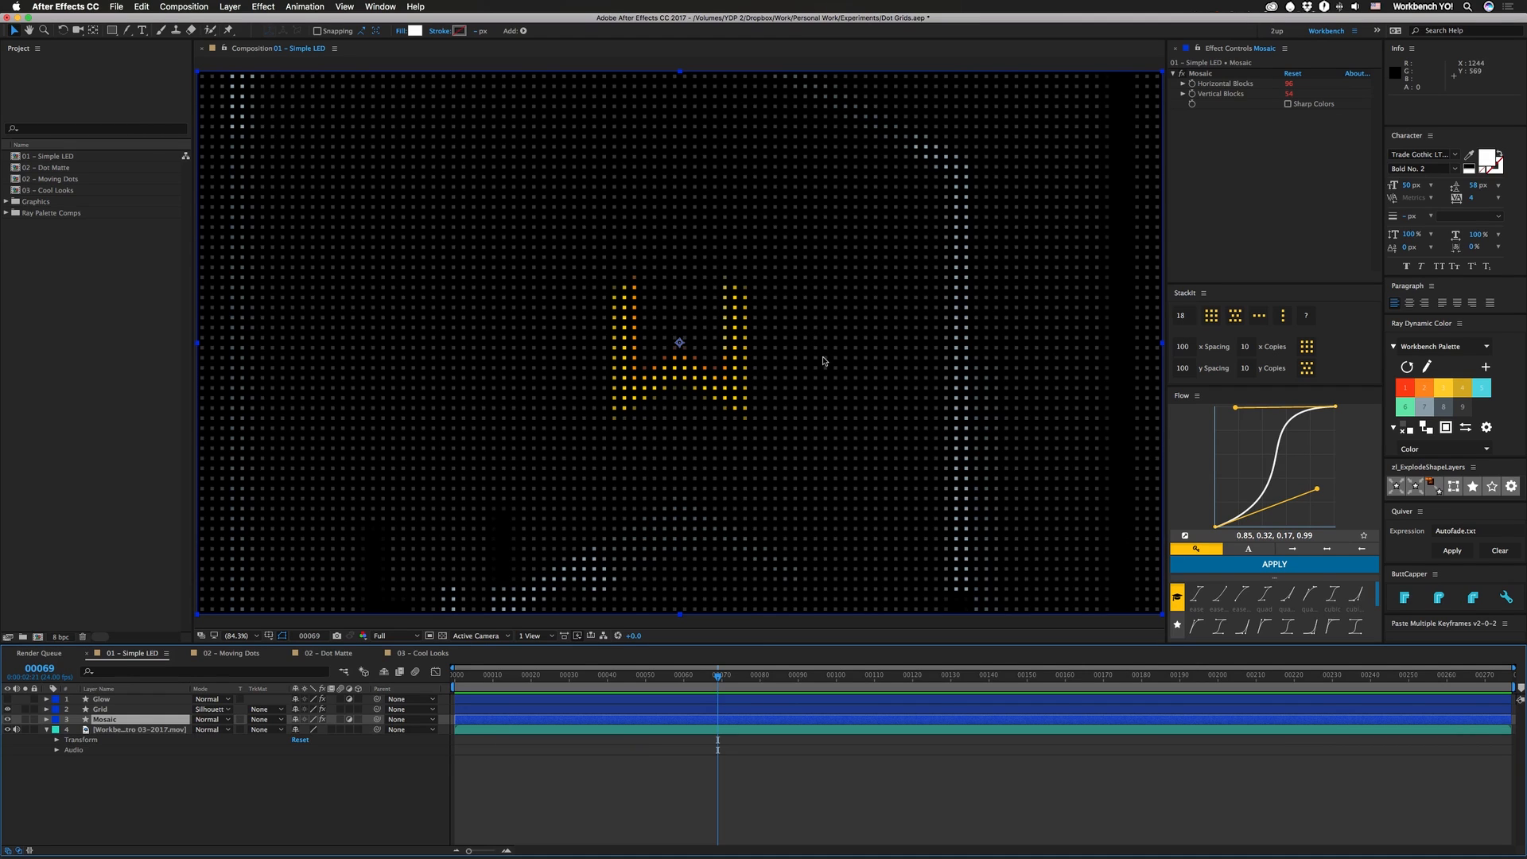
{"action": "mouse_move", "coordinate": [765, 431]}
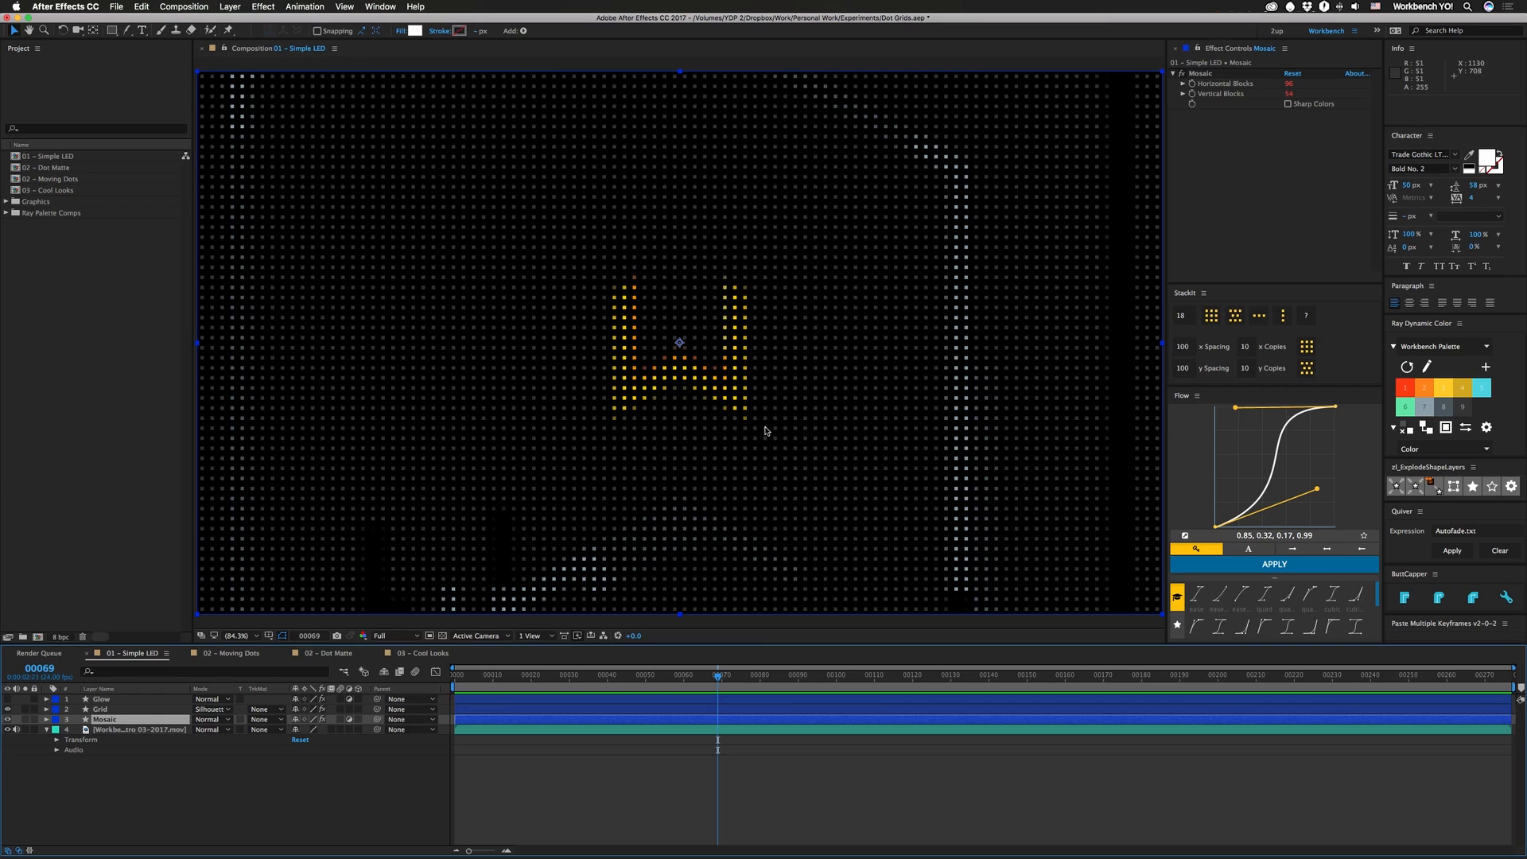
{"action": "mouse_move", "coordinate": [774, 390]}
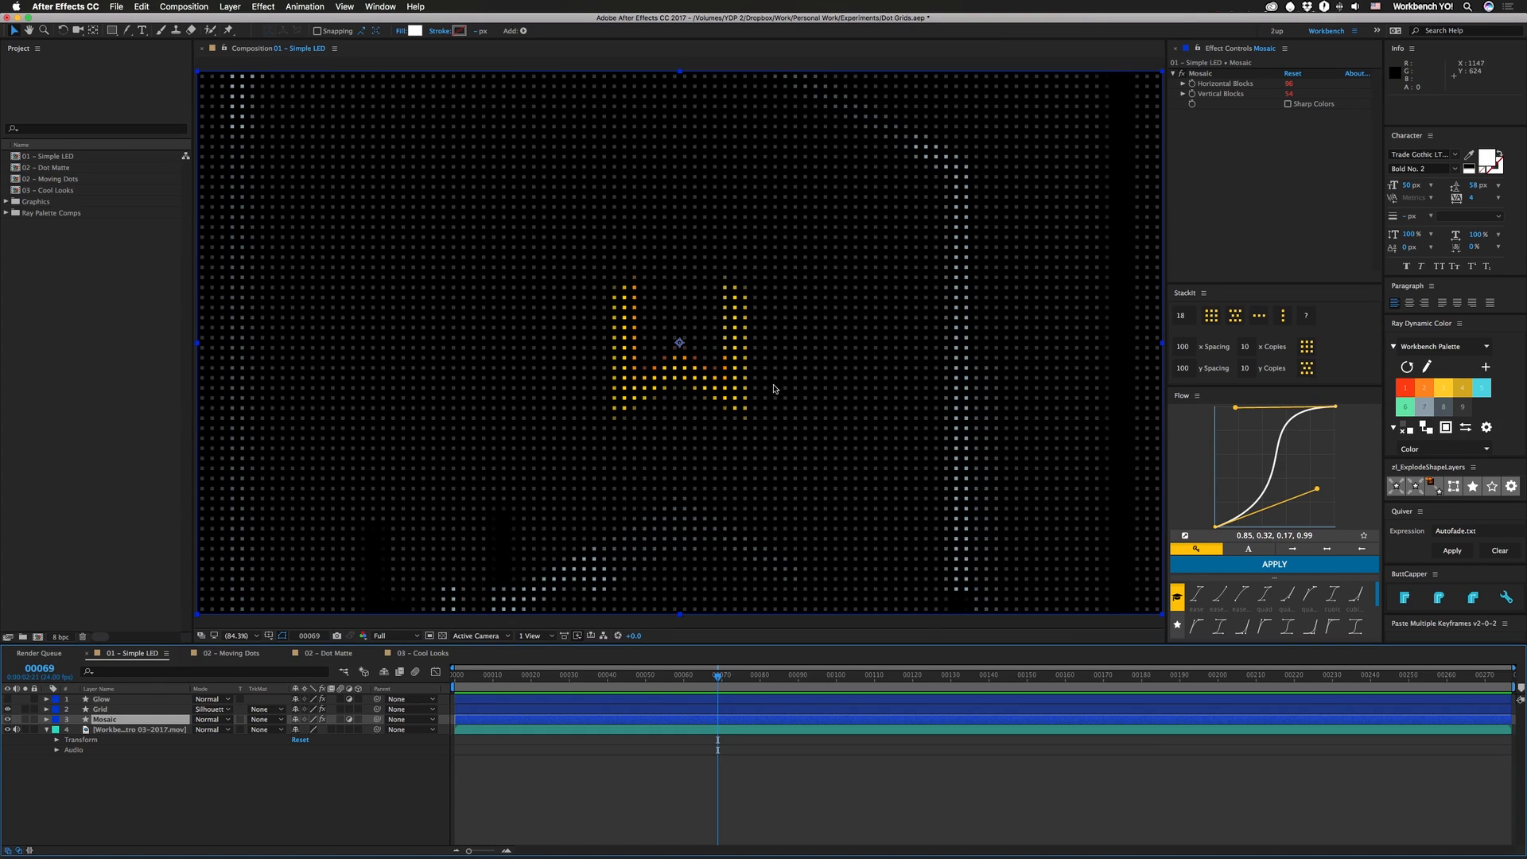
{"action": "mouse_move", "coordinate": [201, 76]}
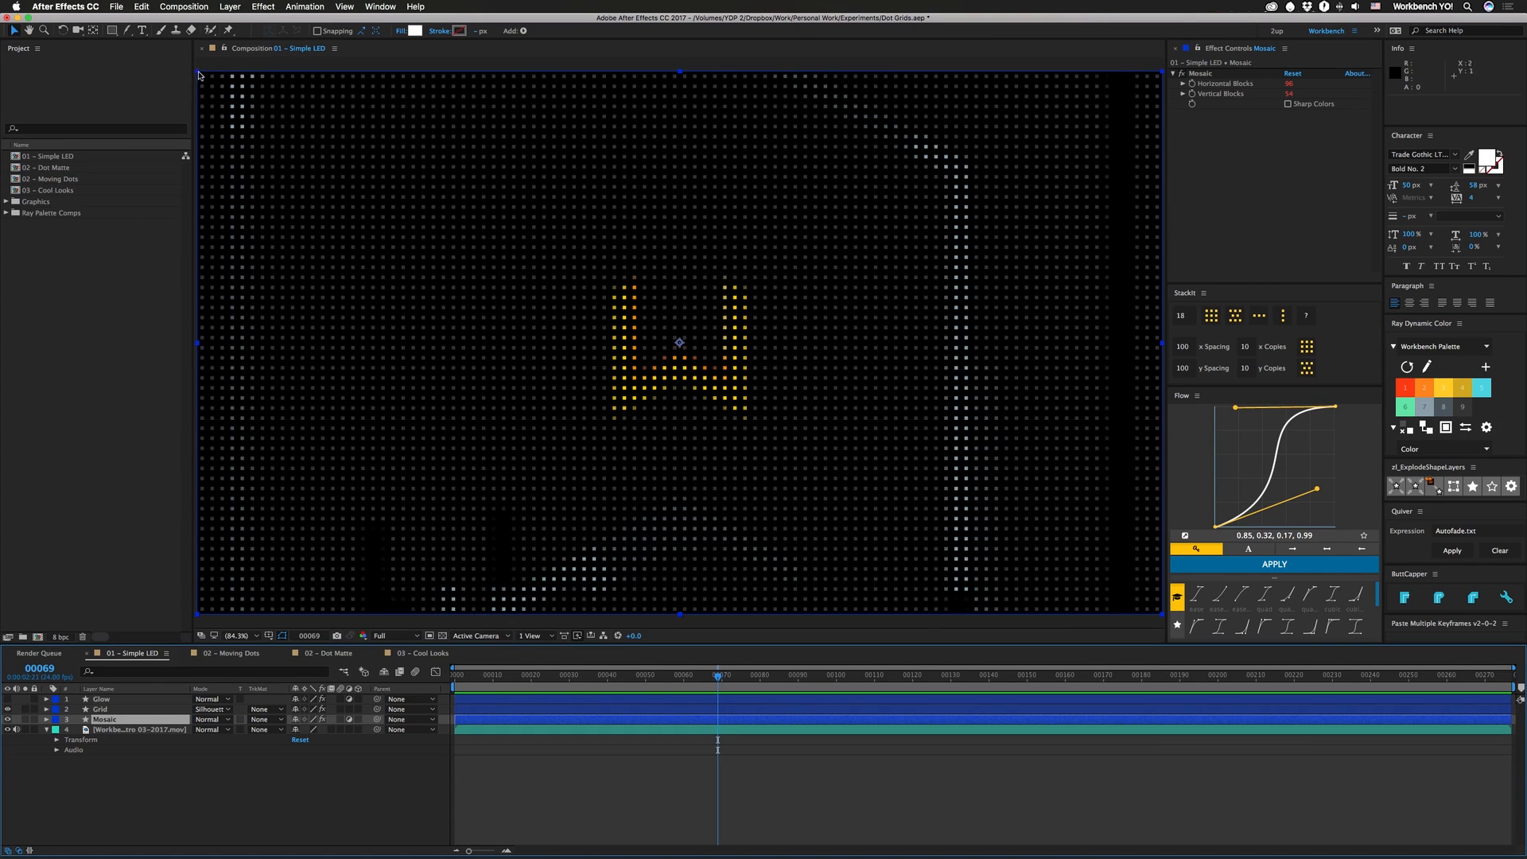
{"action": "mouse_move", "coordinate": [206, 81]}
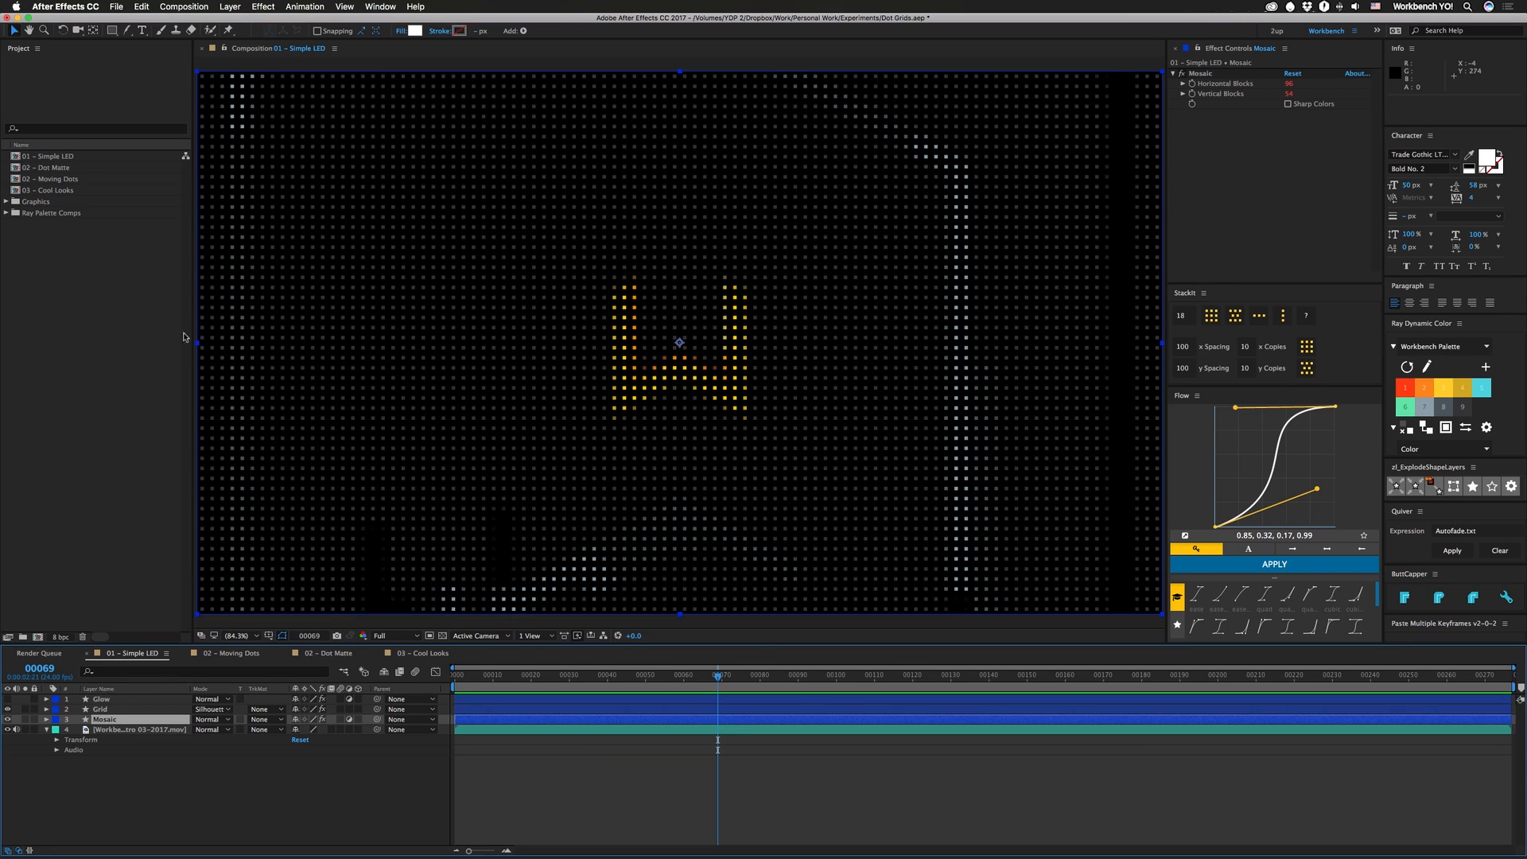
{"action": "mouse_move", "coordinate": [237, 234]}
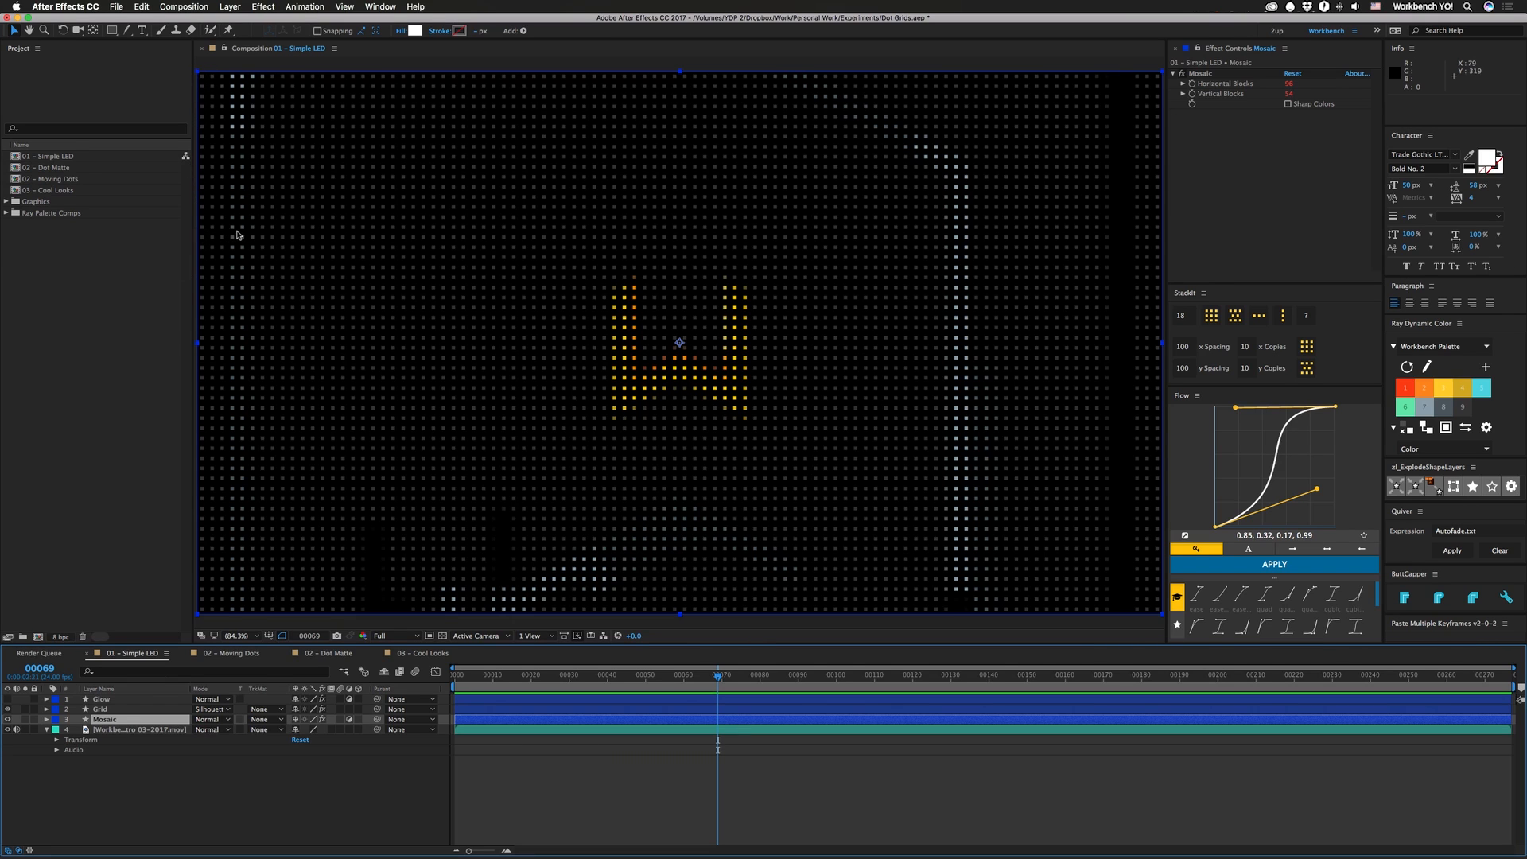
{"action": "mouse_move", "coordinate": [207, 602]}
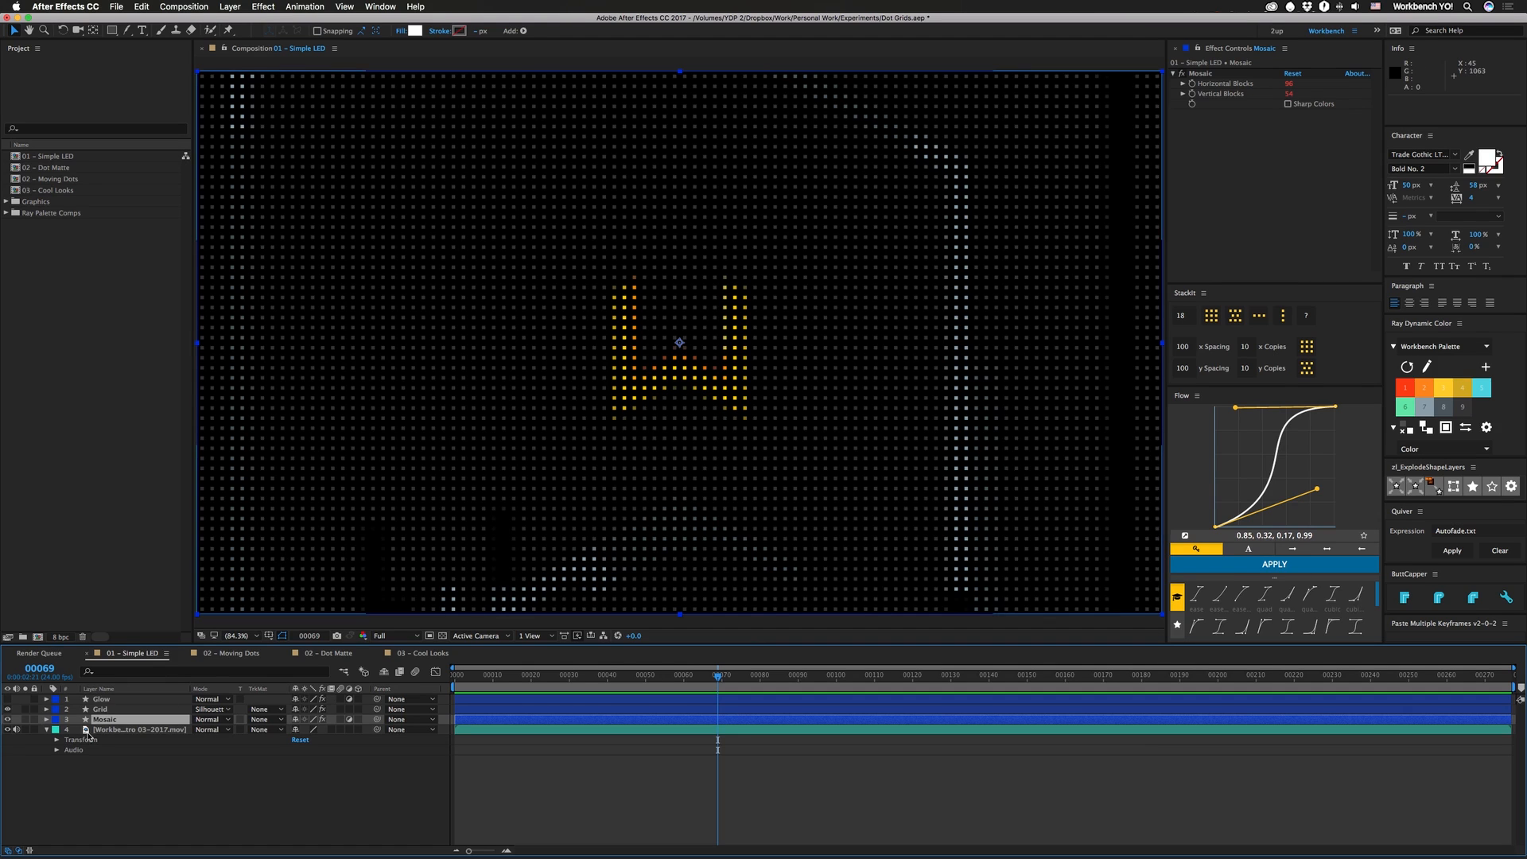
Step: Reveal the Mosaic layer's block-count expressions linked to the Grid effect's Width
{"action": "left_click", "coordinate": [102, 709]}
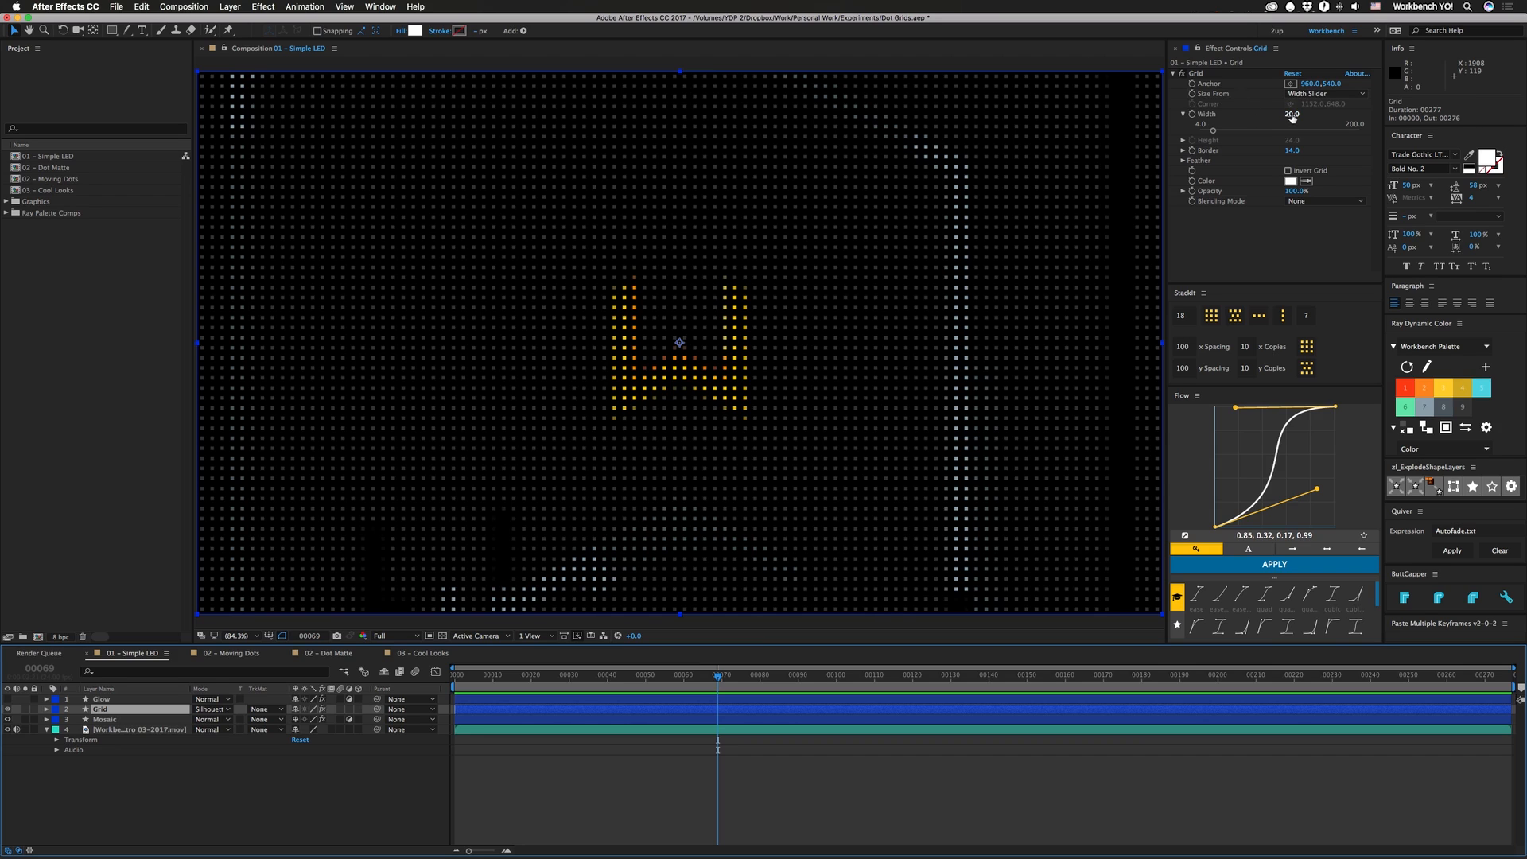
{"action": "left_click", "coordinate": [103, 719]}
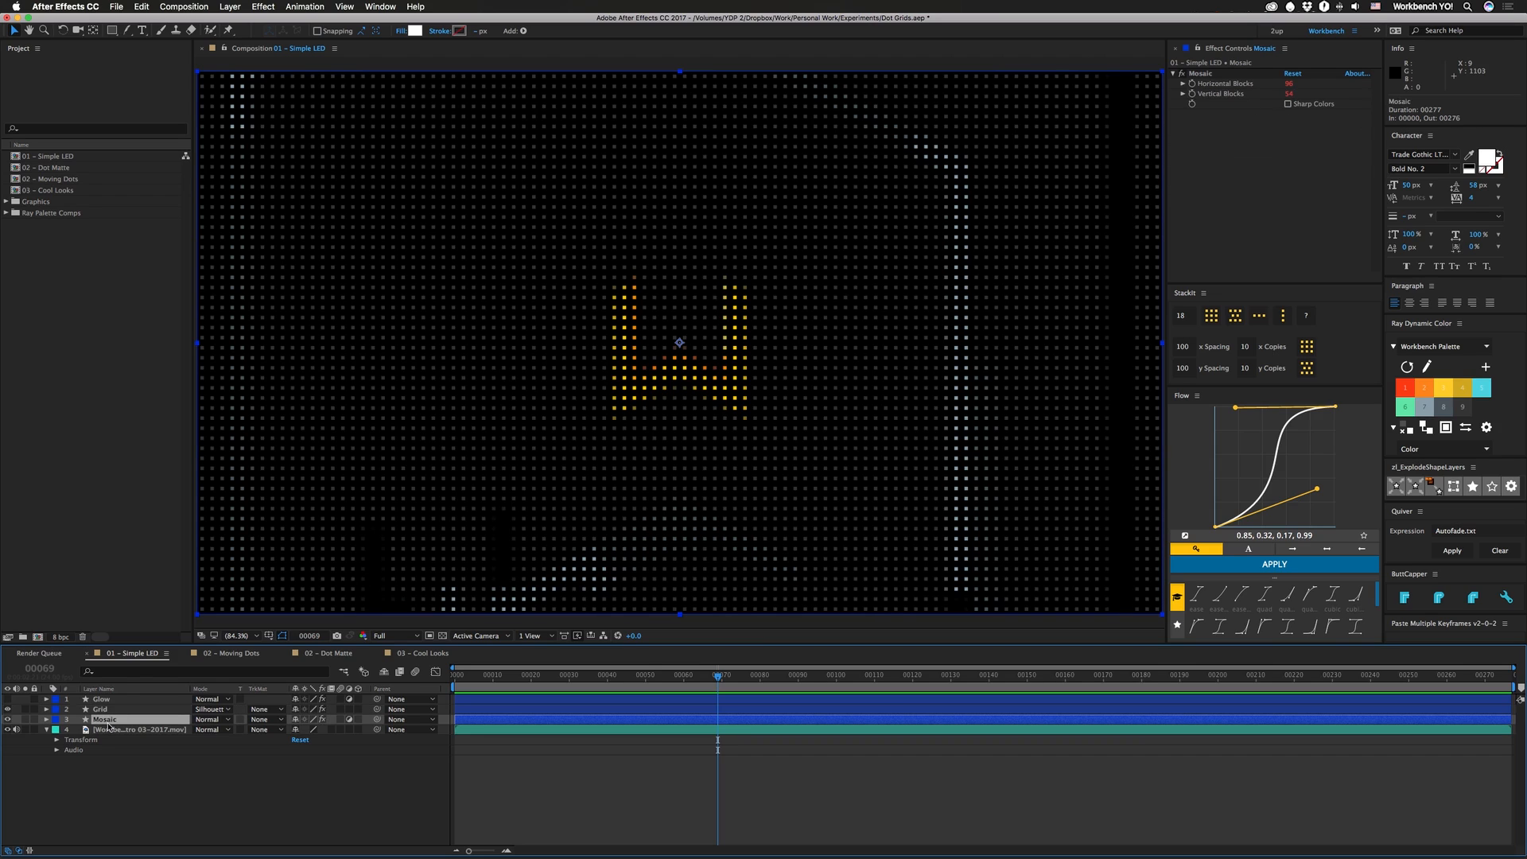
{"action": "left_click", "coordinate": [57, 698]}
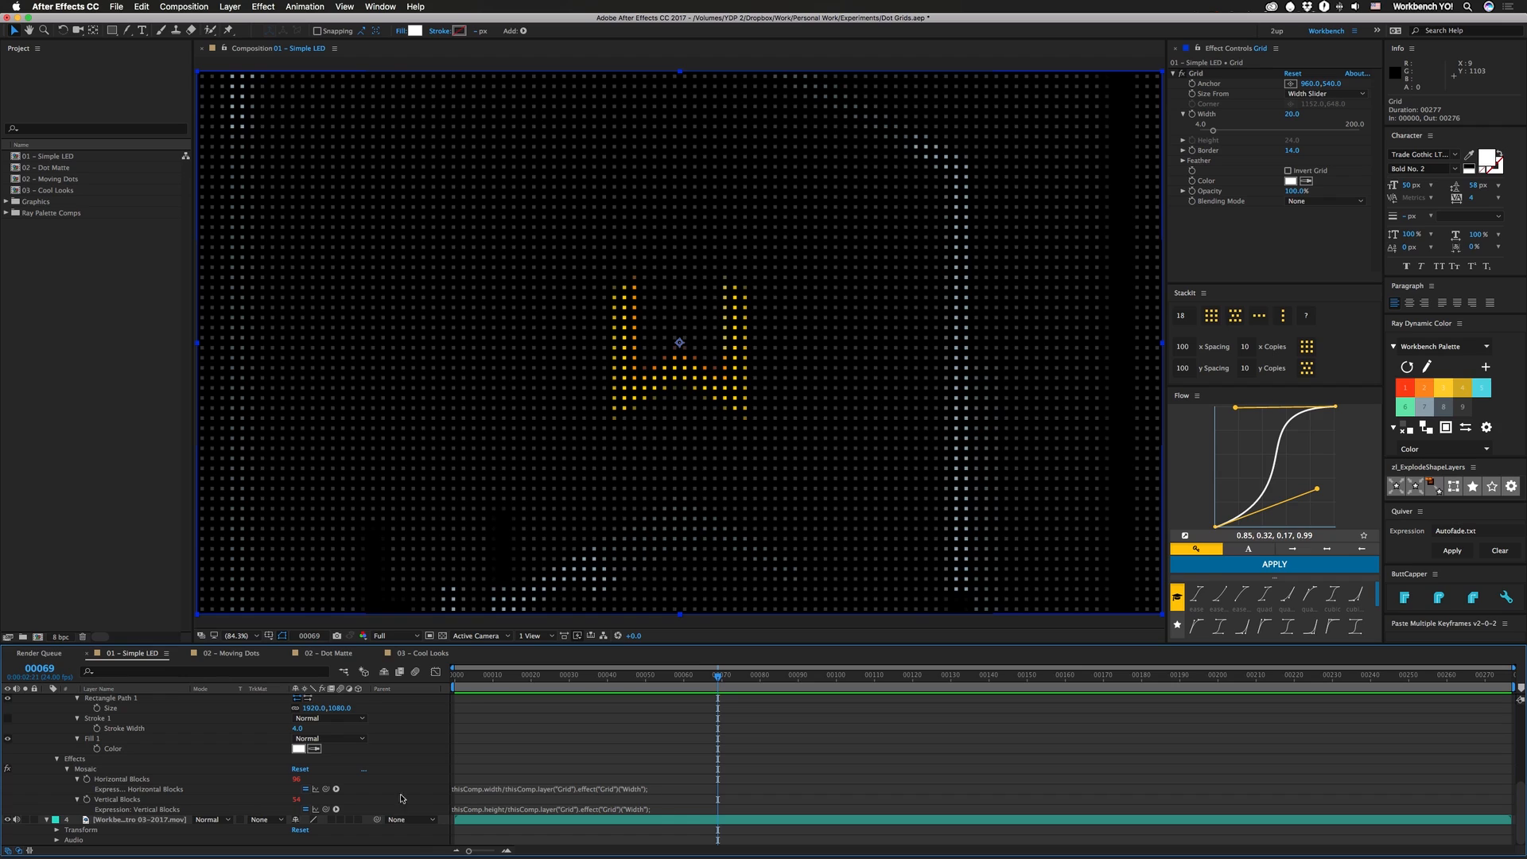
{"action": "mouse_move", "coordinate": [476, 810]}
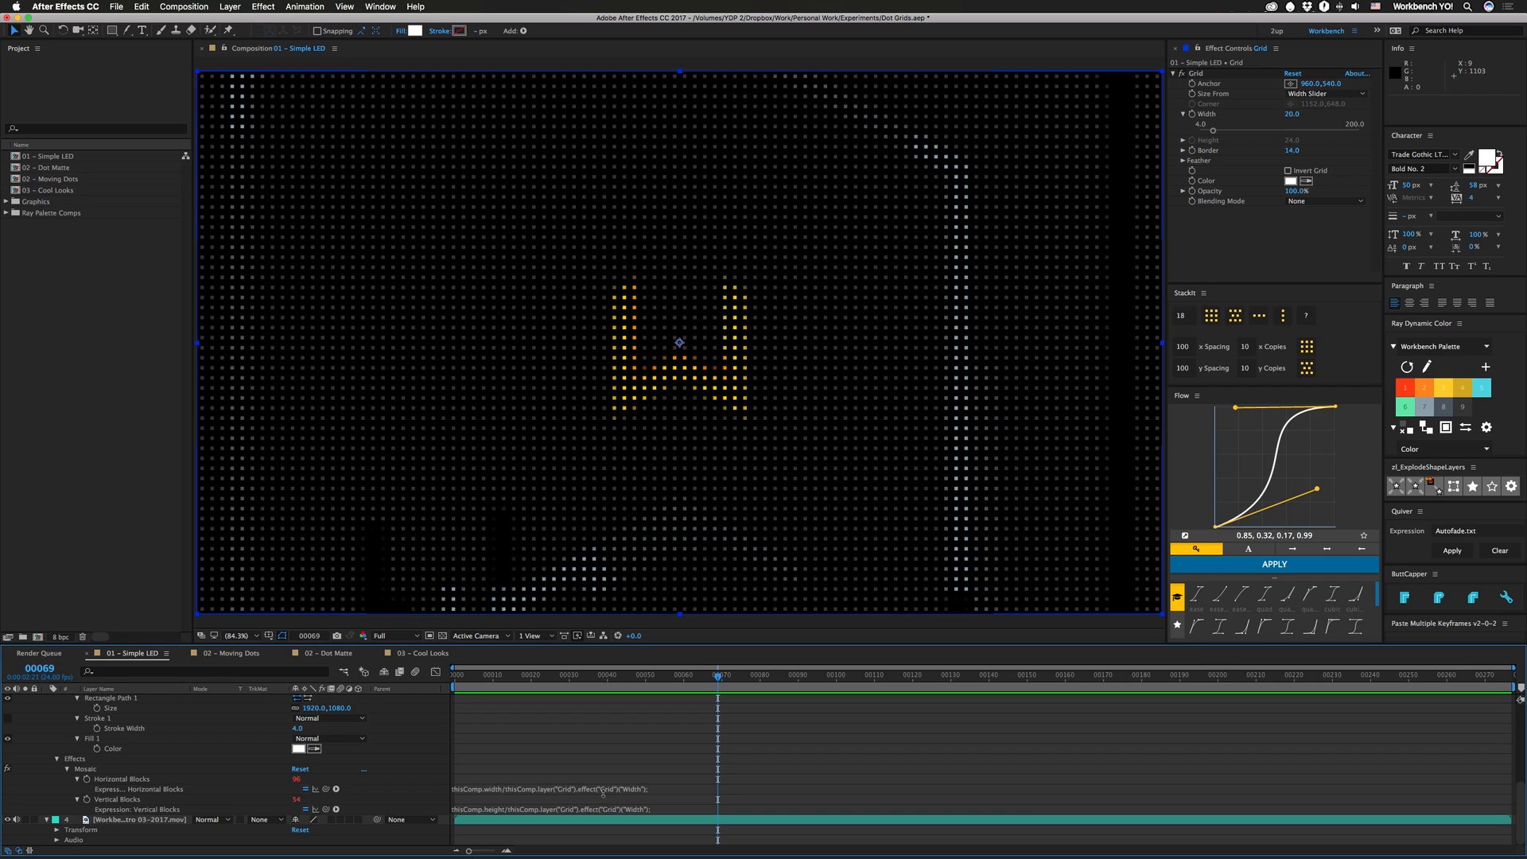
{"action": "mouse_move", "coordinate": [193, 608]}
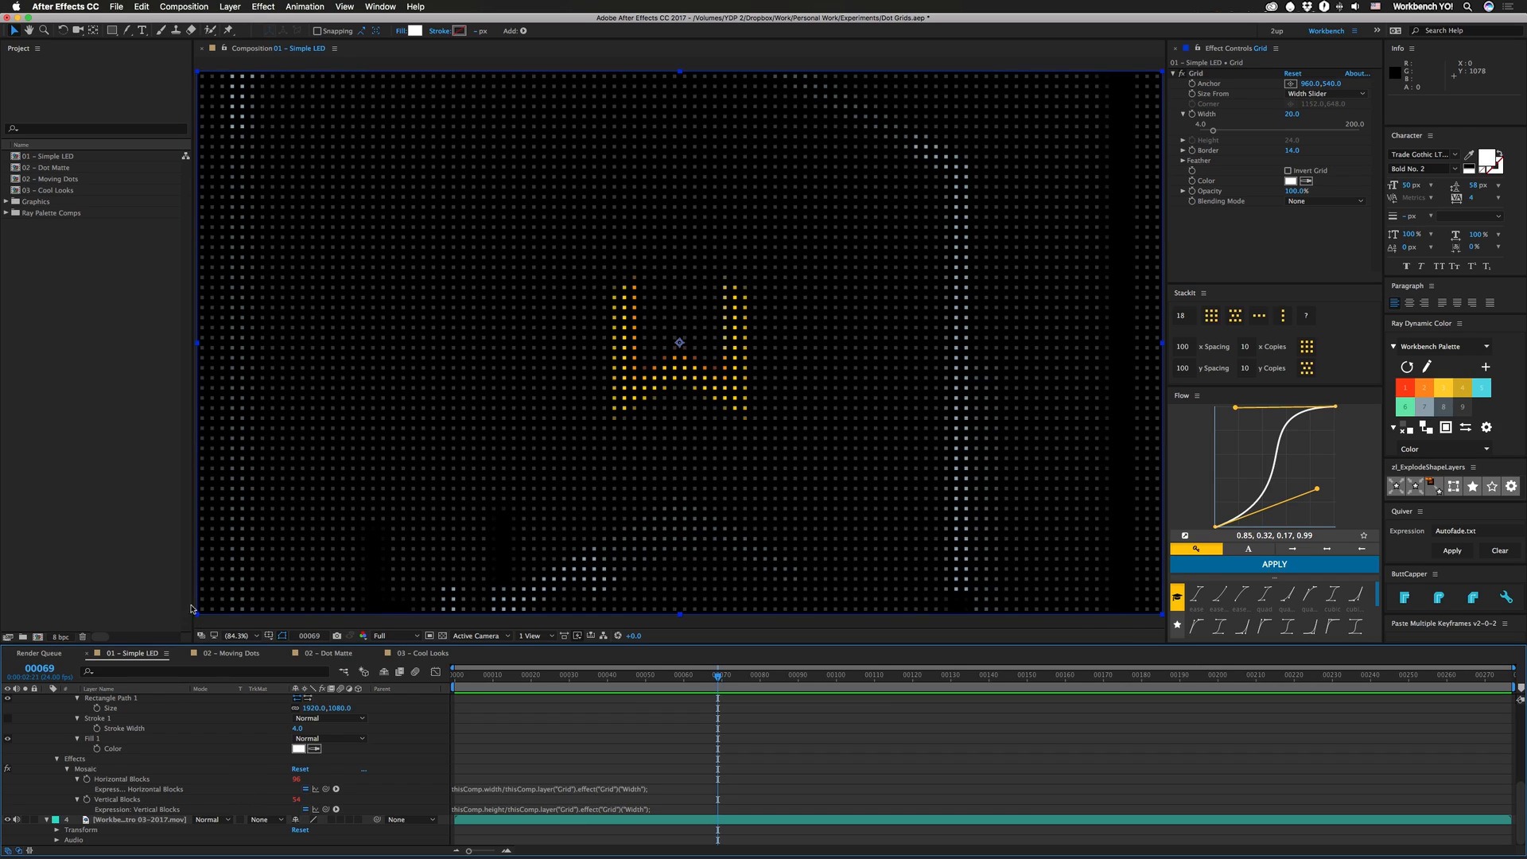
{"action": "mouse_move", "coordinate": [748, 362]}
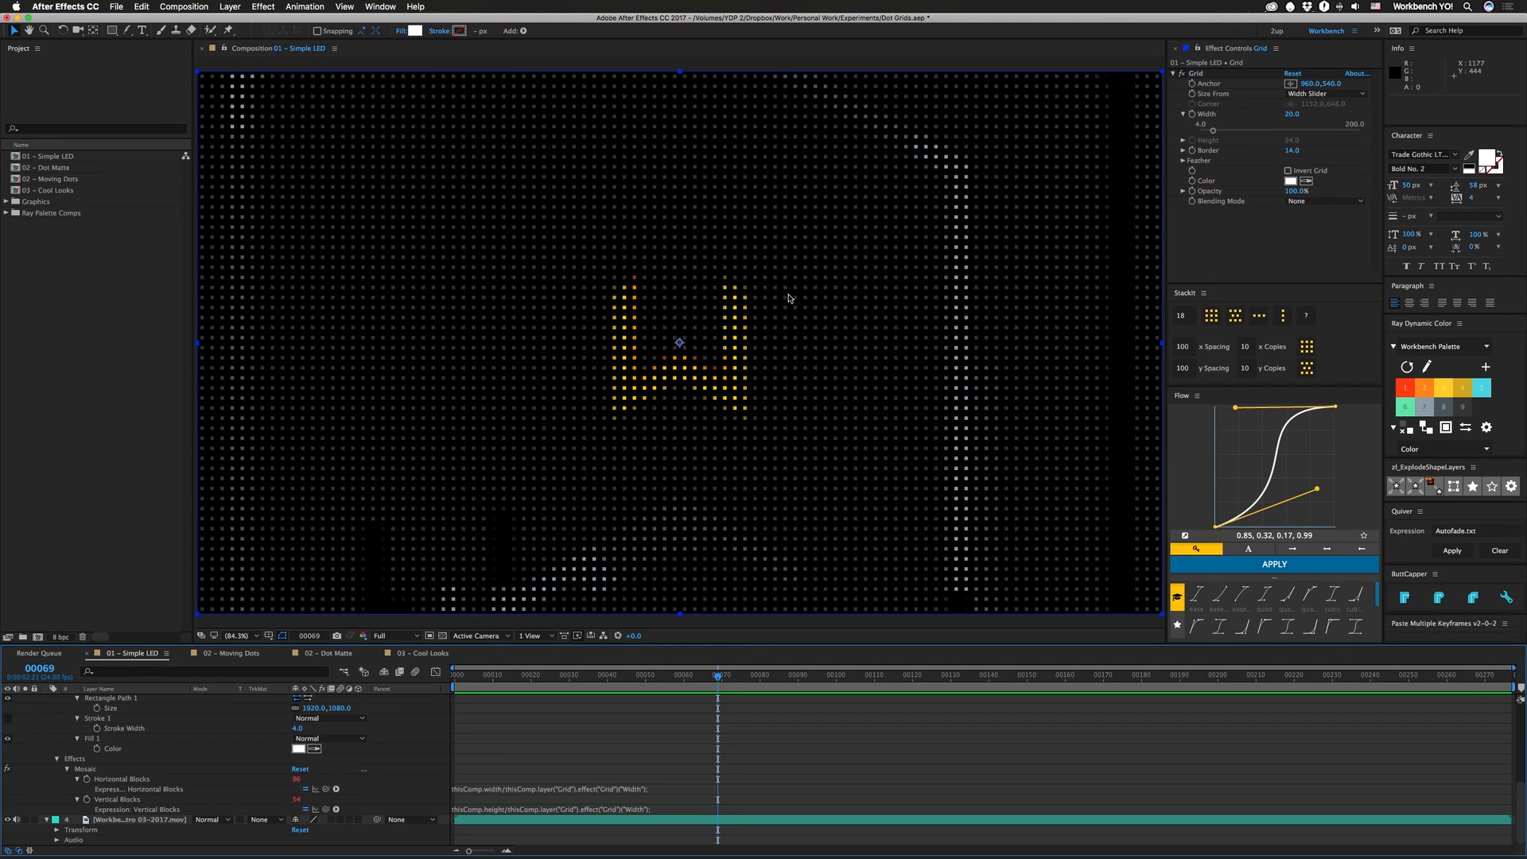
{"action": "mouse_move", "coordinate": [1182, 337]}
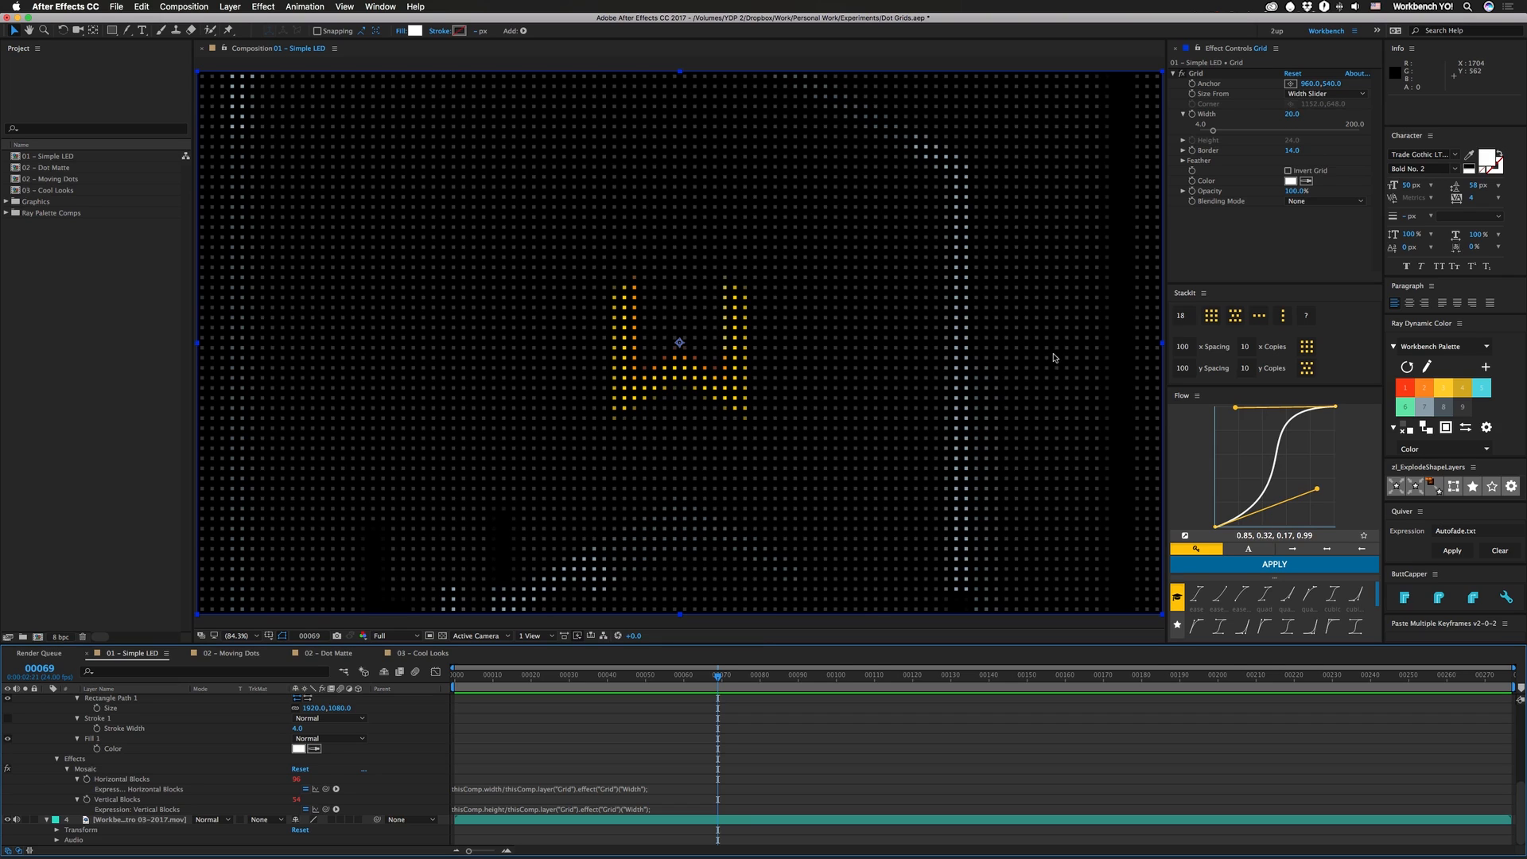
{"action": "mouse_move", "coordinate": [963, 319]}
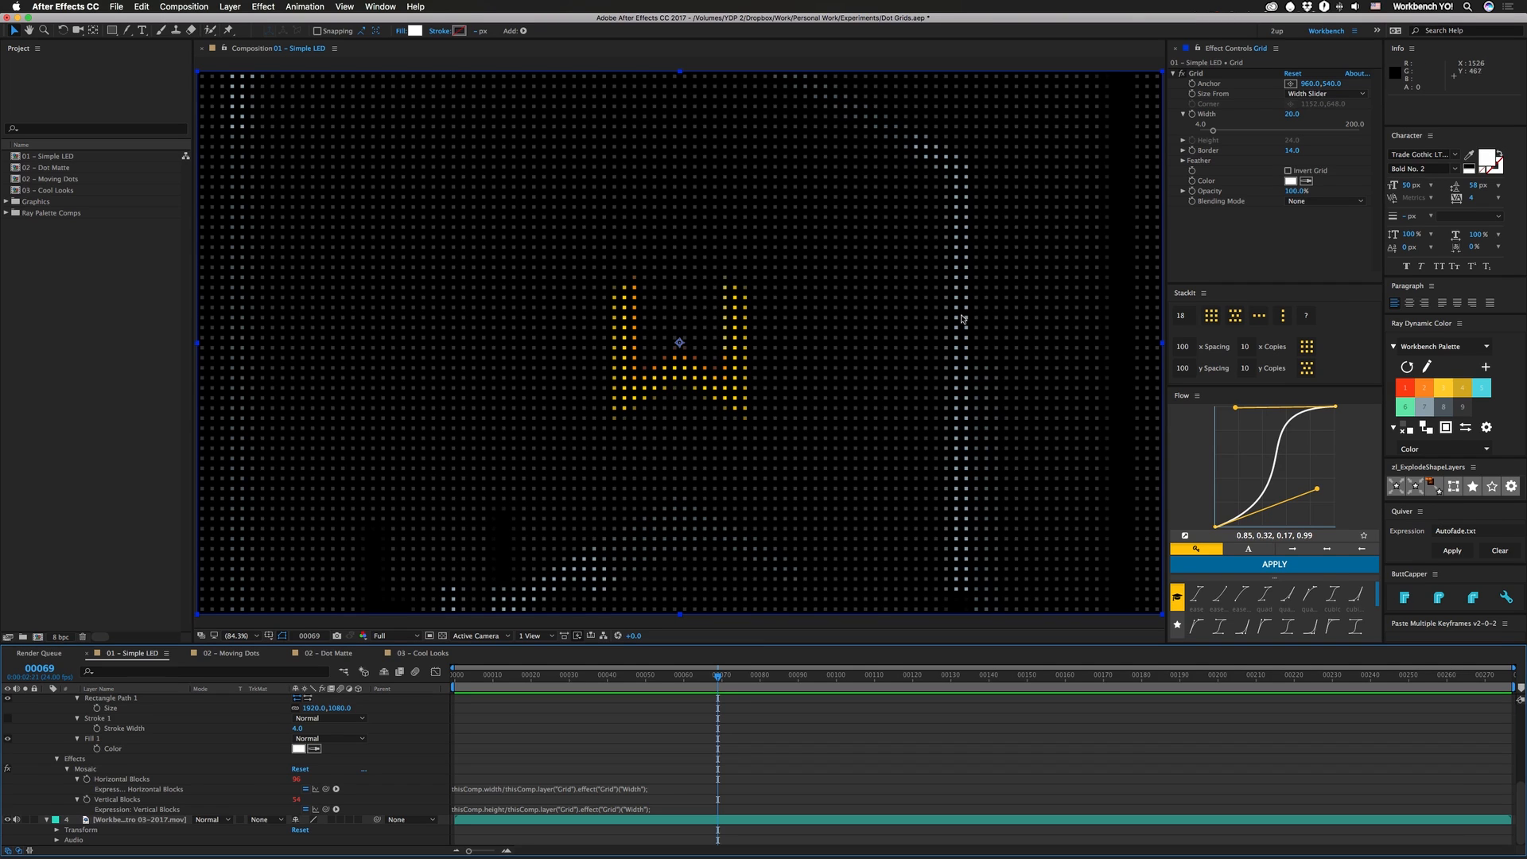
{"action": "mouse_move", "coordinate": [861, 221]}
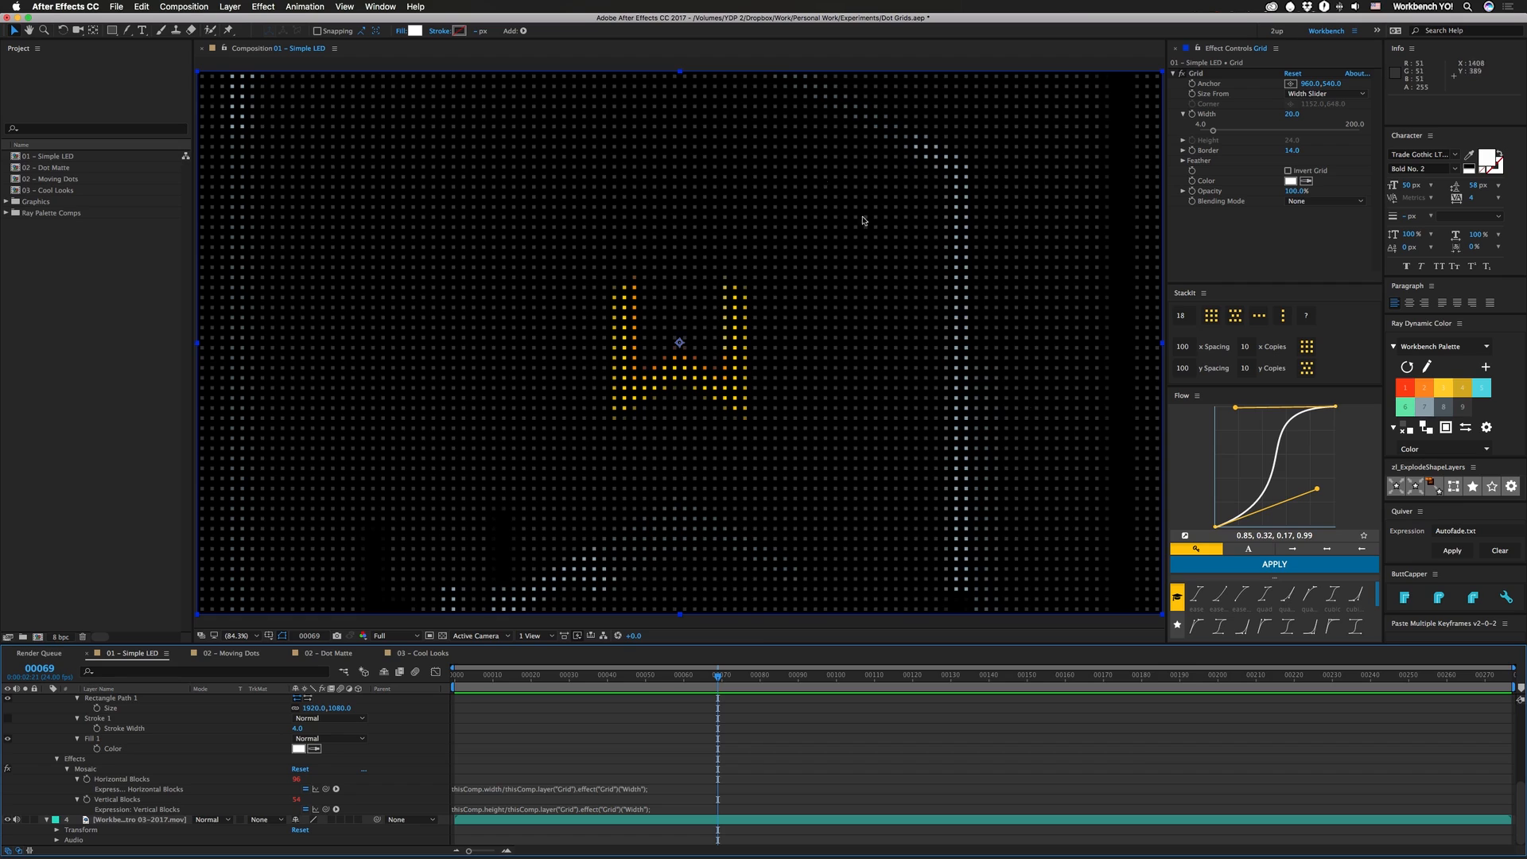
{"action": "mouse_move", "coordinate": [614, 465]}
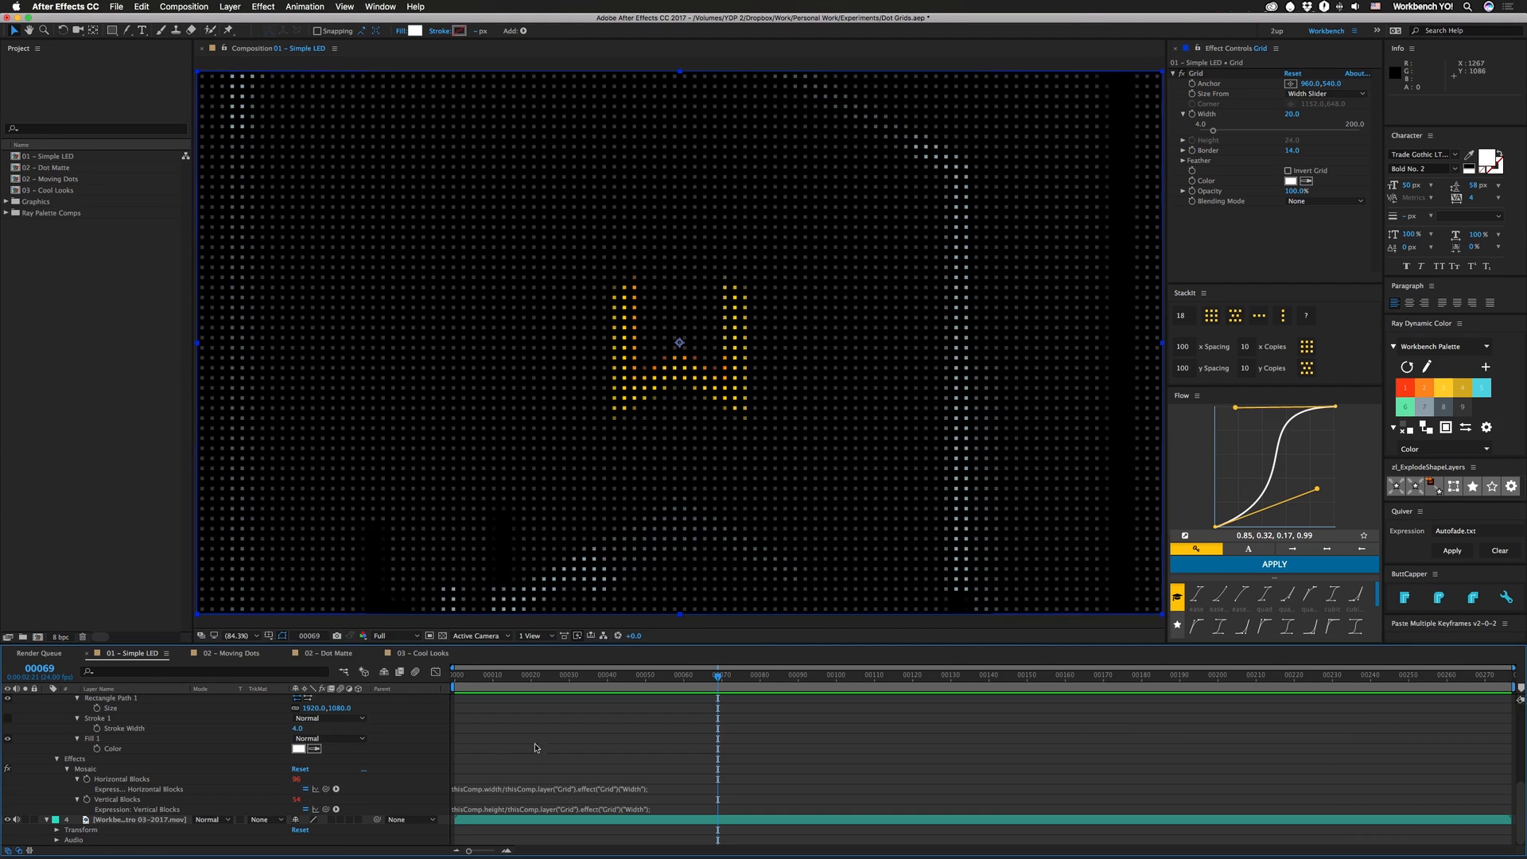
{"action": "mouse_move", "coordinate": [606, 375]}
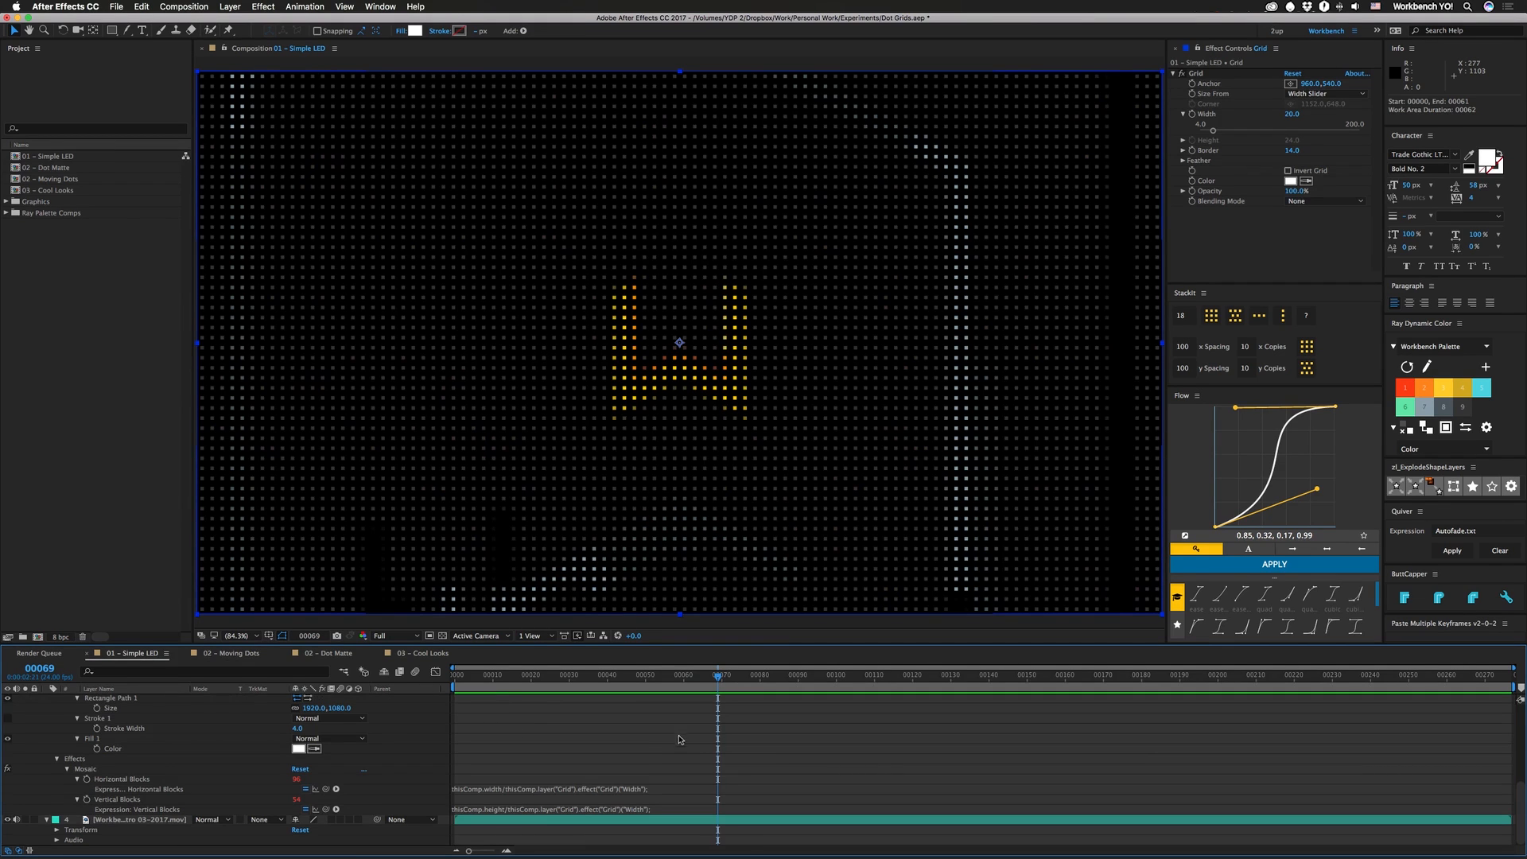
Step: Preview the 02 - Moving Dots animation, then step into the [02 - Dot Matte] precomp
{"action": "left_click", "coordinate": [231, 652]}
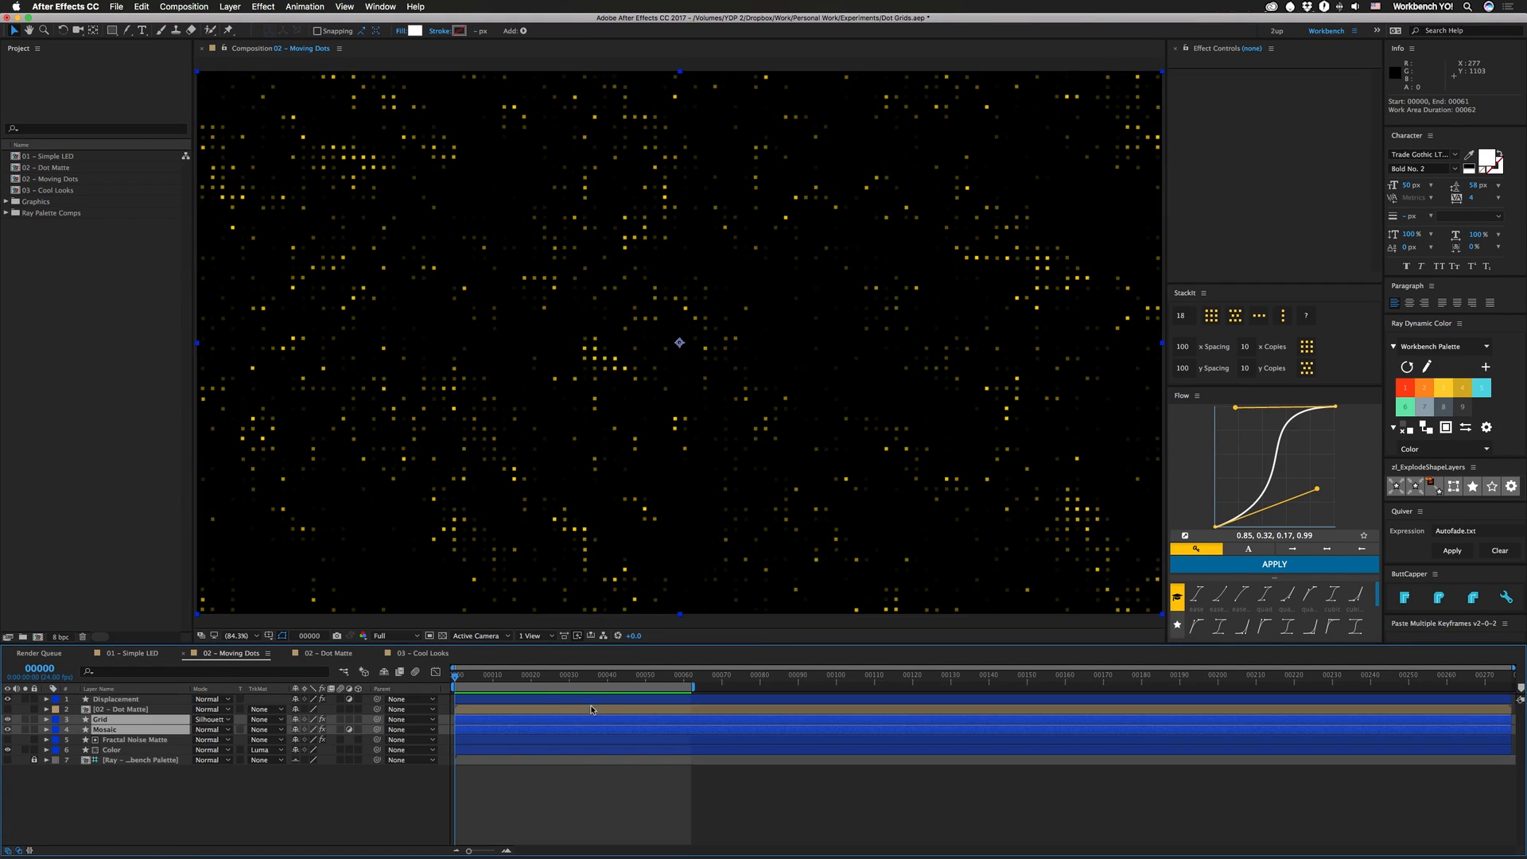
{"action": "key", "text": "space"}
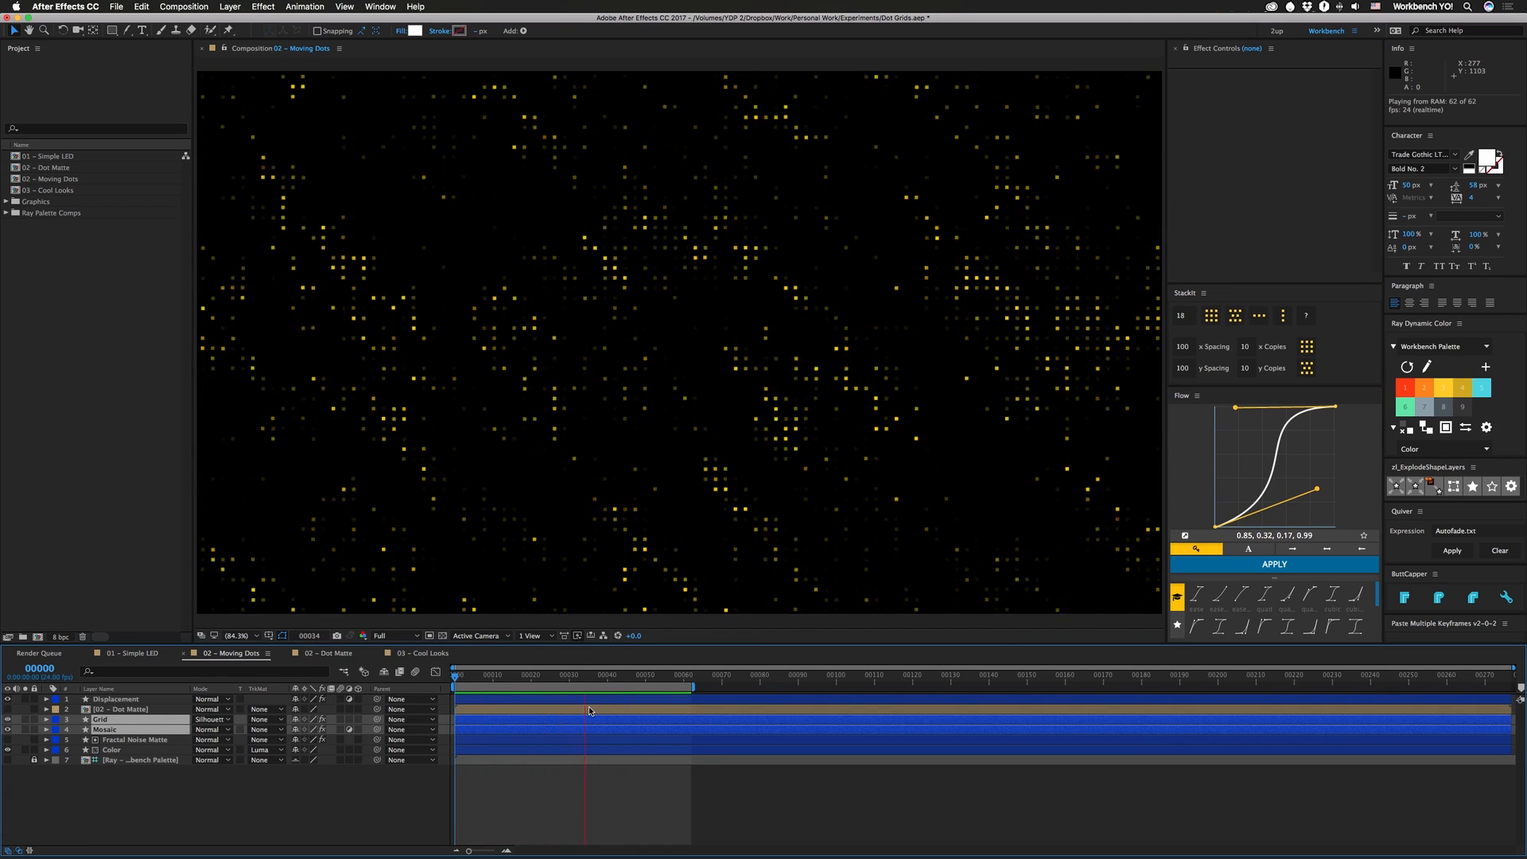
{"action": "left_click", "coordinate": [115, 699]}
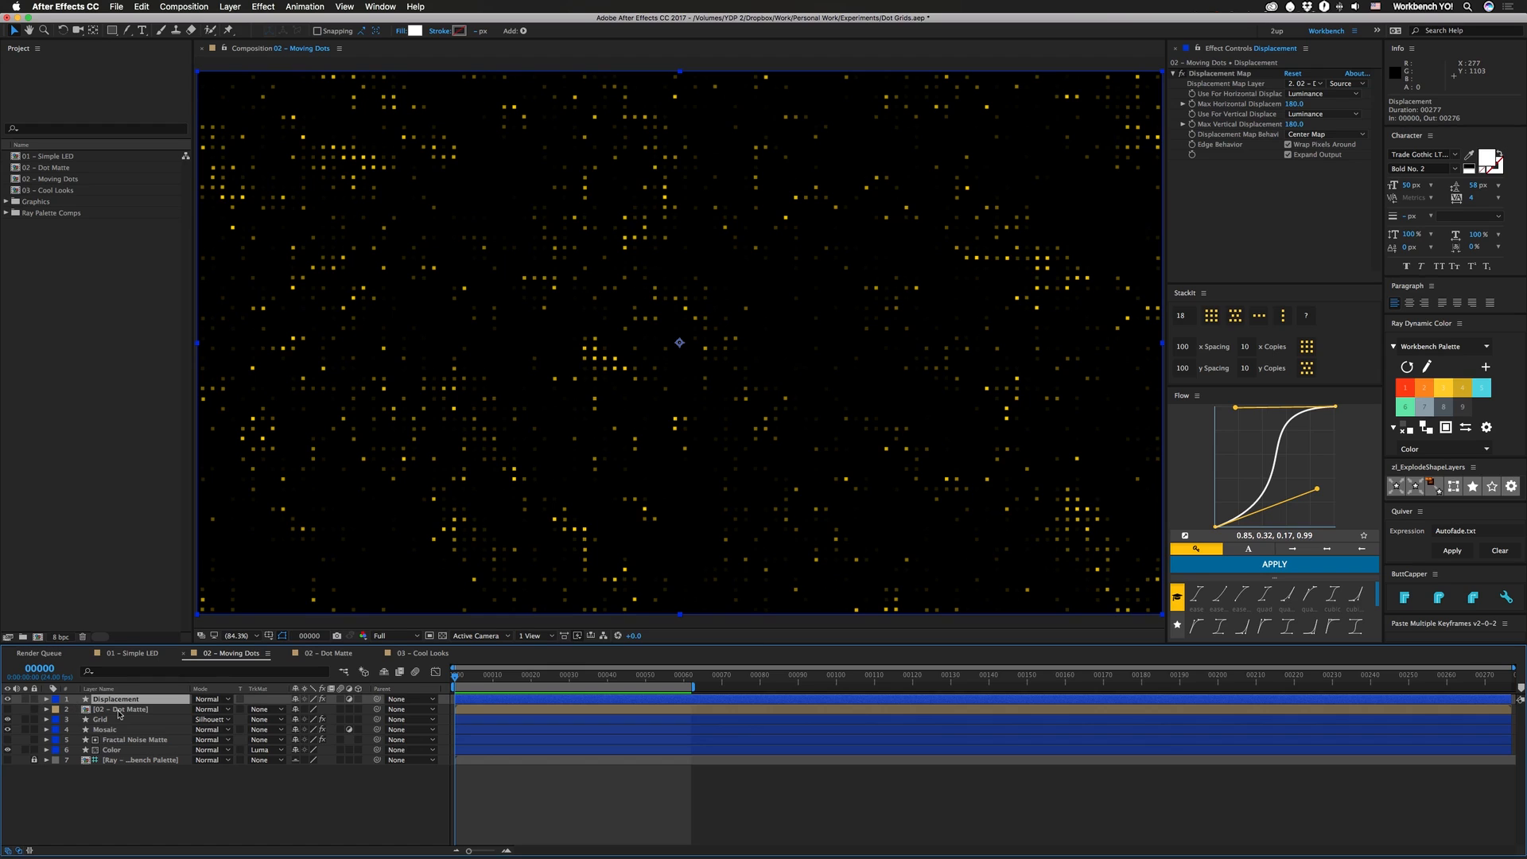
{"action": "left_click", "coordinate": [328, 652]}
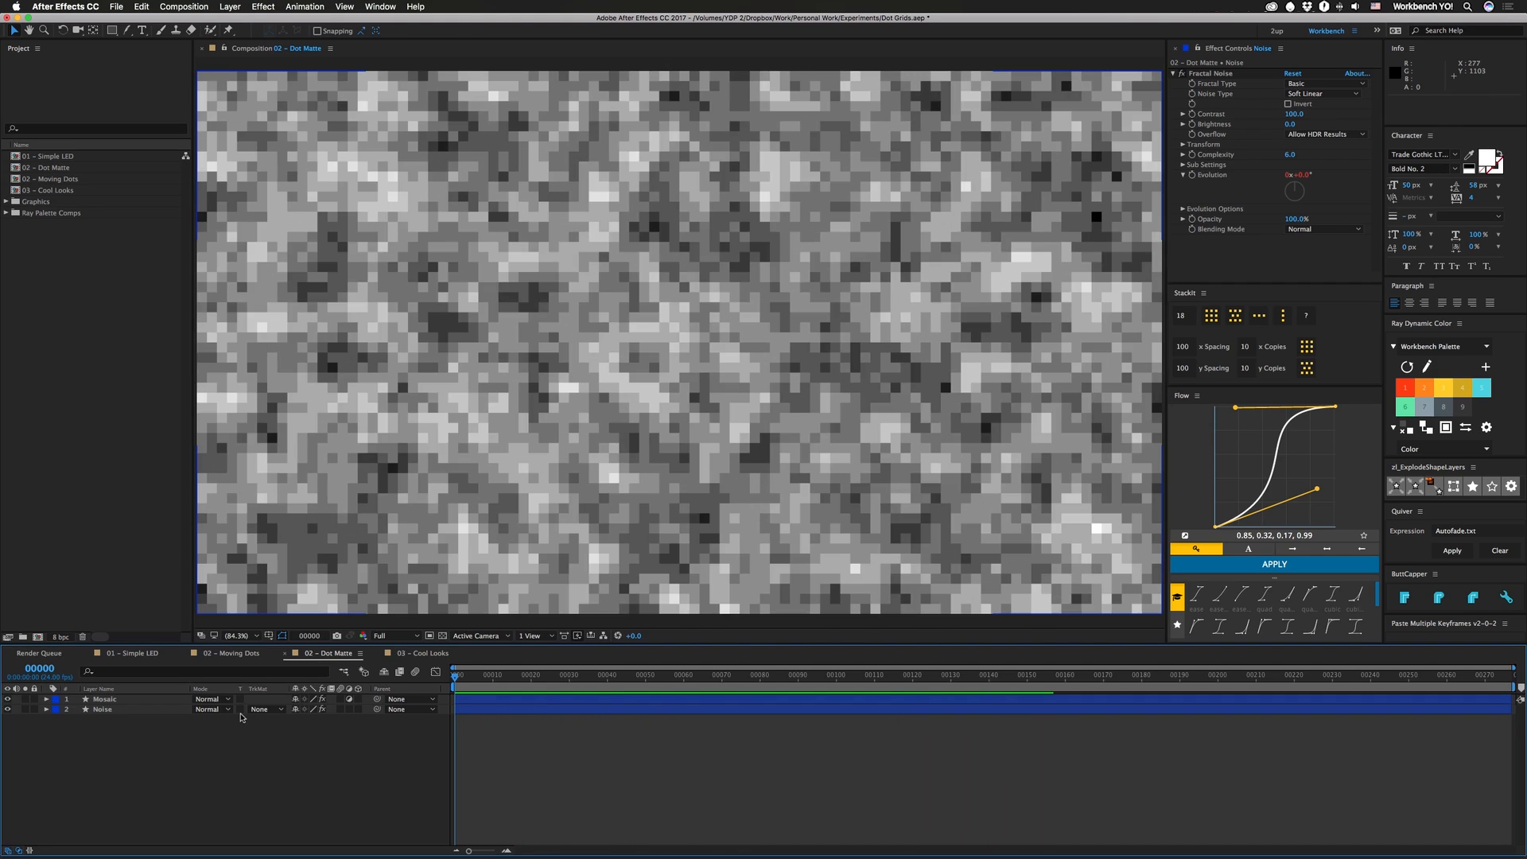
{"action": "left_click", "coordinate": [105, 698]}
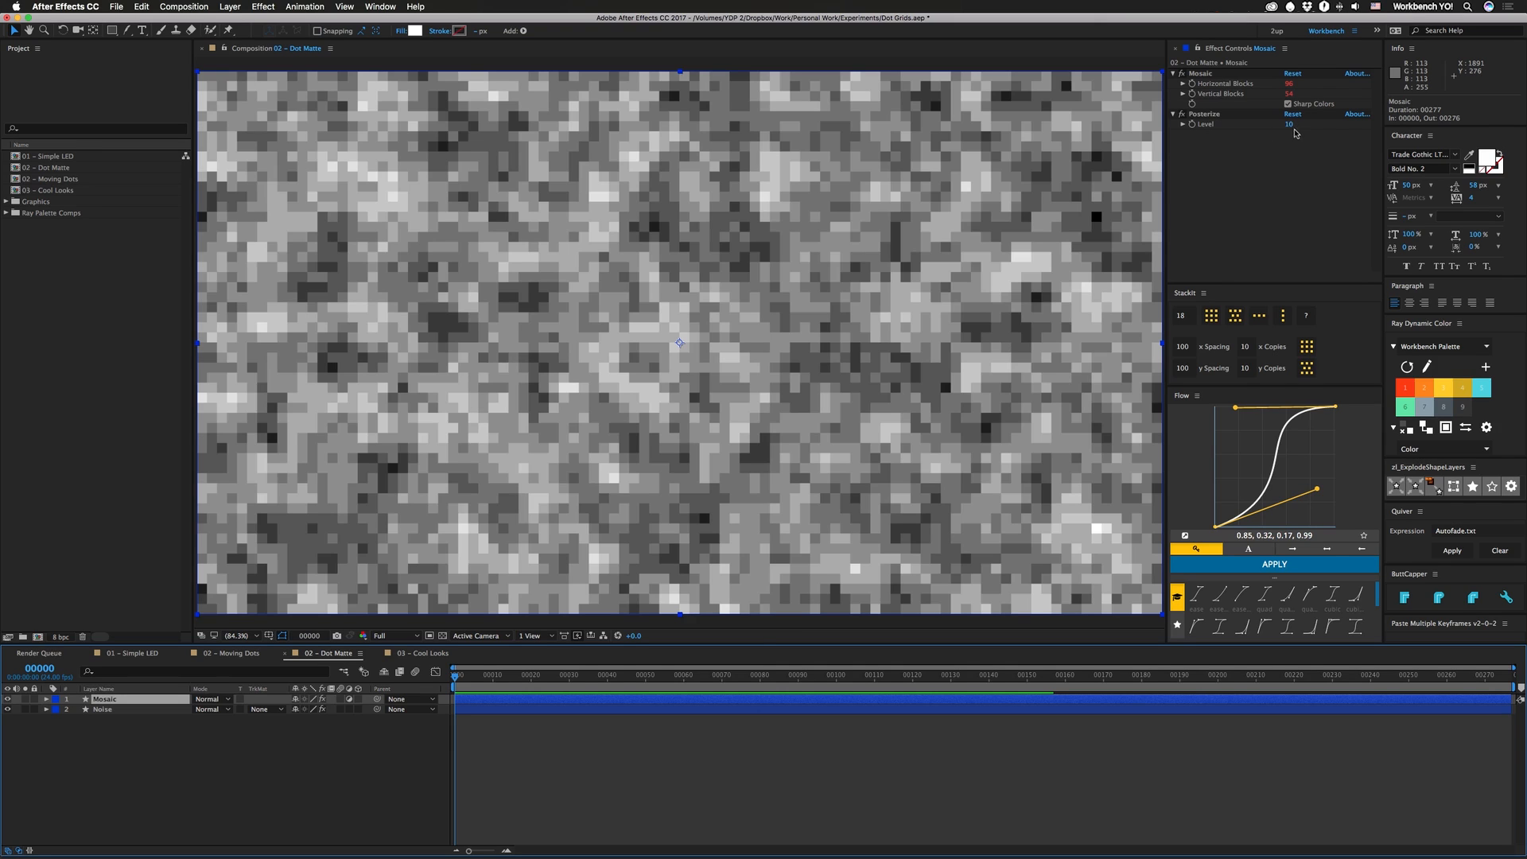
{"action": "mouse_move", "coordinate": [226, 658]}
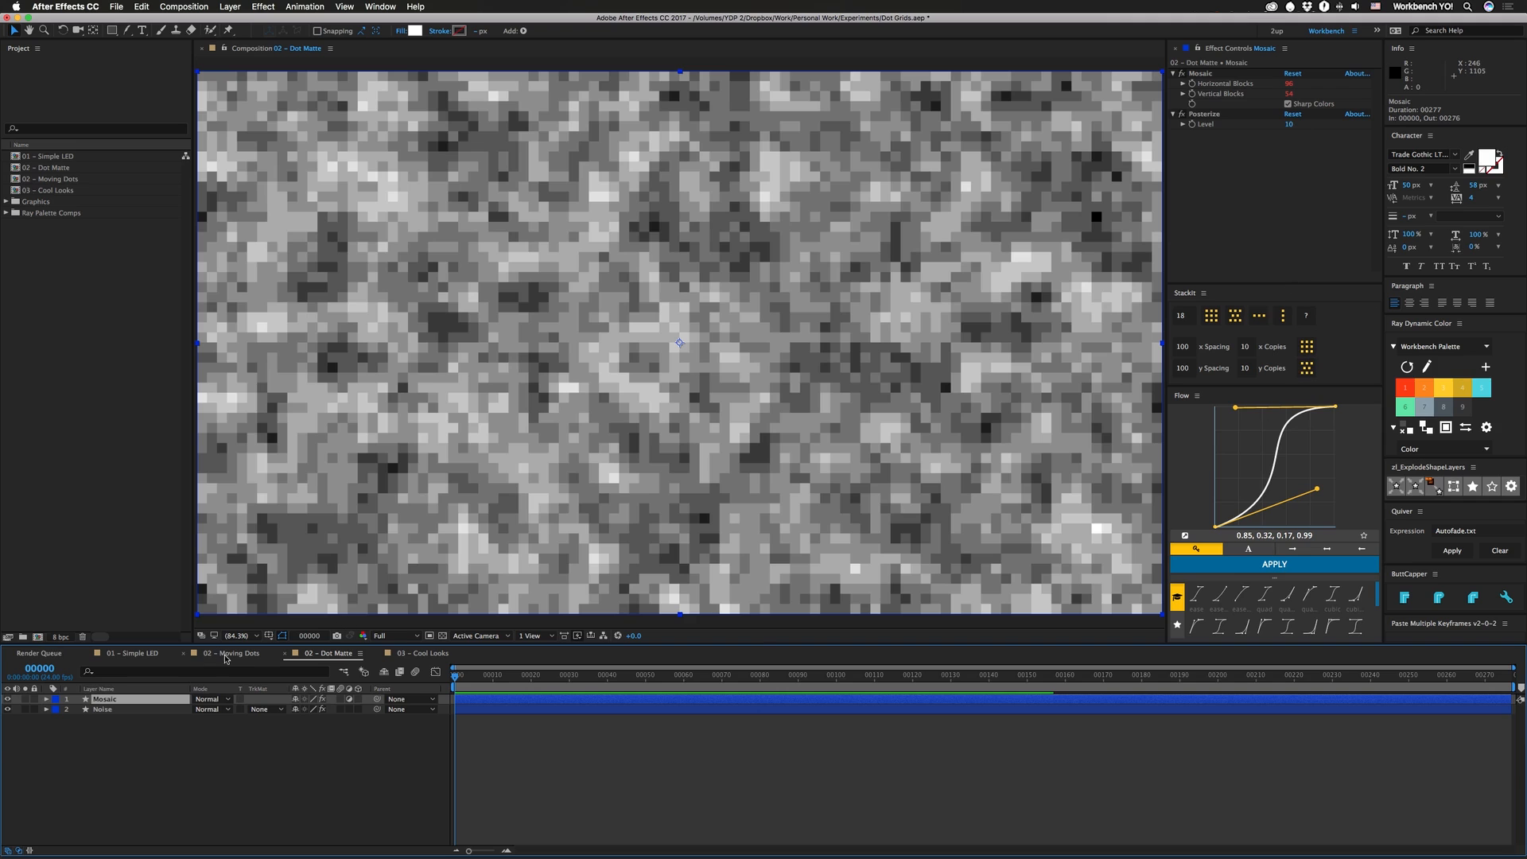
Step: Return to Moving Dots, solo the Fractal Noise Matte layer and reveal its Evolution expression
{"action": "left_click", "coordinate": [230, 652]}
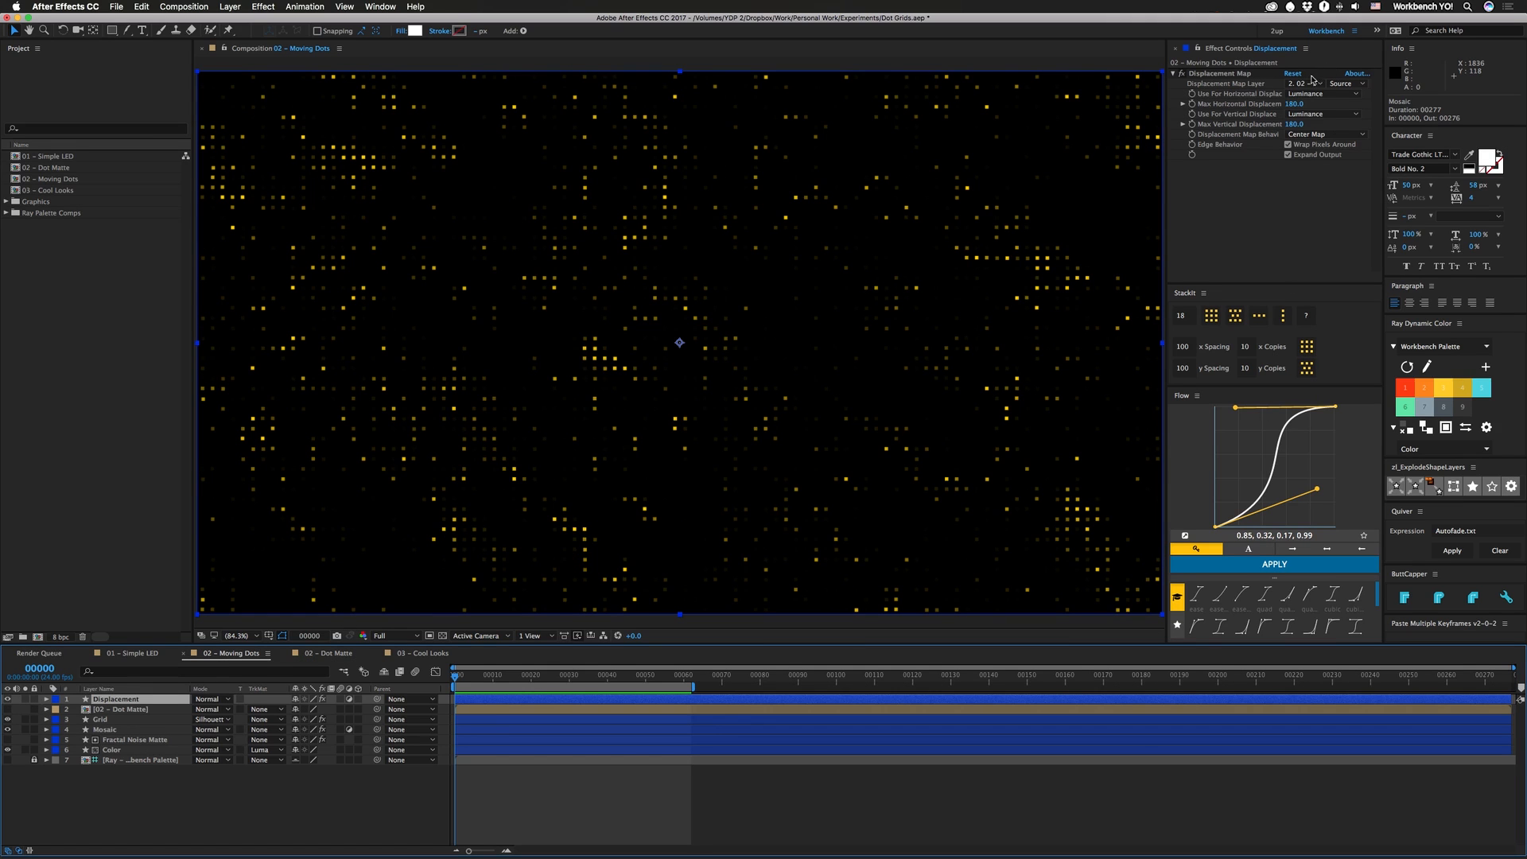
{"action": "left_click", "coordinate": [1304, 83]}
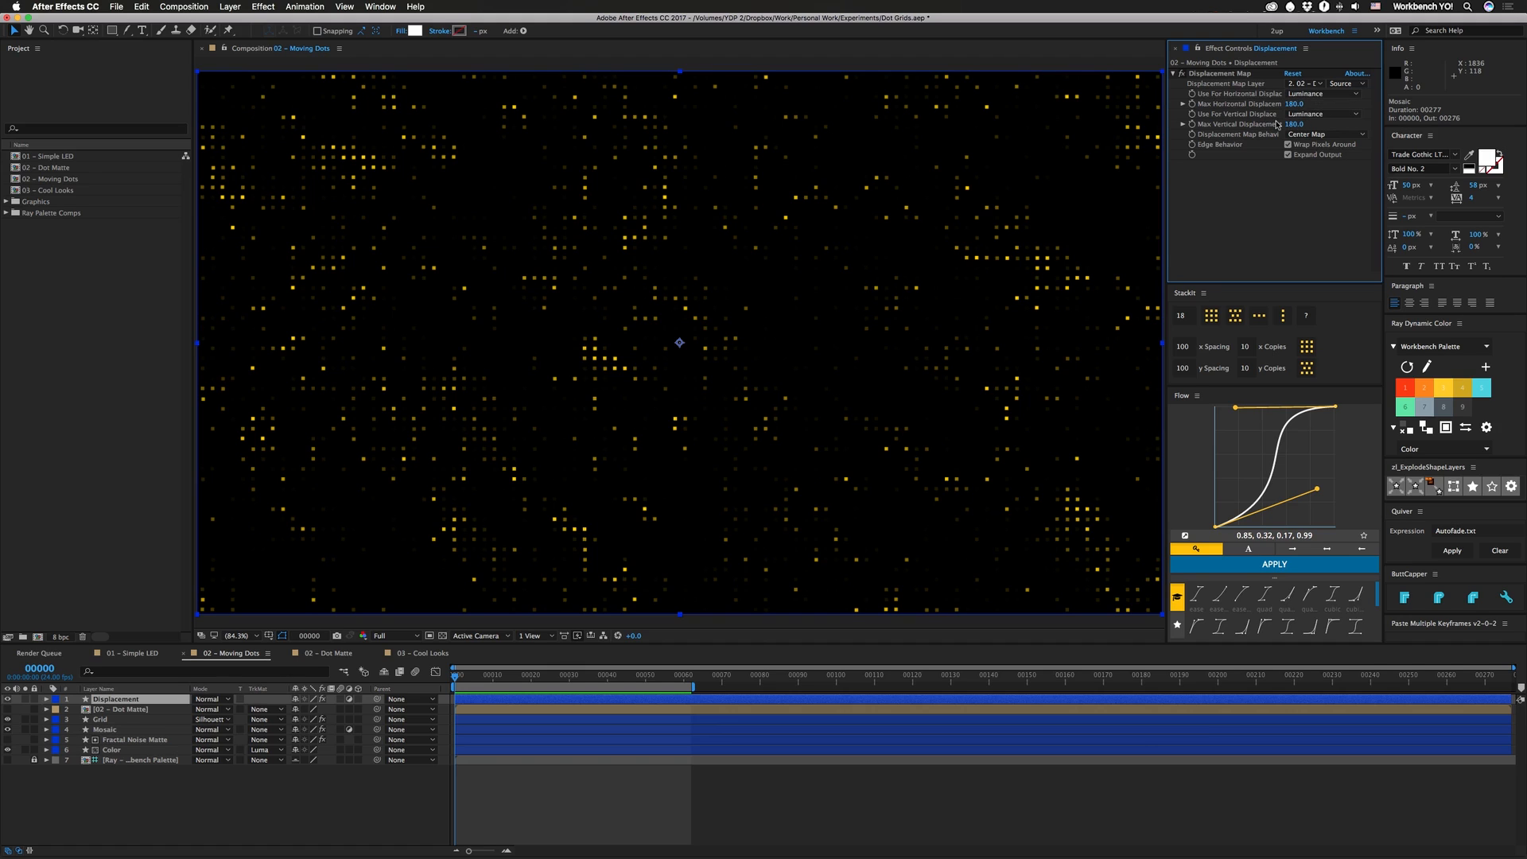
{"action": "mouse_move", "coordinate": [901, 319]}
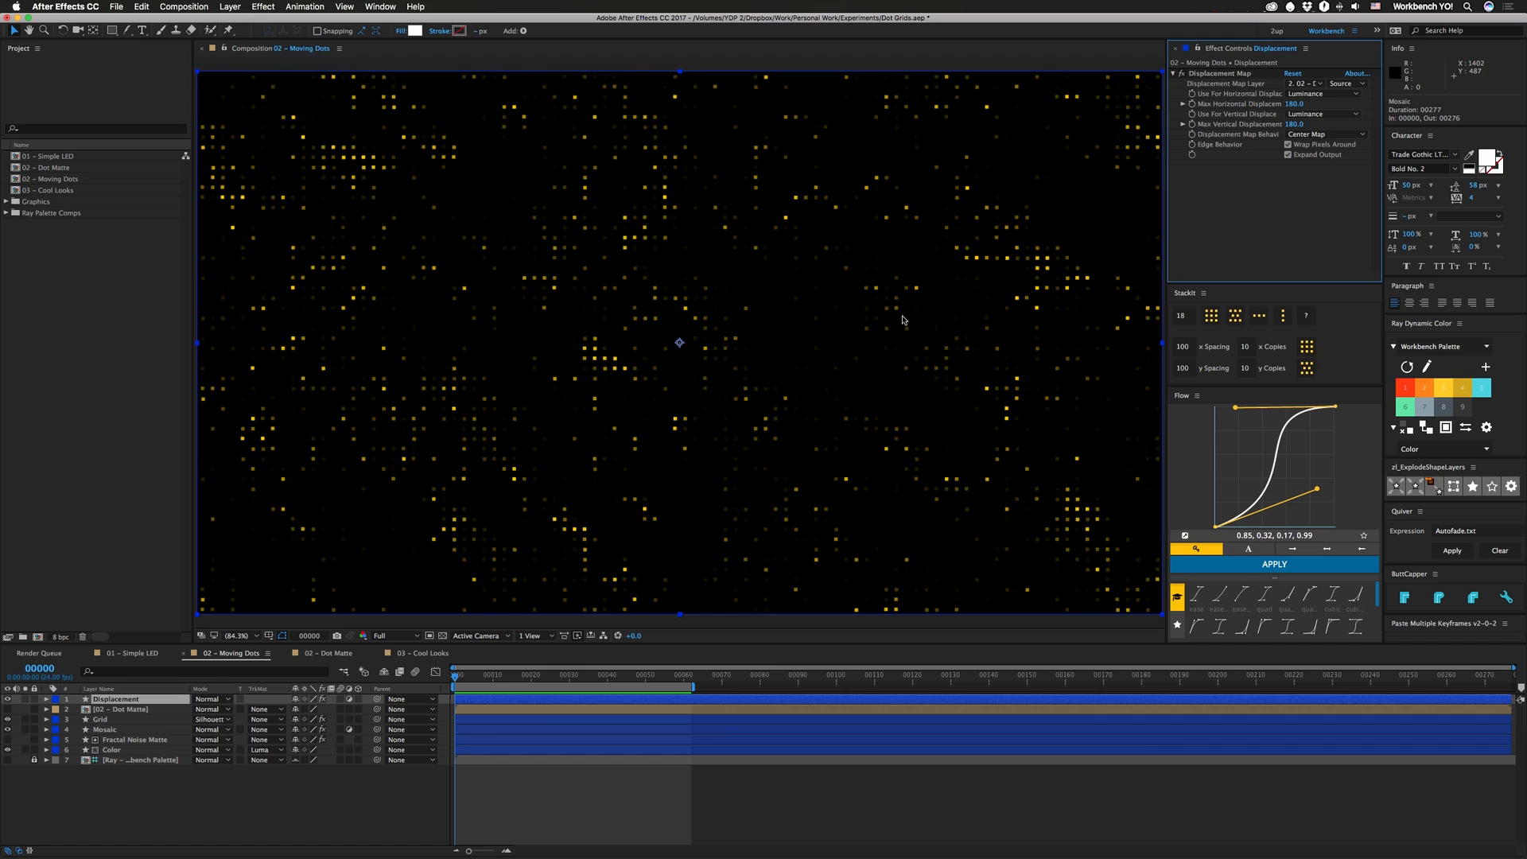
{"action": "mouse_move", "coordinate": [900, 310]}
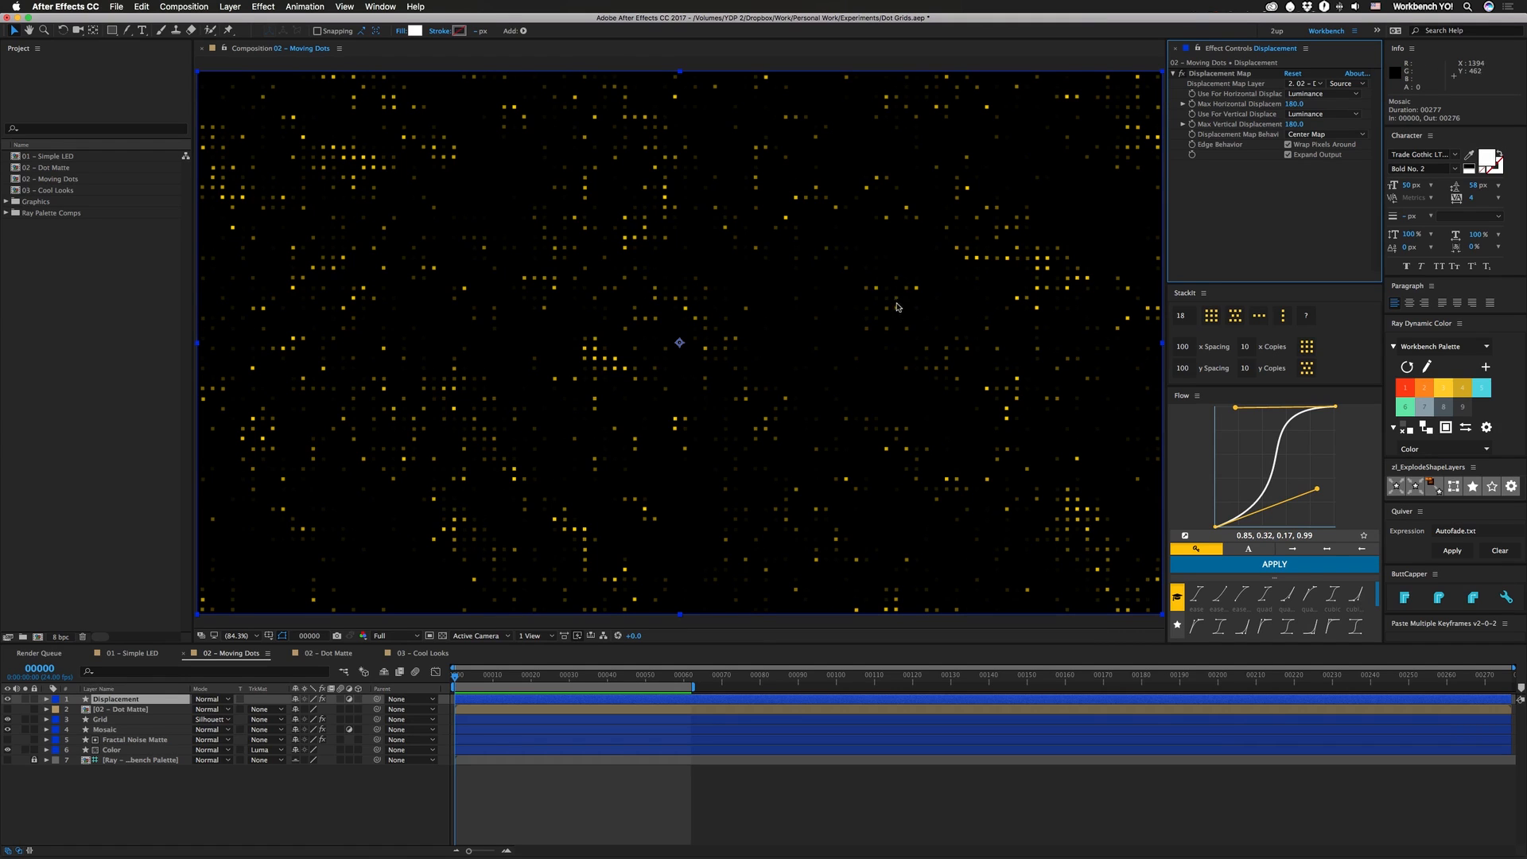
{"action": "mouse_move", "coordinate": [854, 313]}
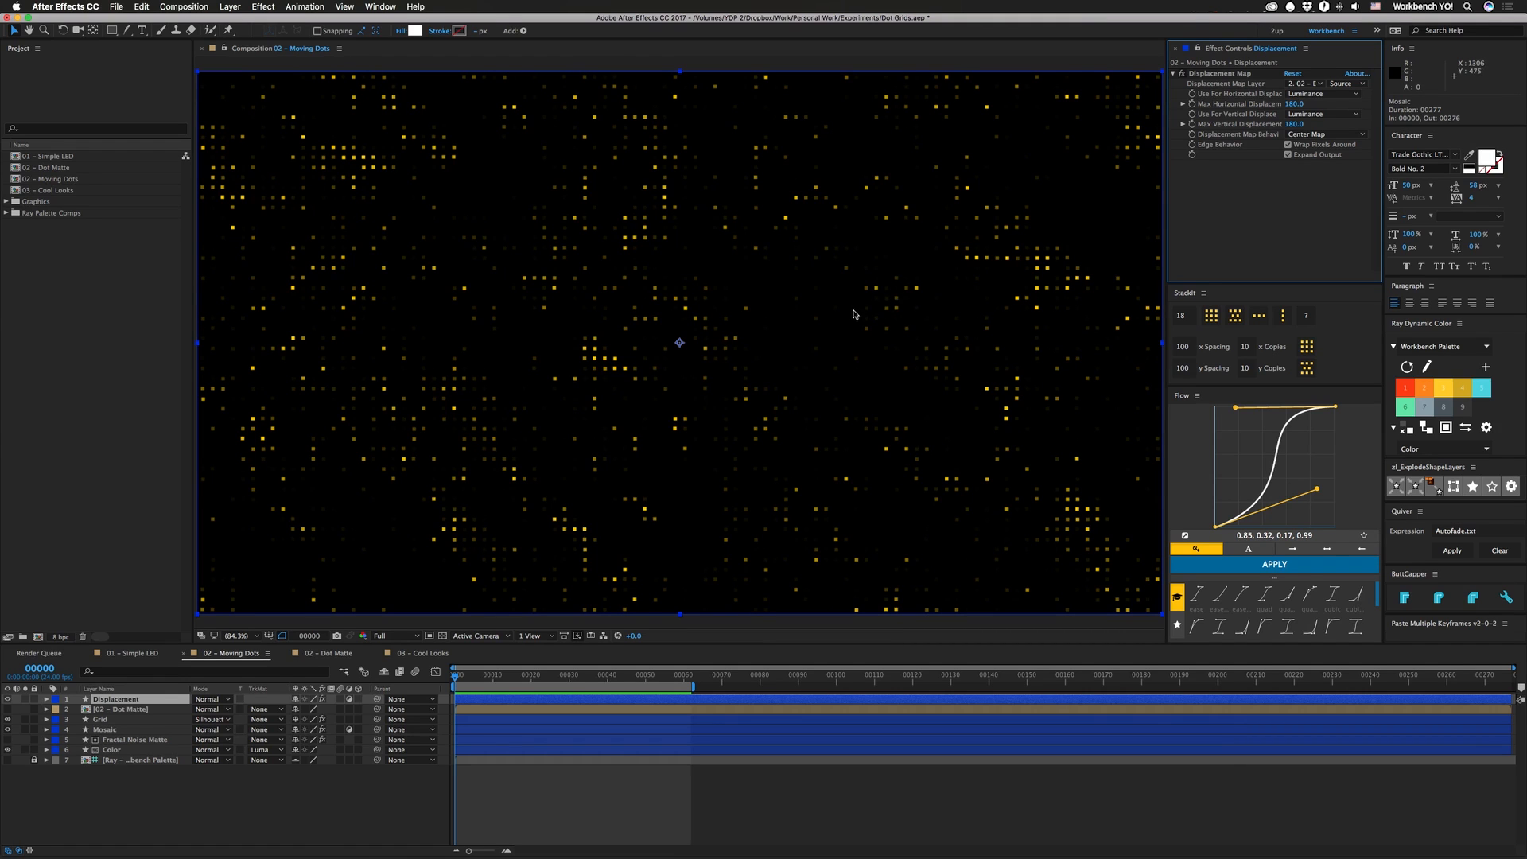
{"action": "mouse_move", "coordinate": [1007, 304]}
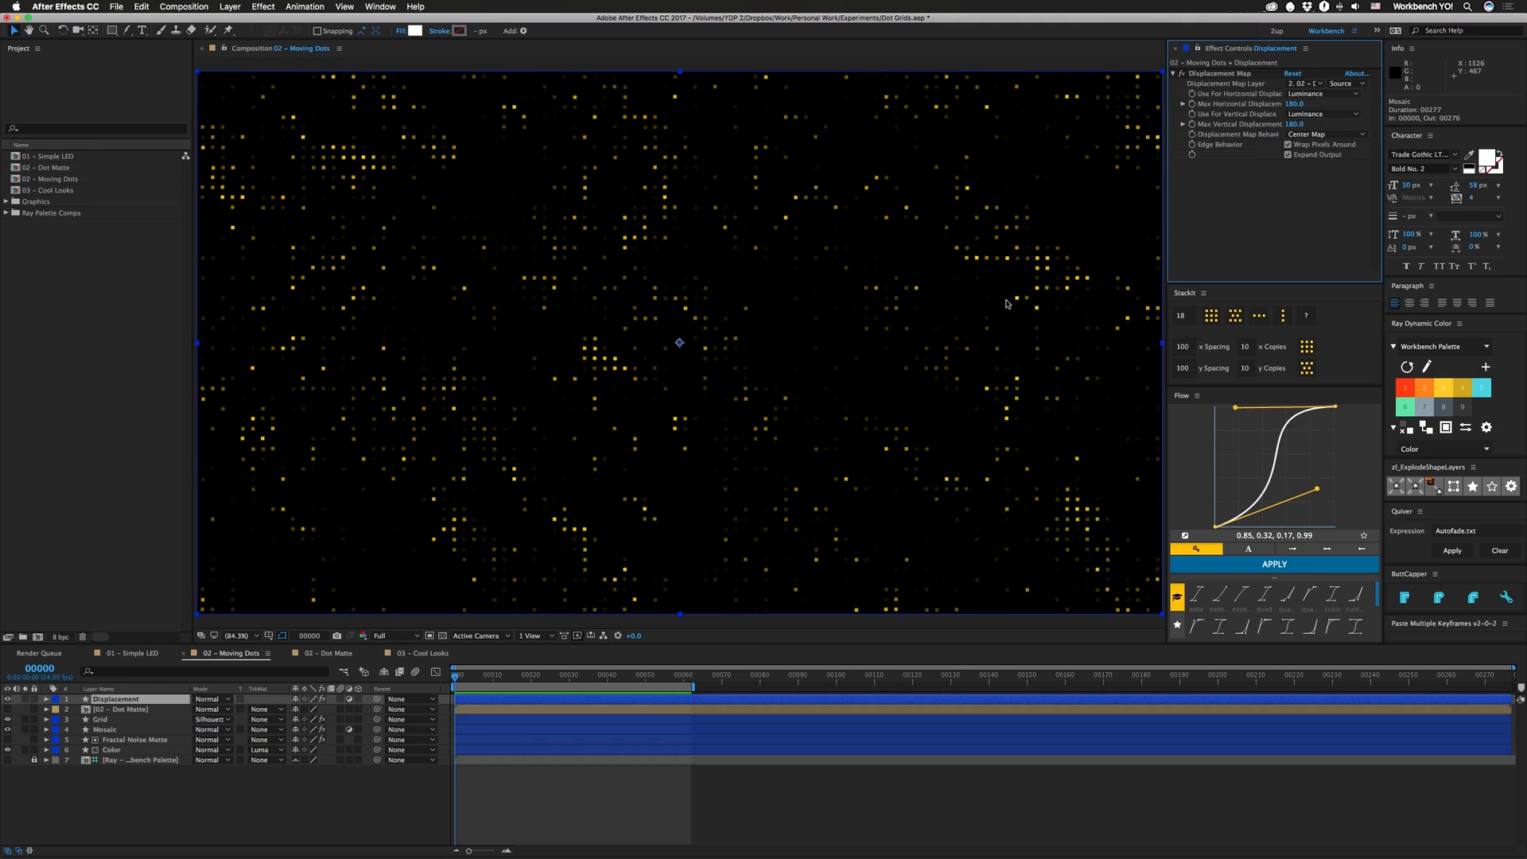
{"action": "mouse_move", "coordinate": [944, 333]}
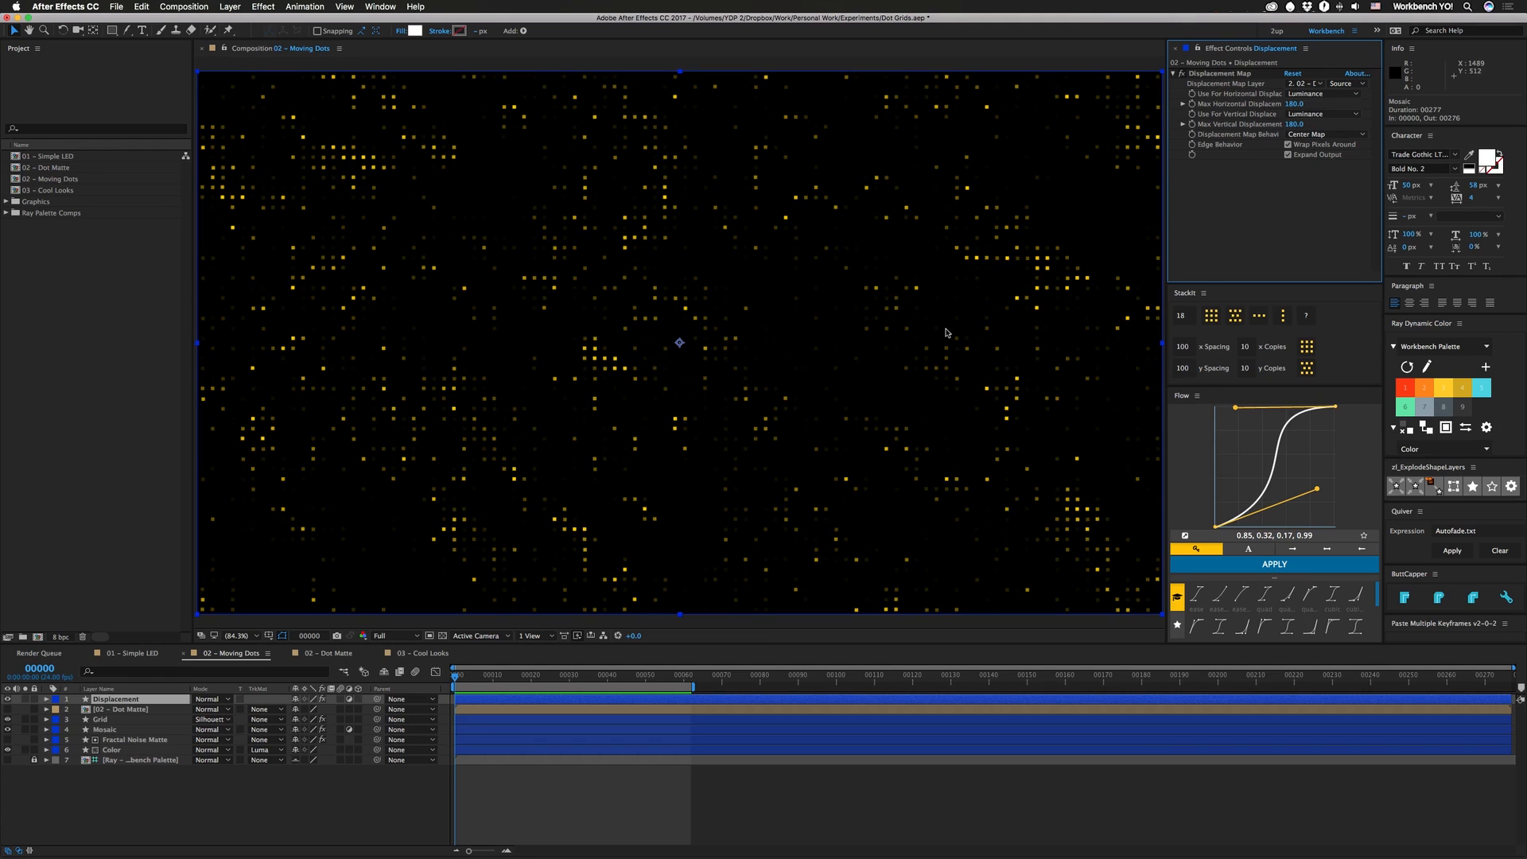
{"action": "mouse_move", "coordinate": [921, 322]}
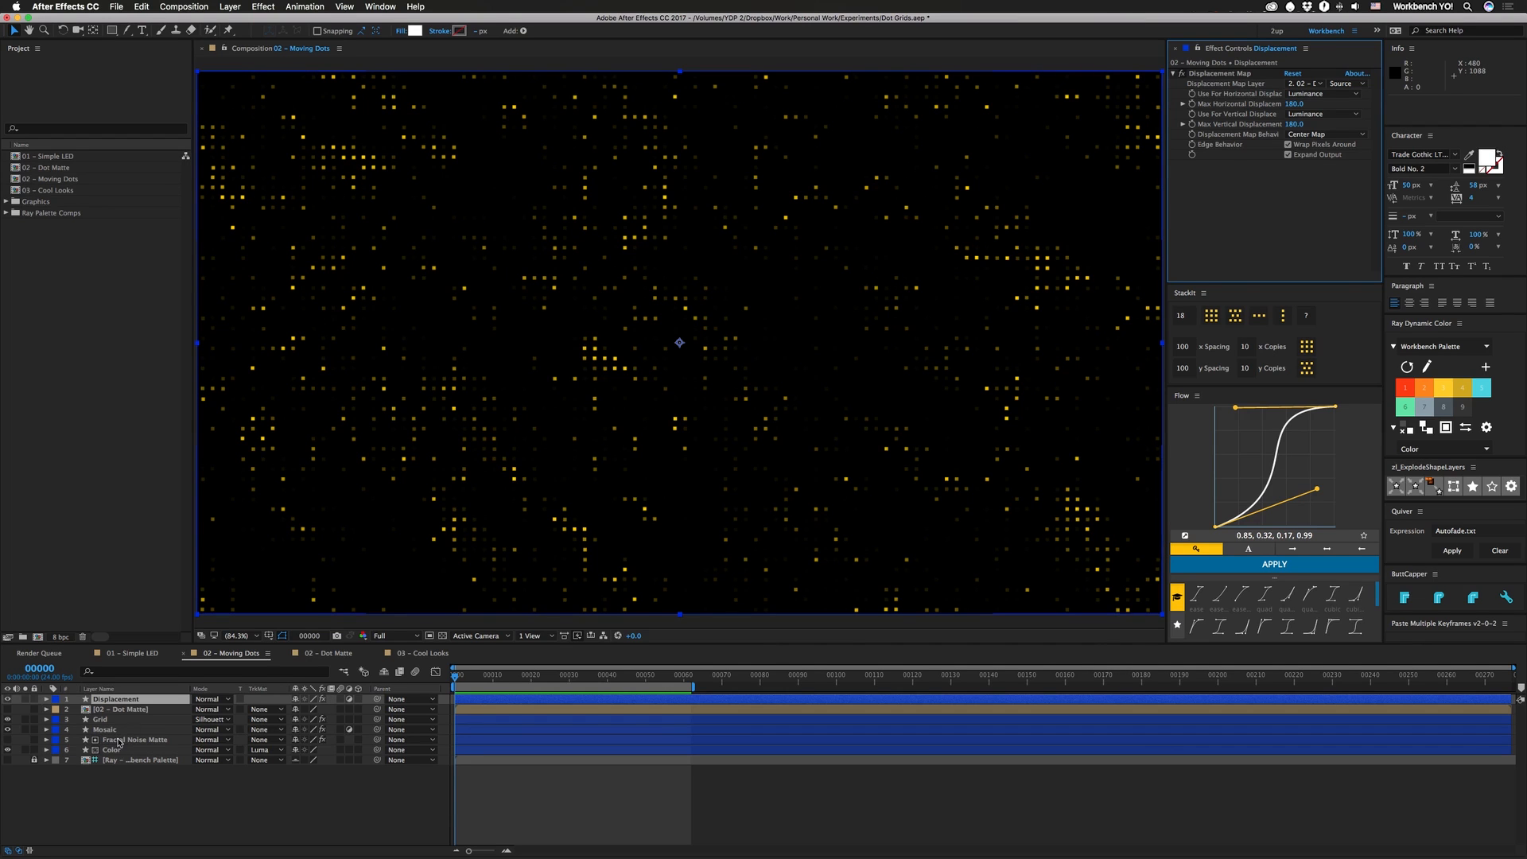
{"action": "left_click", "coordinate": [137, 739]}
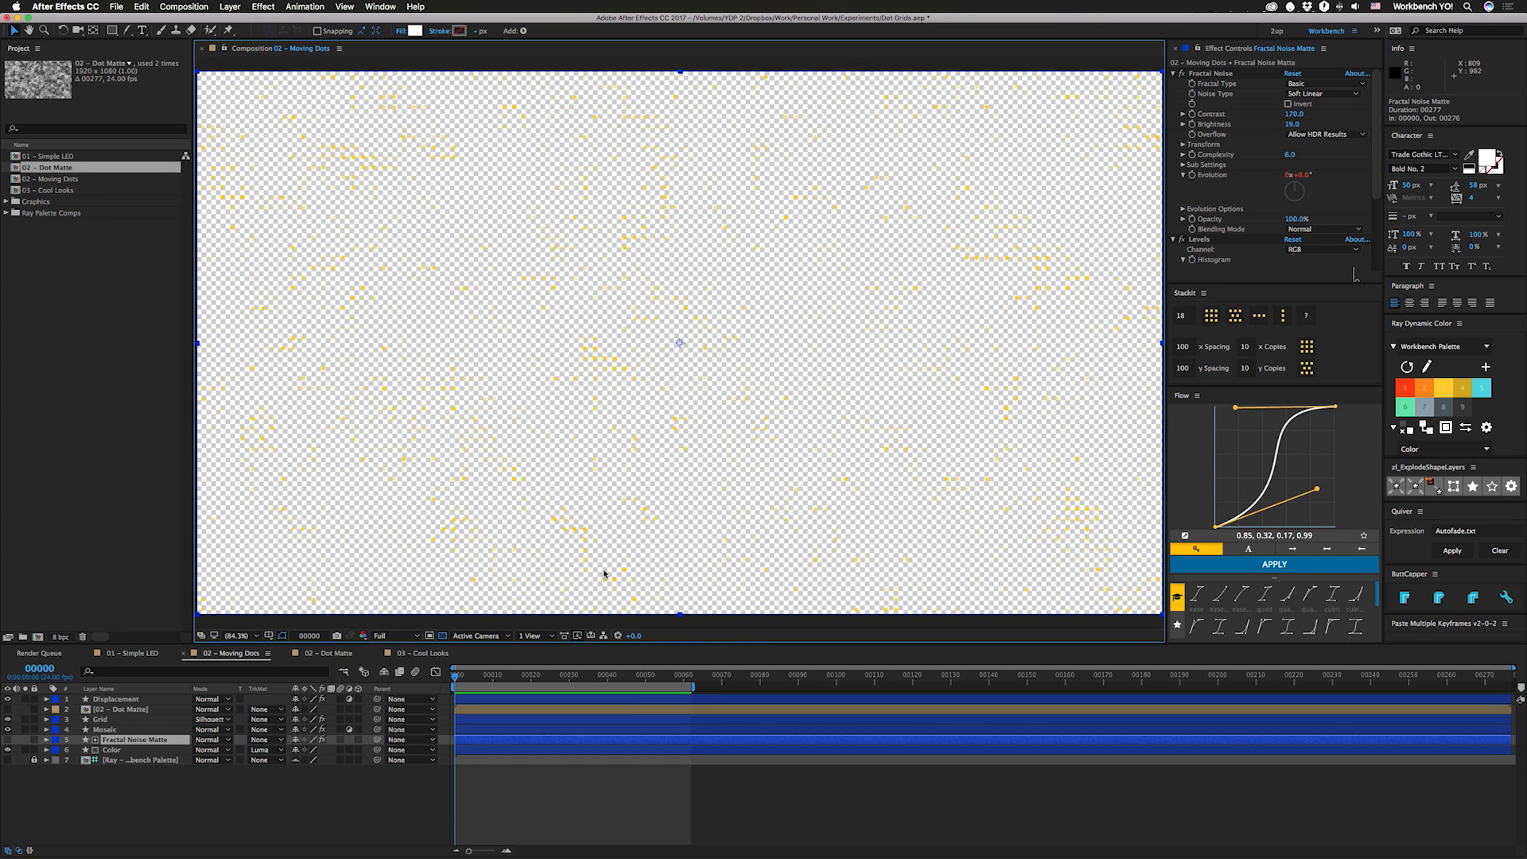
{"action": "mouse_move", "coordinate": [647, 438]}
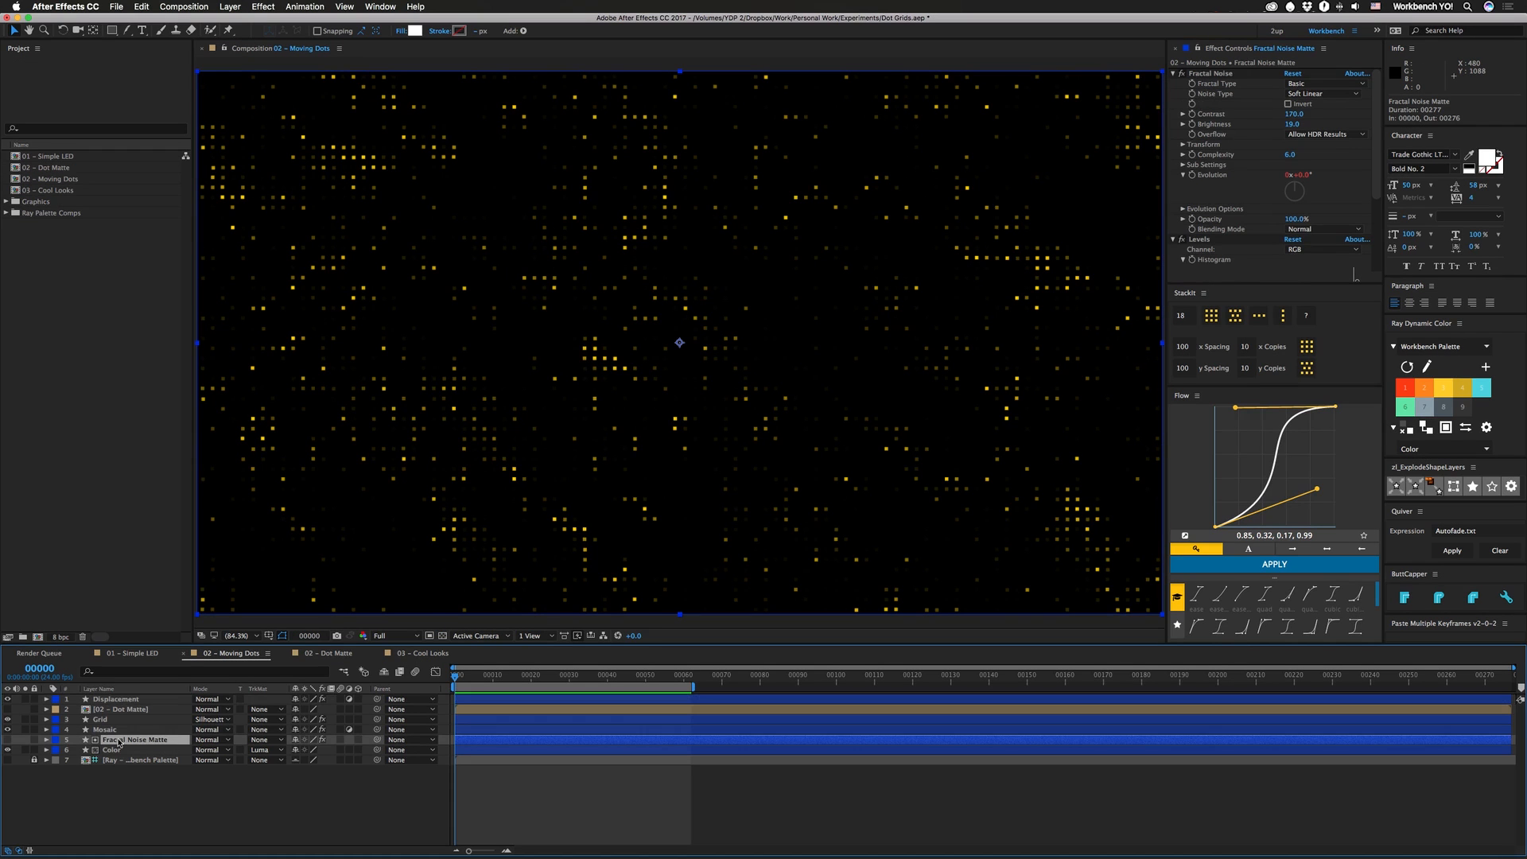
{"action": "left_click", "coordinate": [46, 739]}
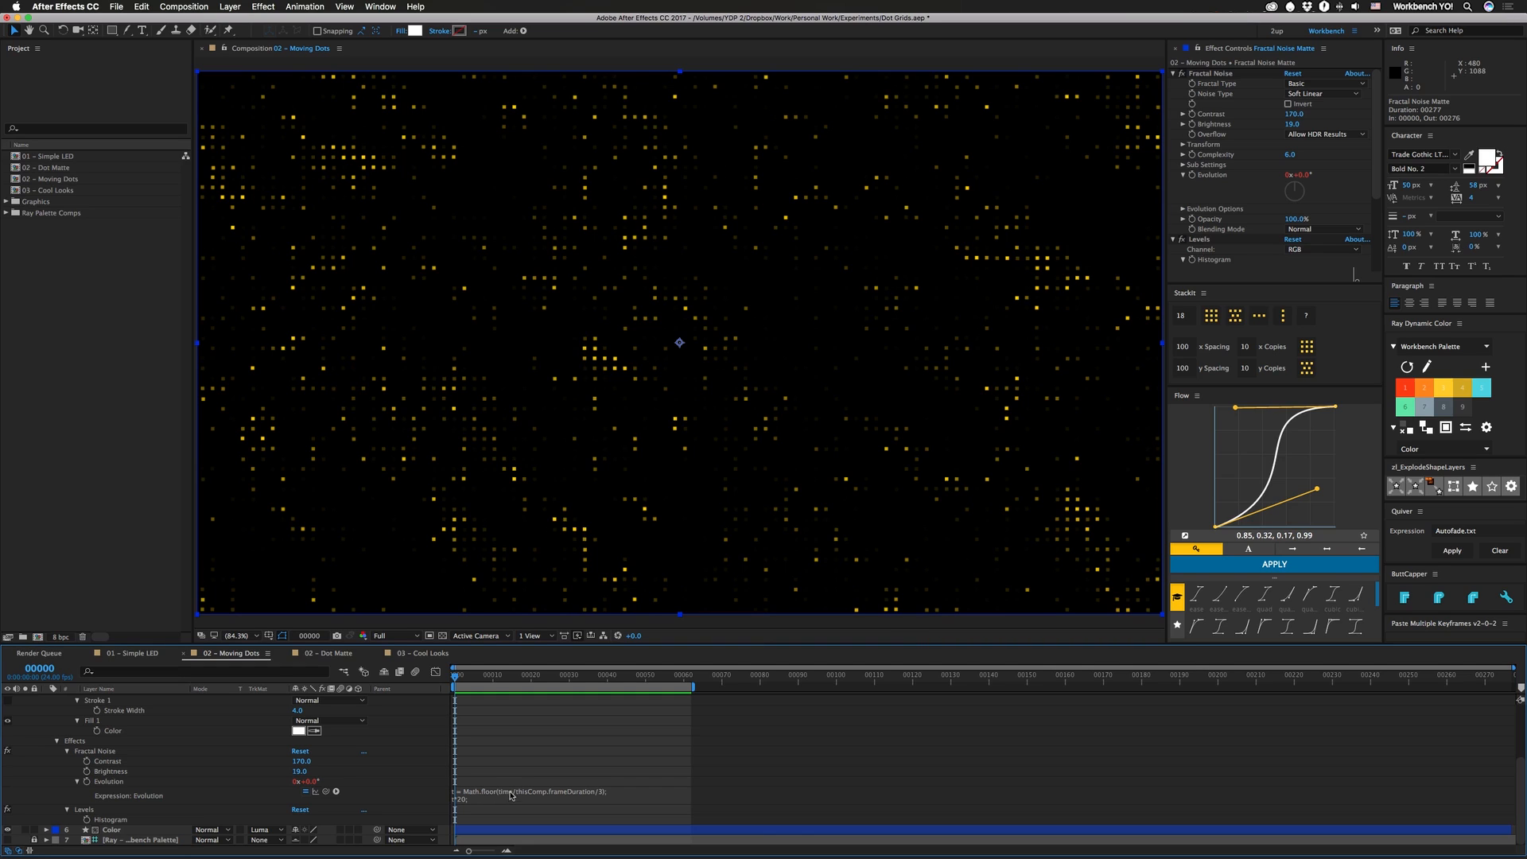
{"action": "mouse_move", "coordinate": [482, 803]}
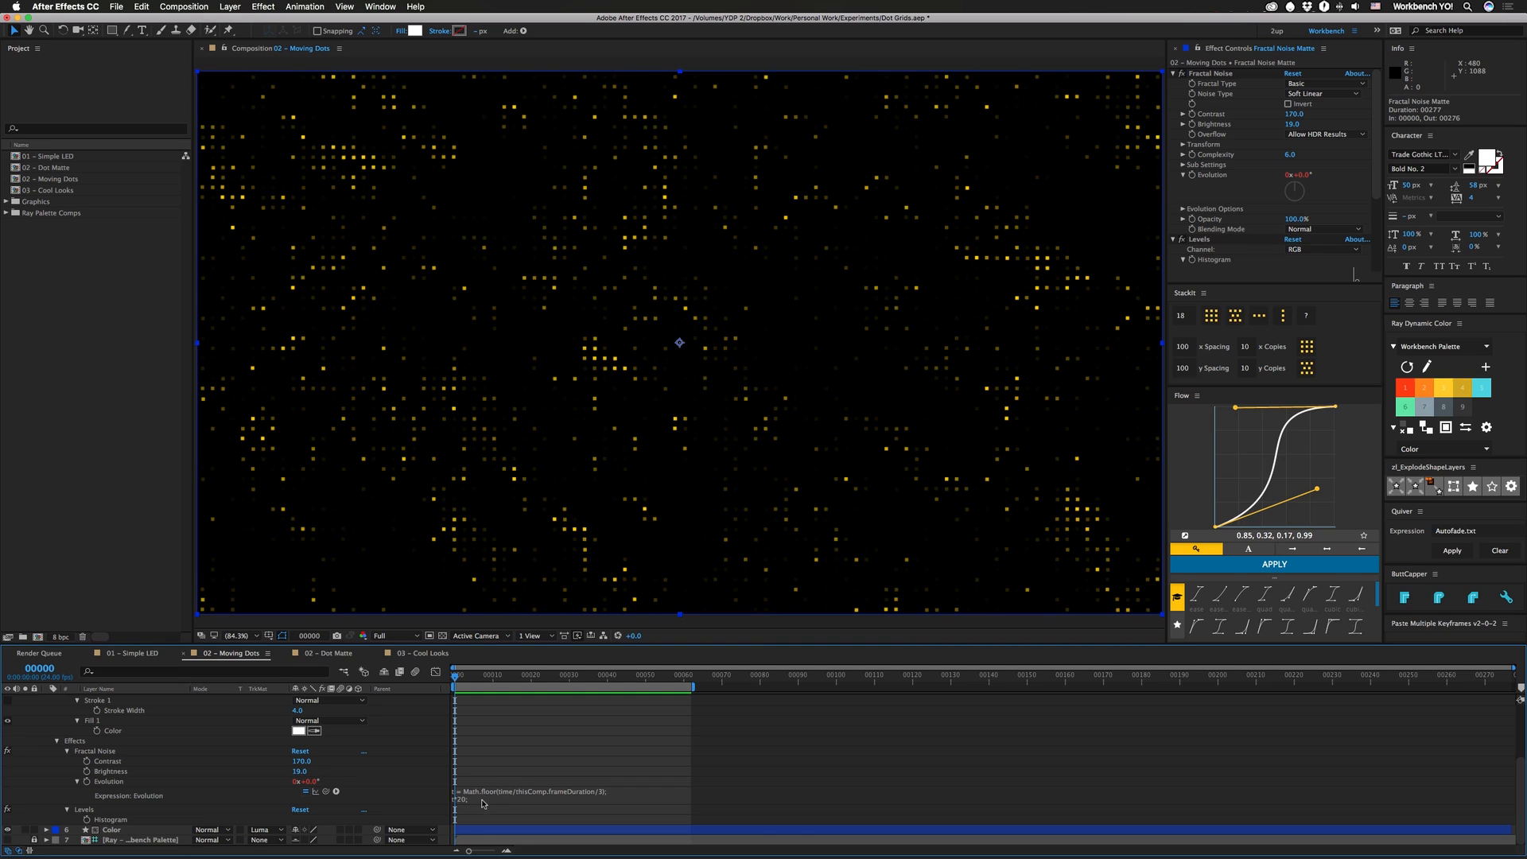
{"action": "mouse_move", "coordinate": [496, 813]}
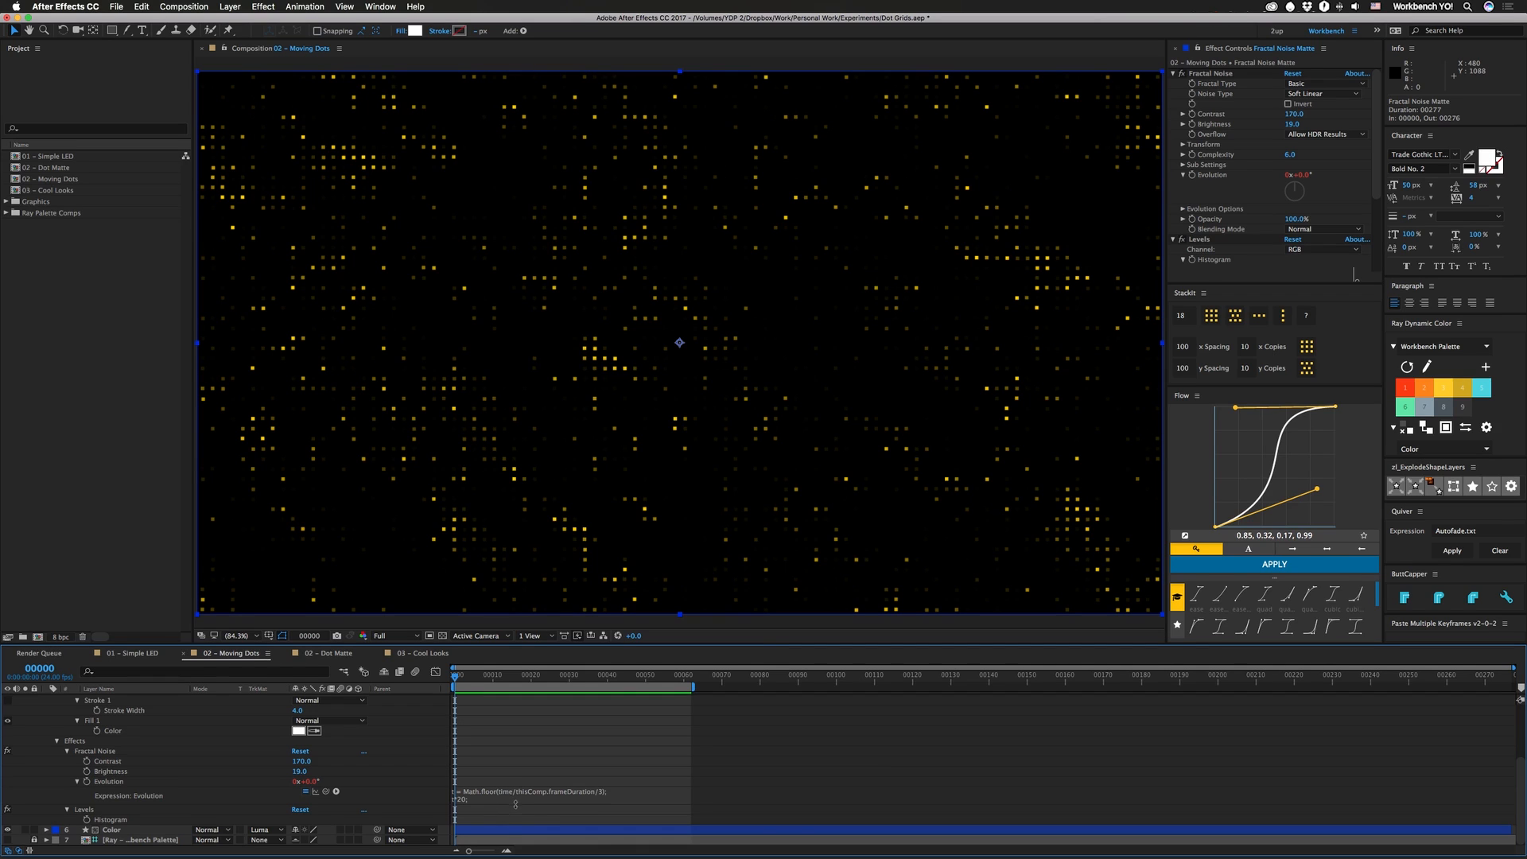
{"action": "mouse_move", "coordinate": [610, 809]}
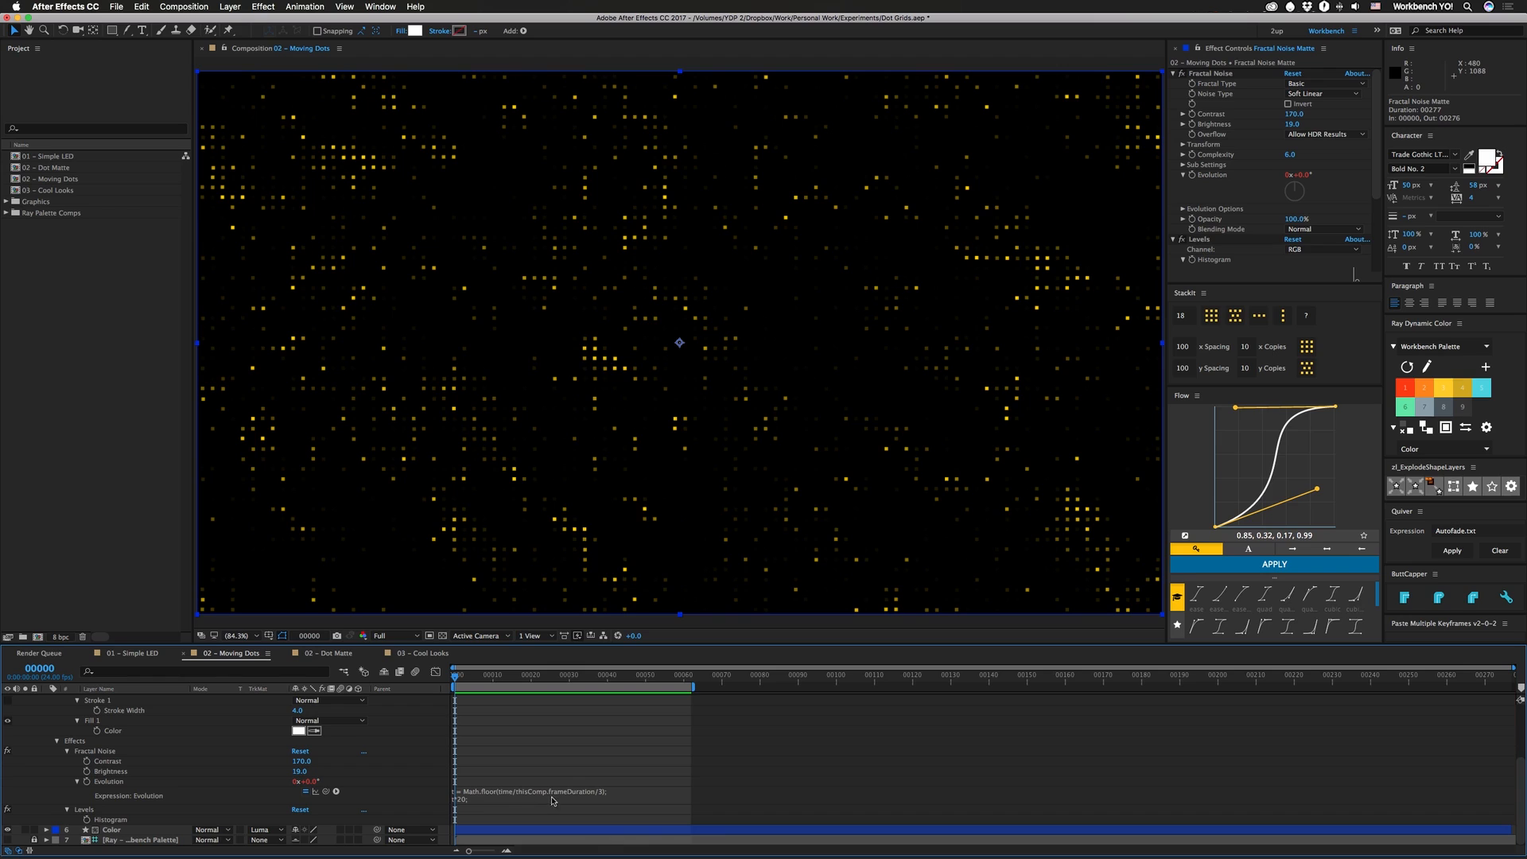
{"action": "mouse_move", "coordinate": [549, 725]}
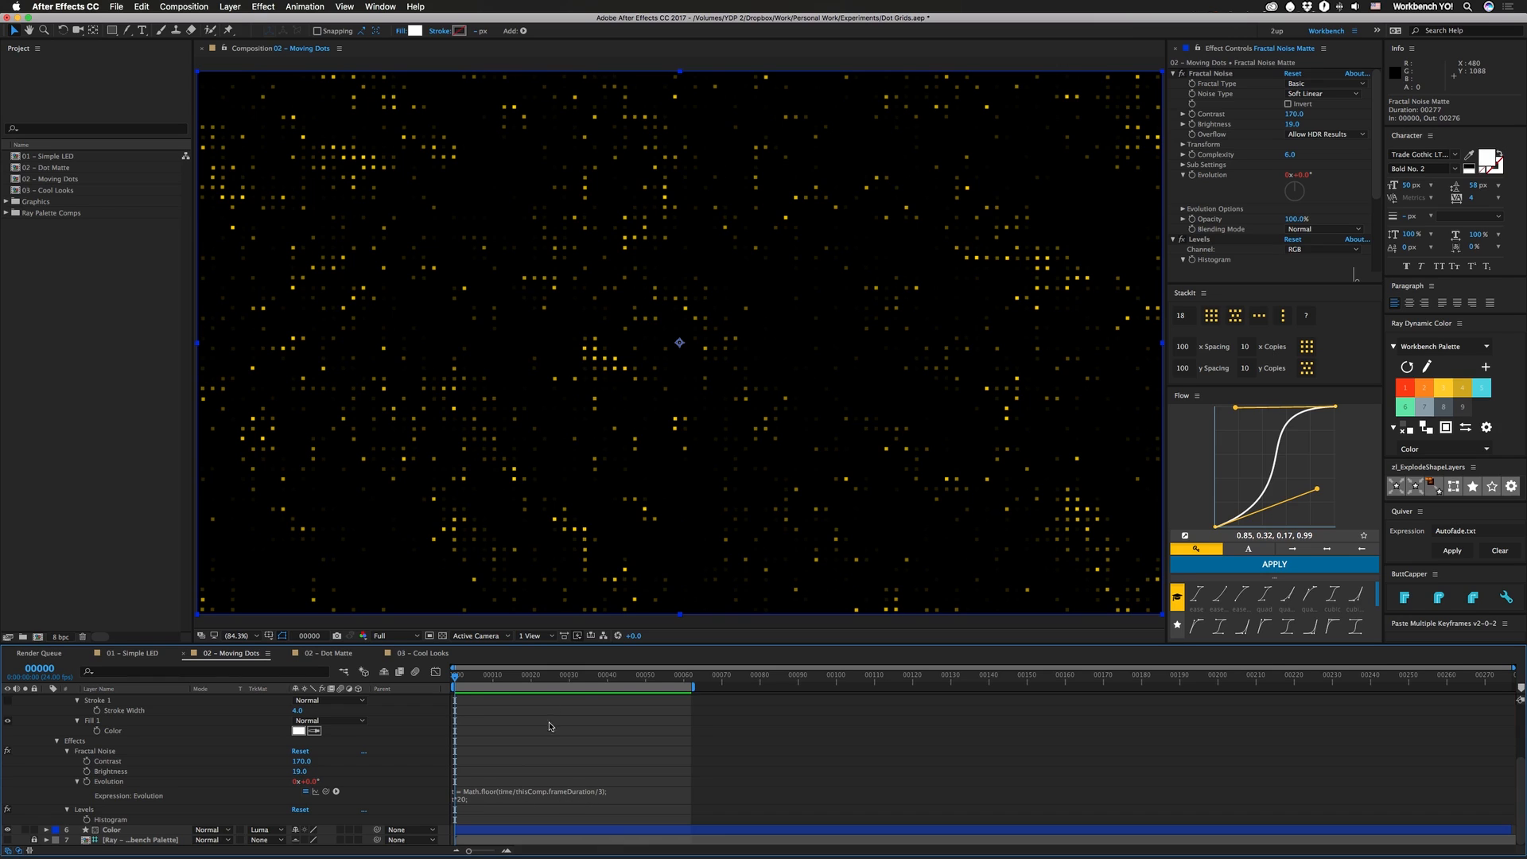
{"action": "mouse_move", "coordinate": [509, 821]}
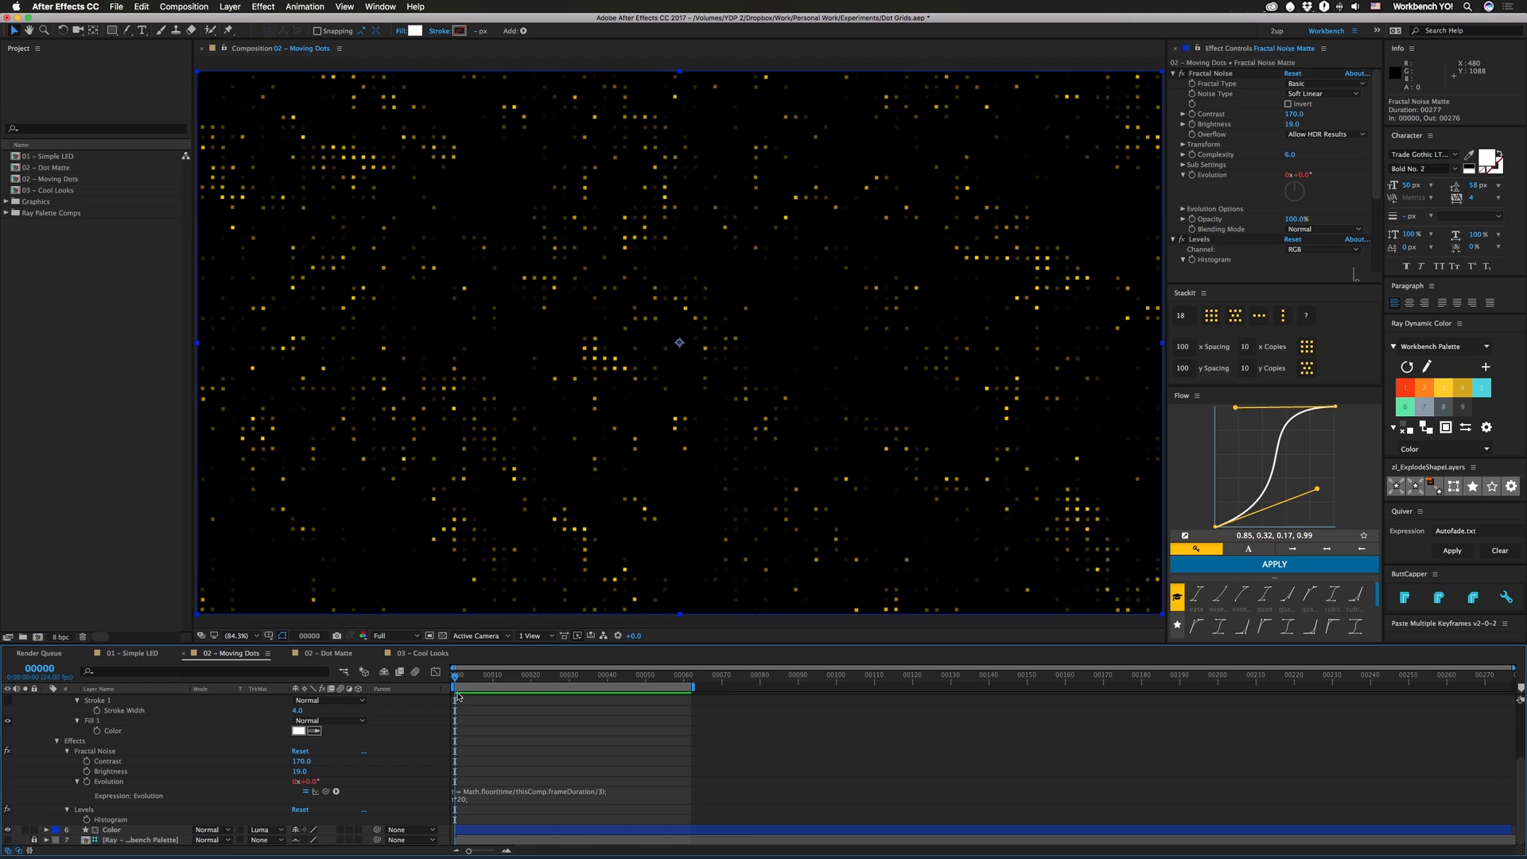
{"action": "mouse_move", "coordinate": [518, 682]}
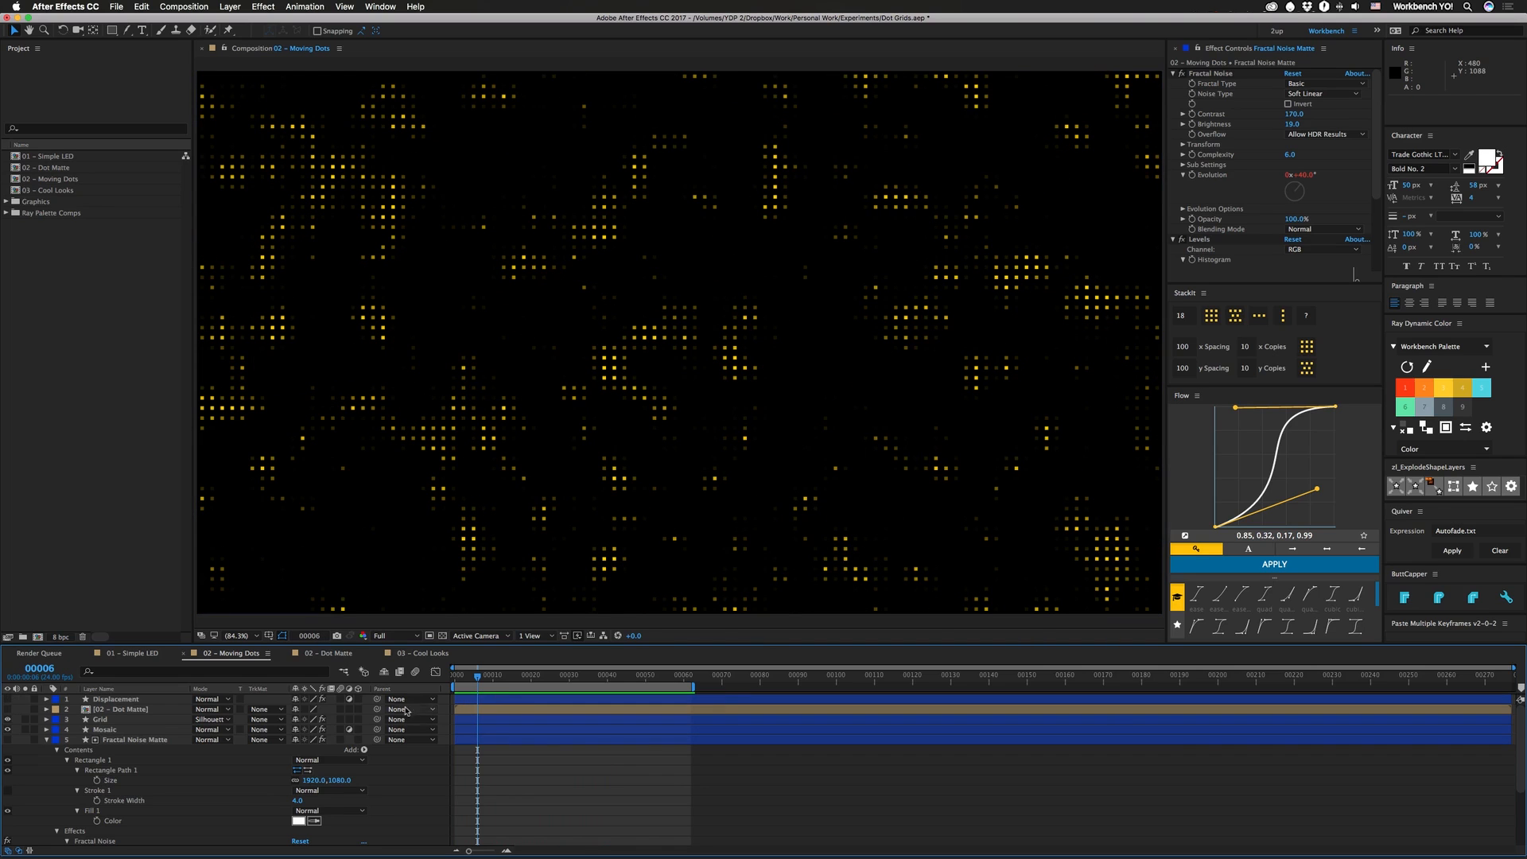
{"action": "left_click", "coordinate": [420, 652]}
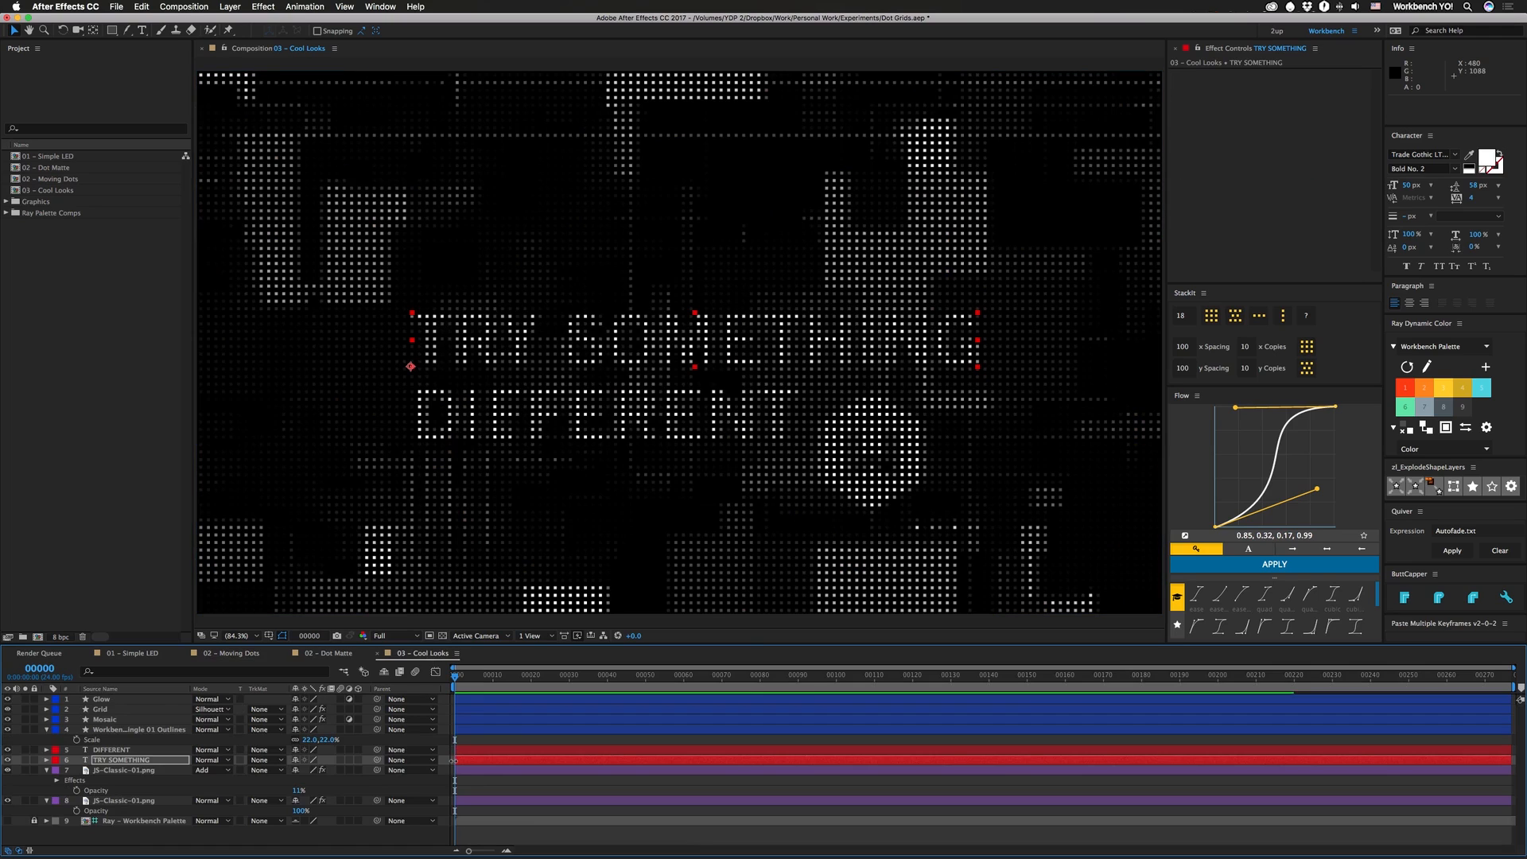
{"action": "mouse_move", "coordinate": [515, 372]}
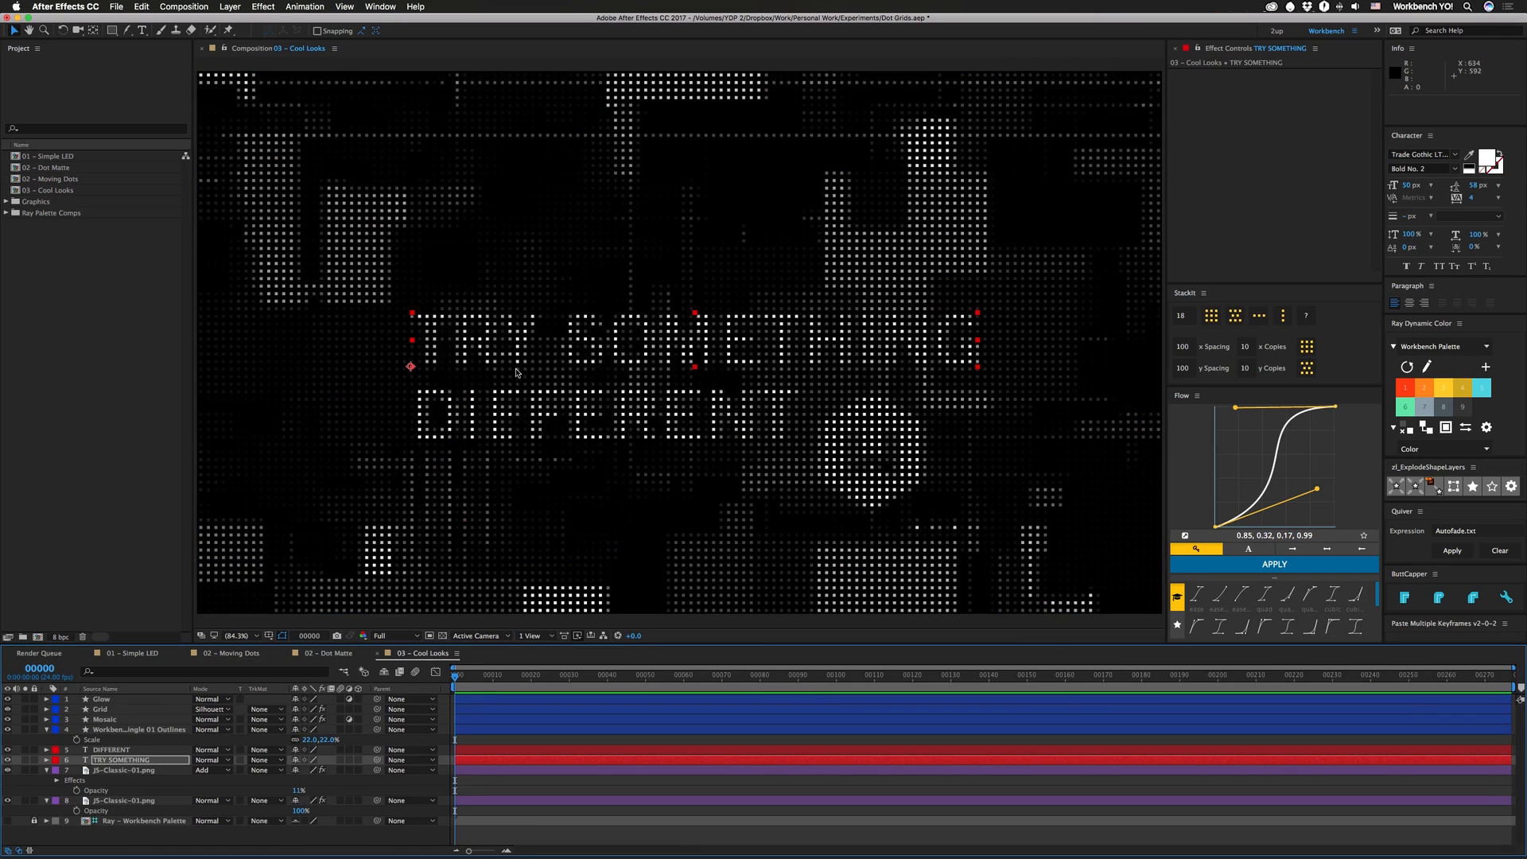
{"action": "mouse_move", "coordinate": [412, 318]}
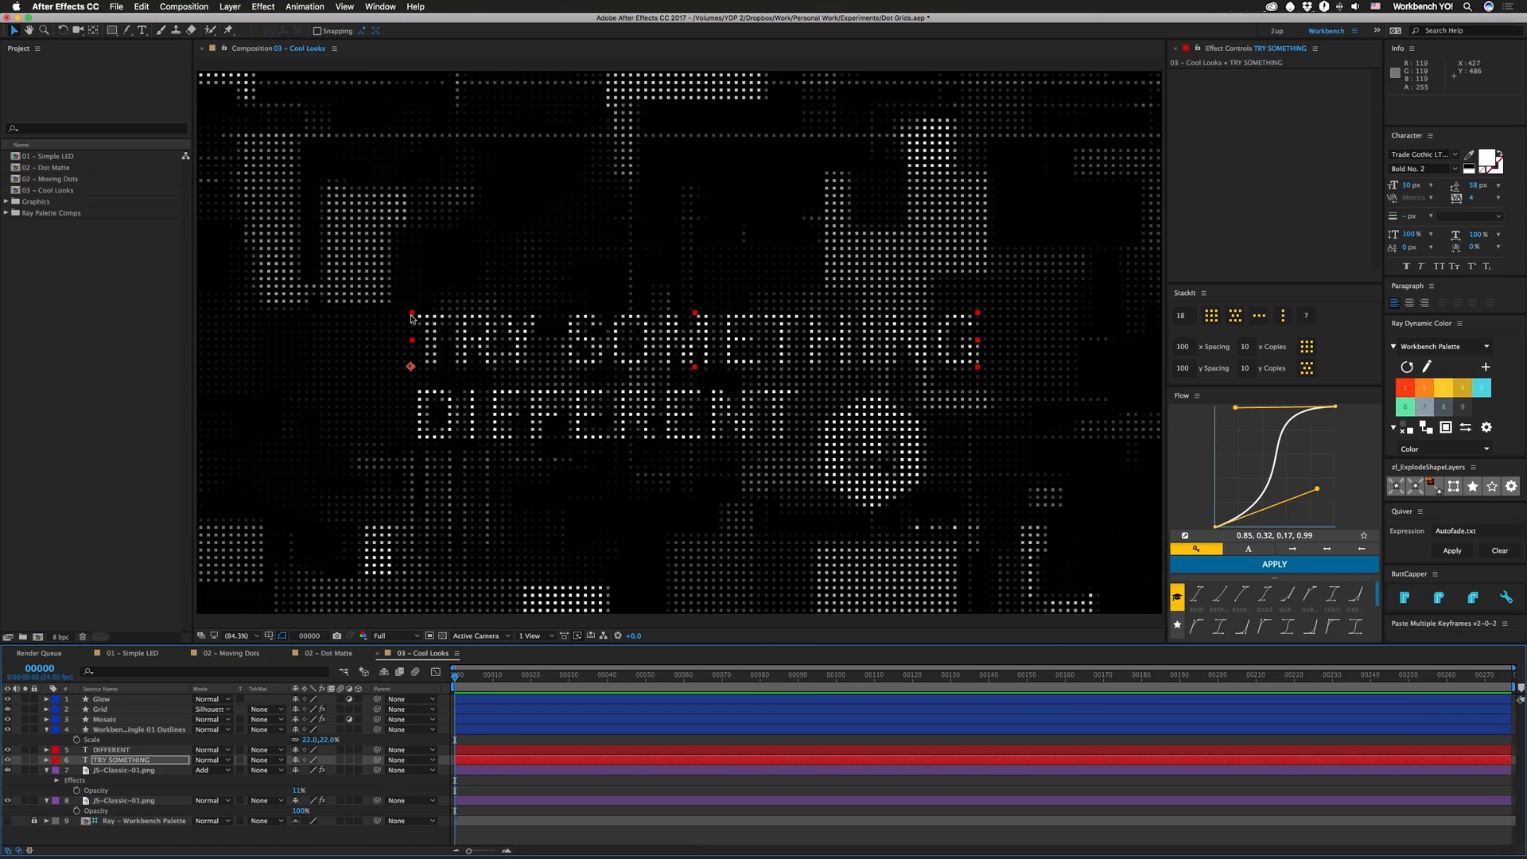
{"action": "mouse_move", "coordinate": [447, 319]}
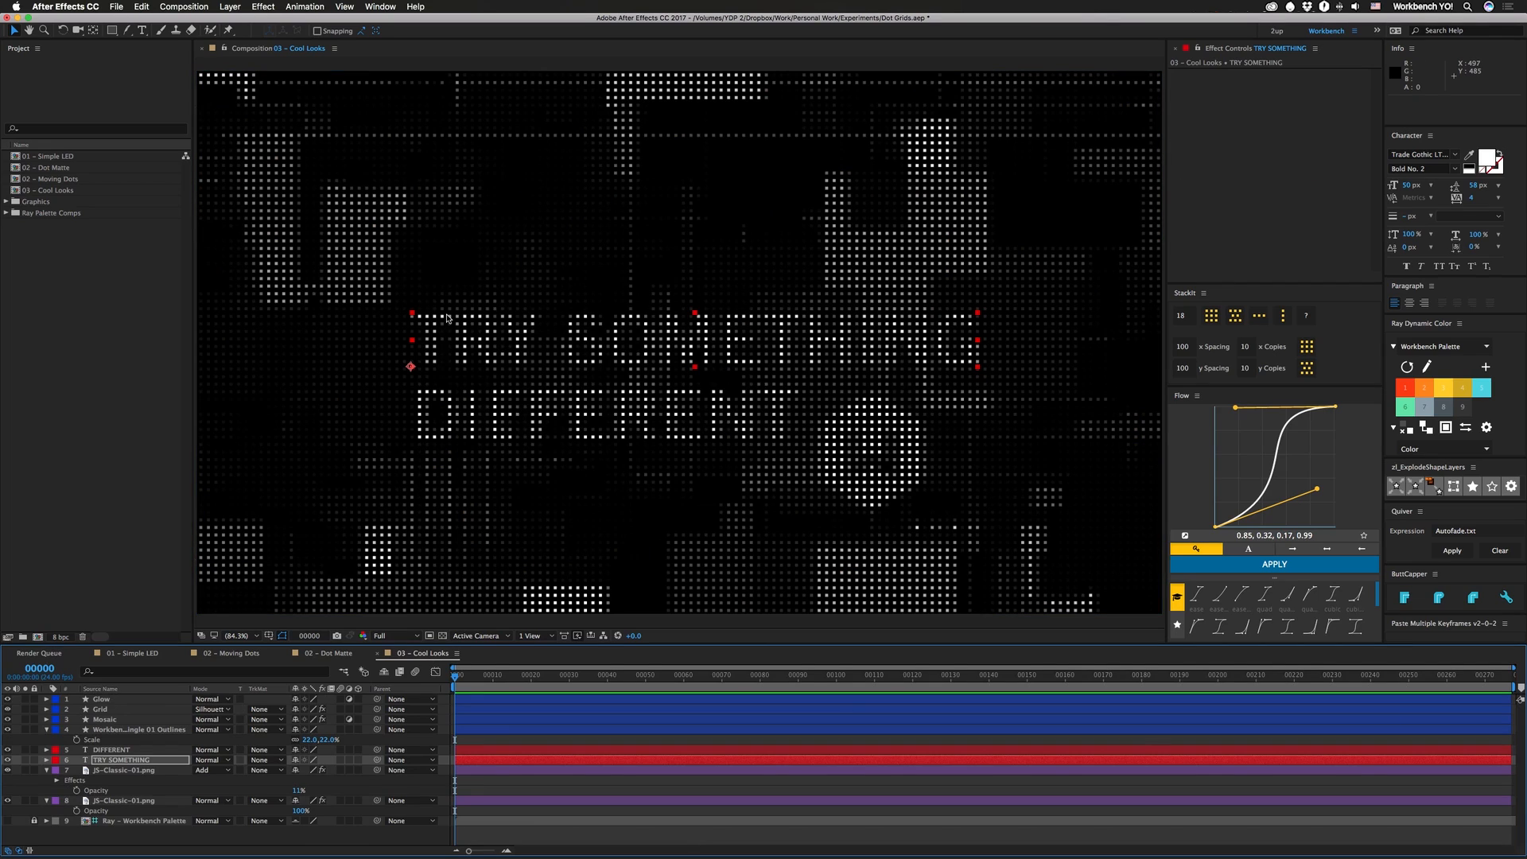
{"action": "mouse_move", "coordinate": [515, 353]}
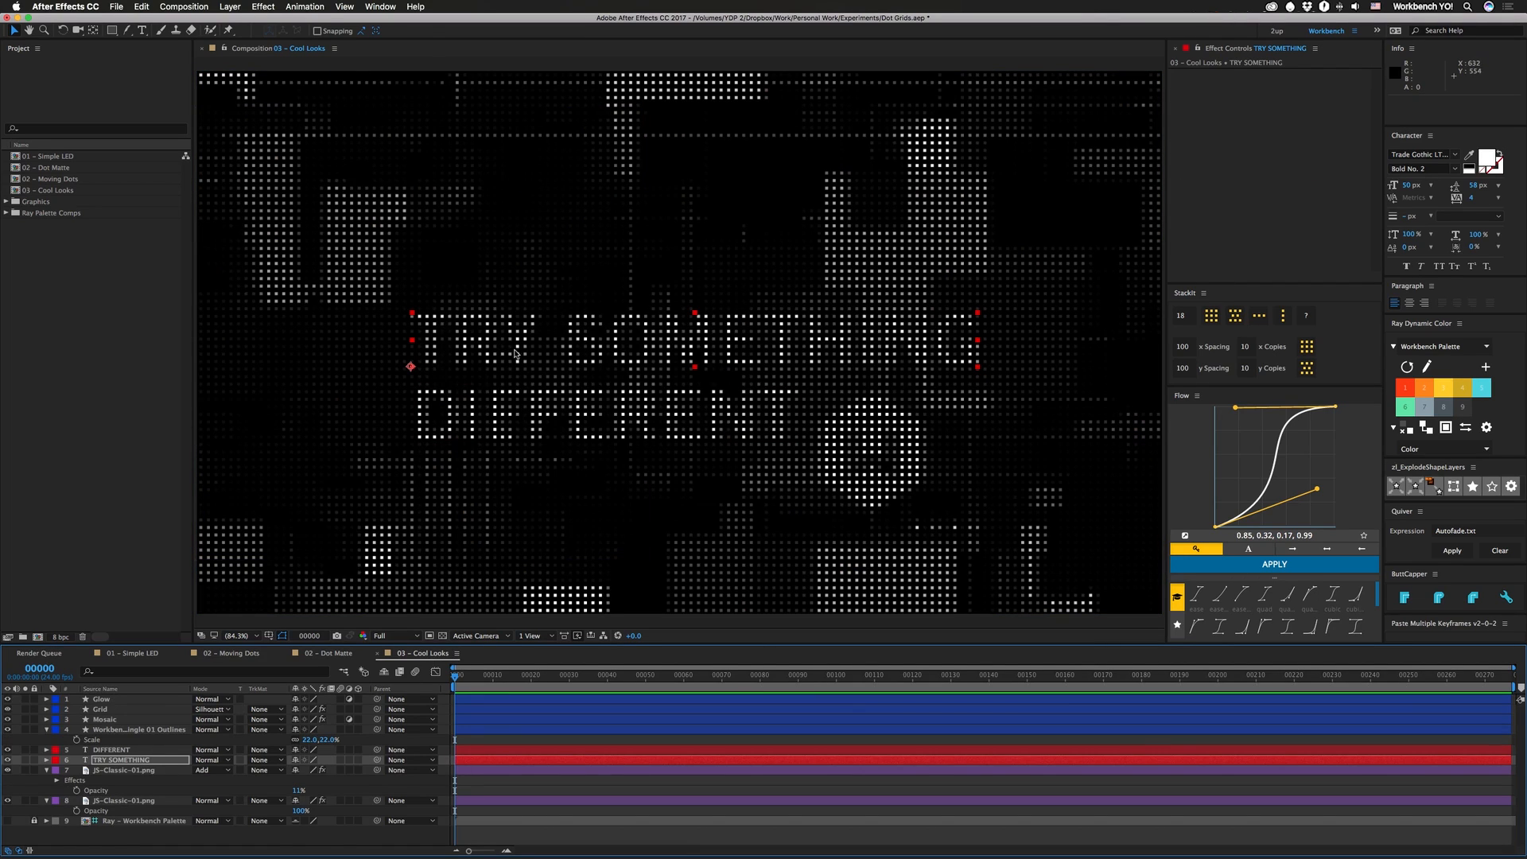
{"action": "mouse_move", "coordinate": [418, 320]}
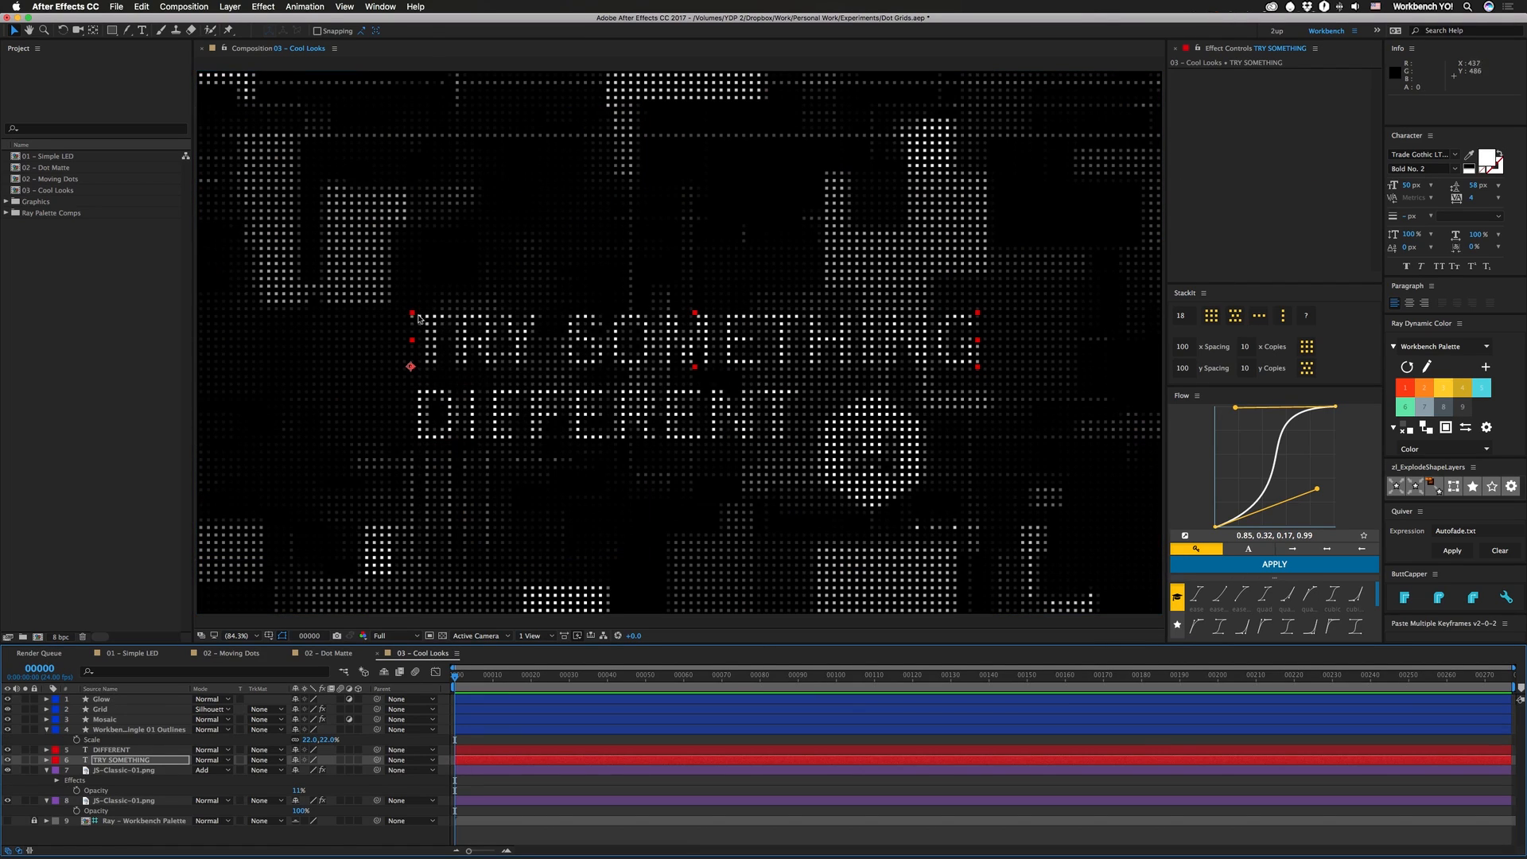
{"action": "mouse_move", "coordinate": [445, 320]}
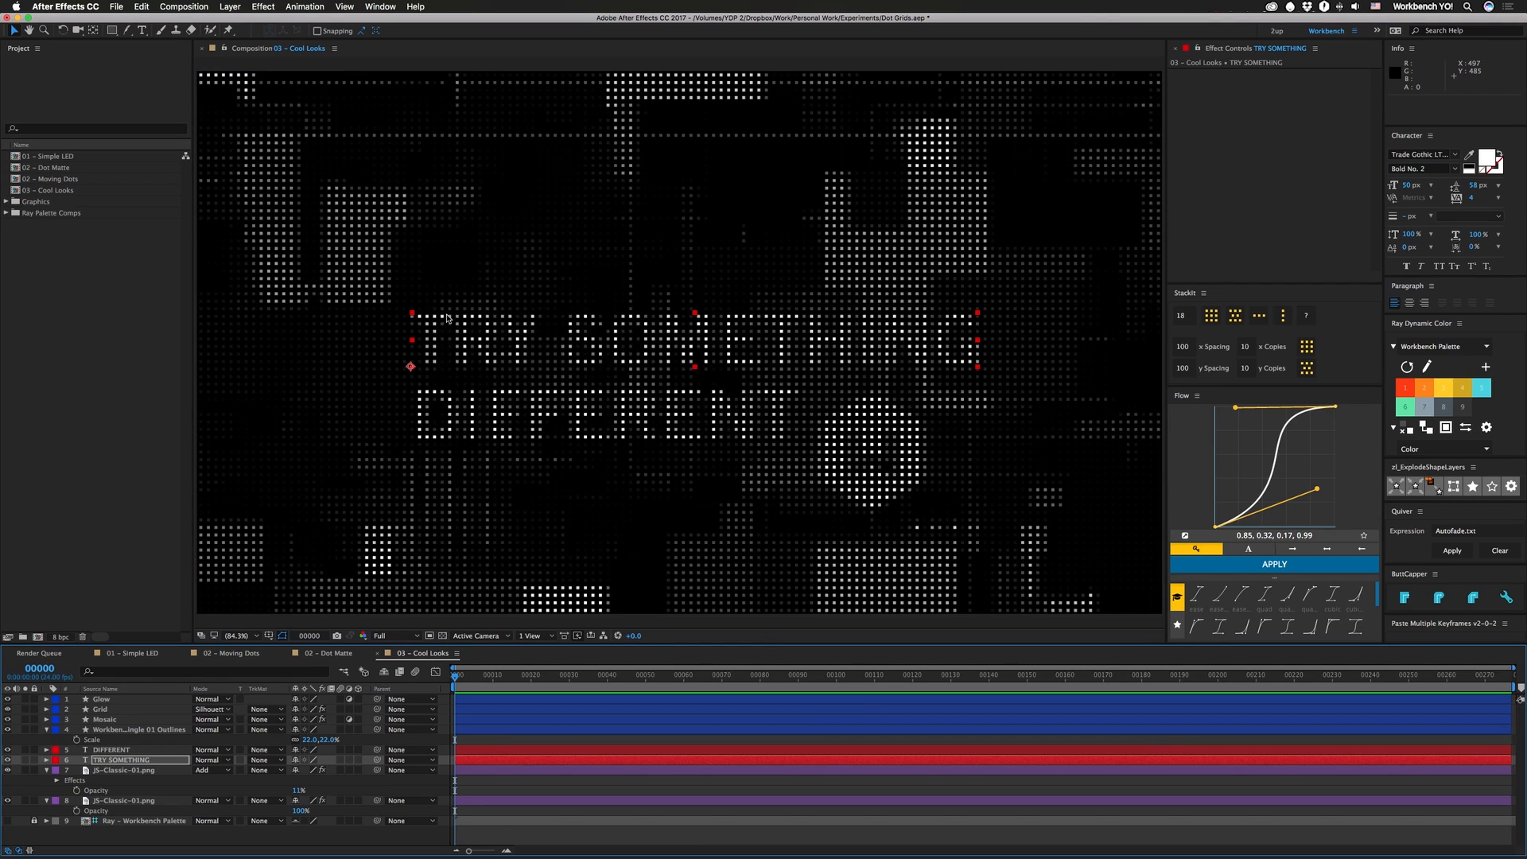
{"action": "mouse_move", "coordinate": [1468, 342]}
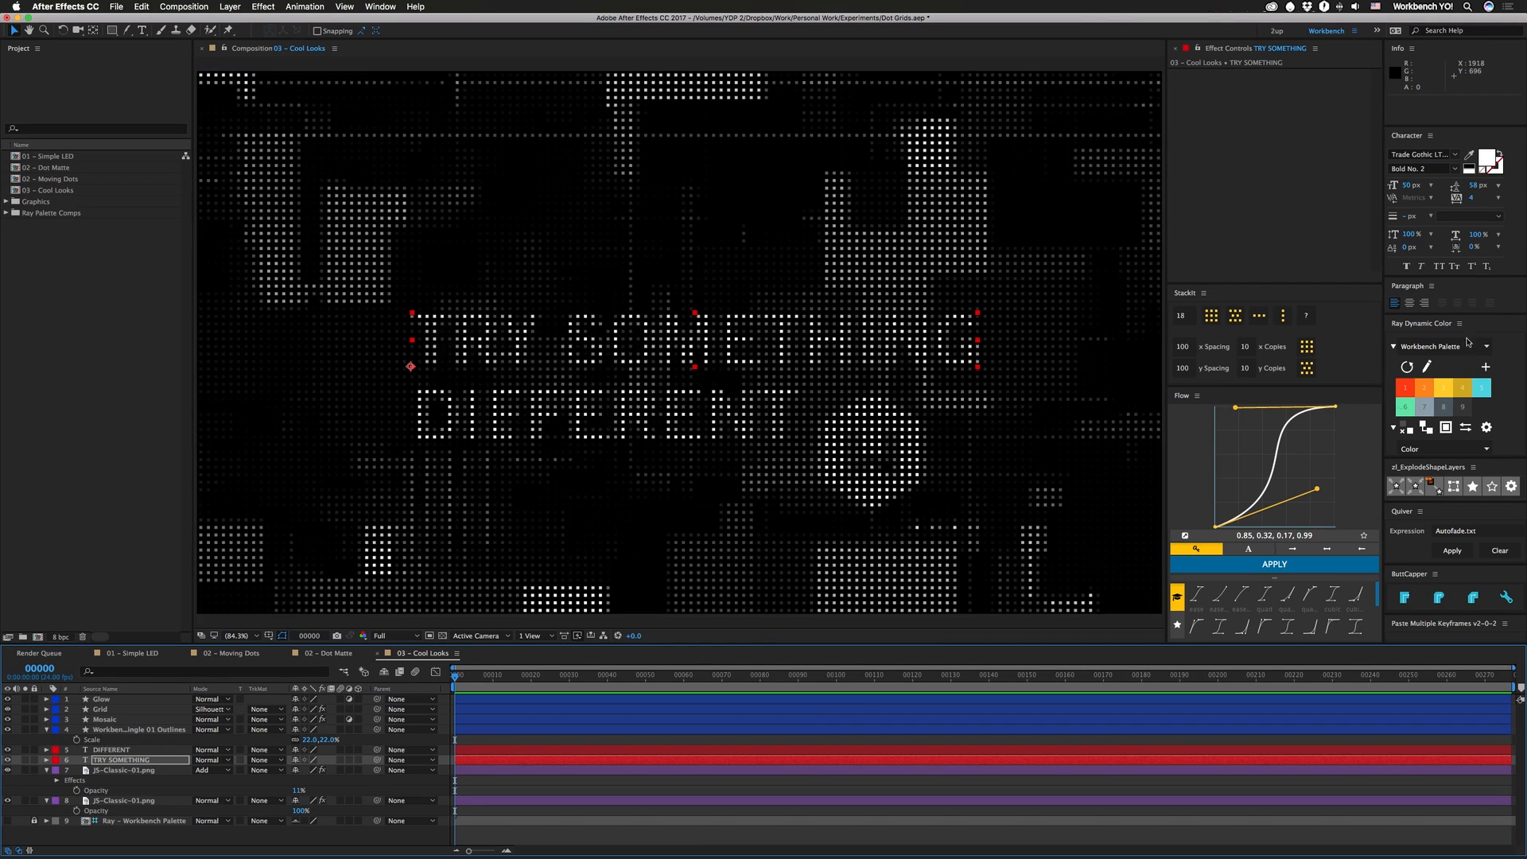
{"action": "mouse_move", "coordinate": [629, 353]}
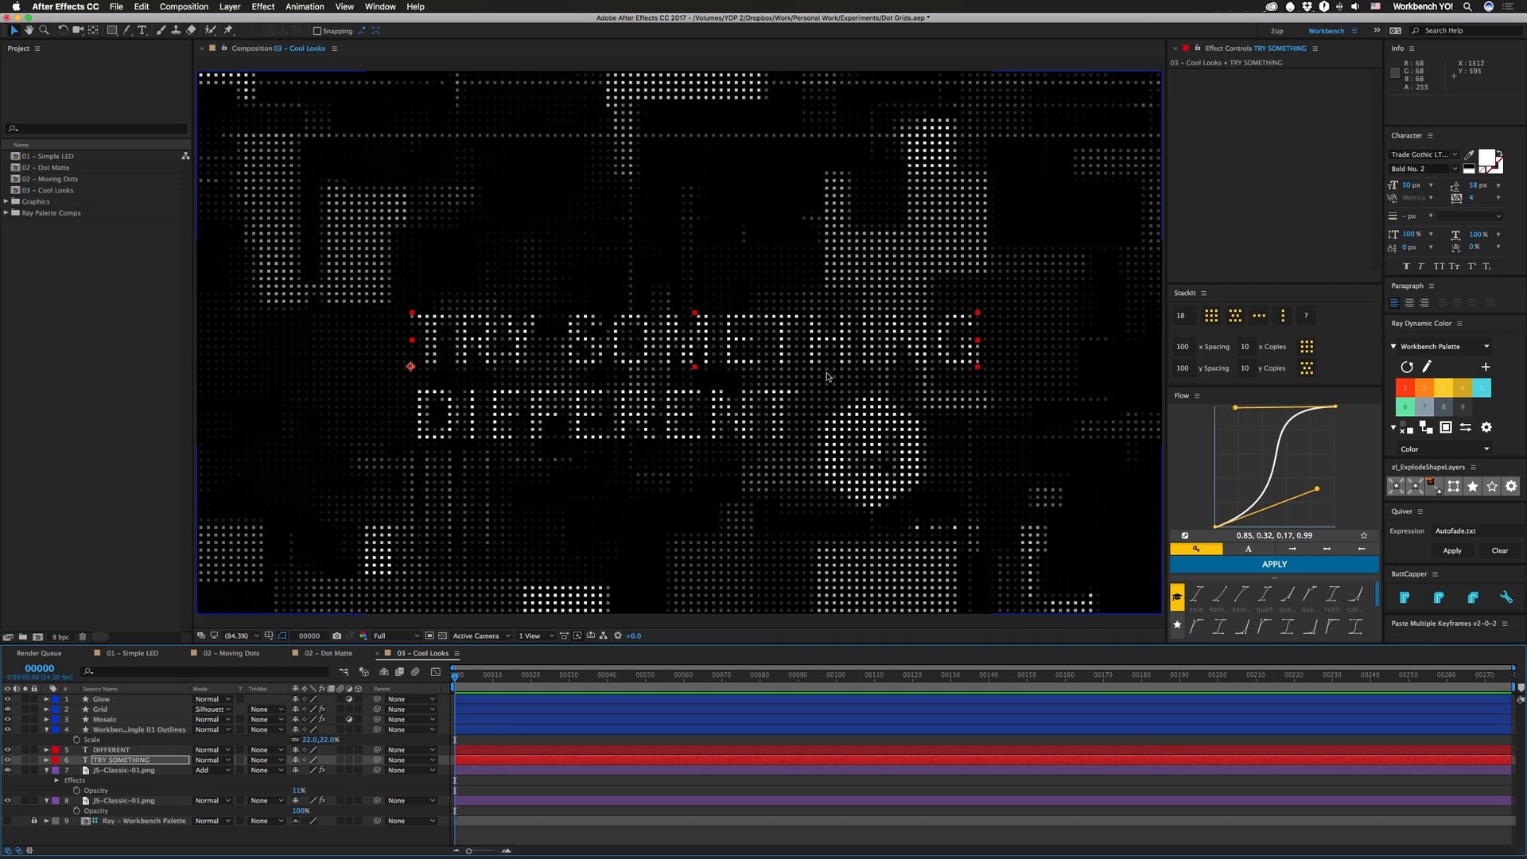
{"action": "mouse_move", "coordinate": [622, 423]}
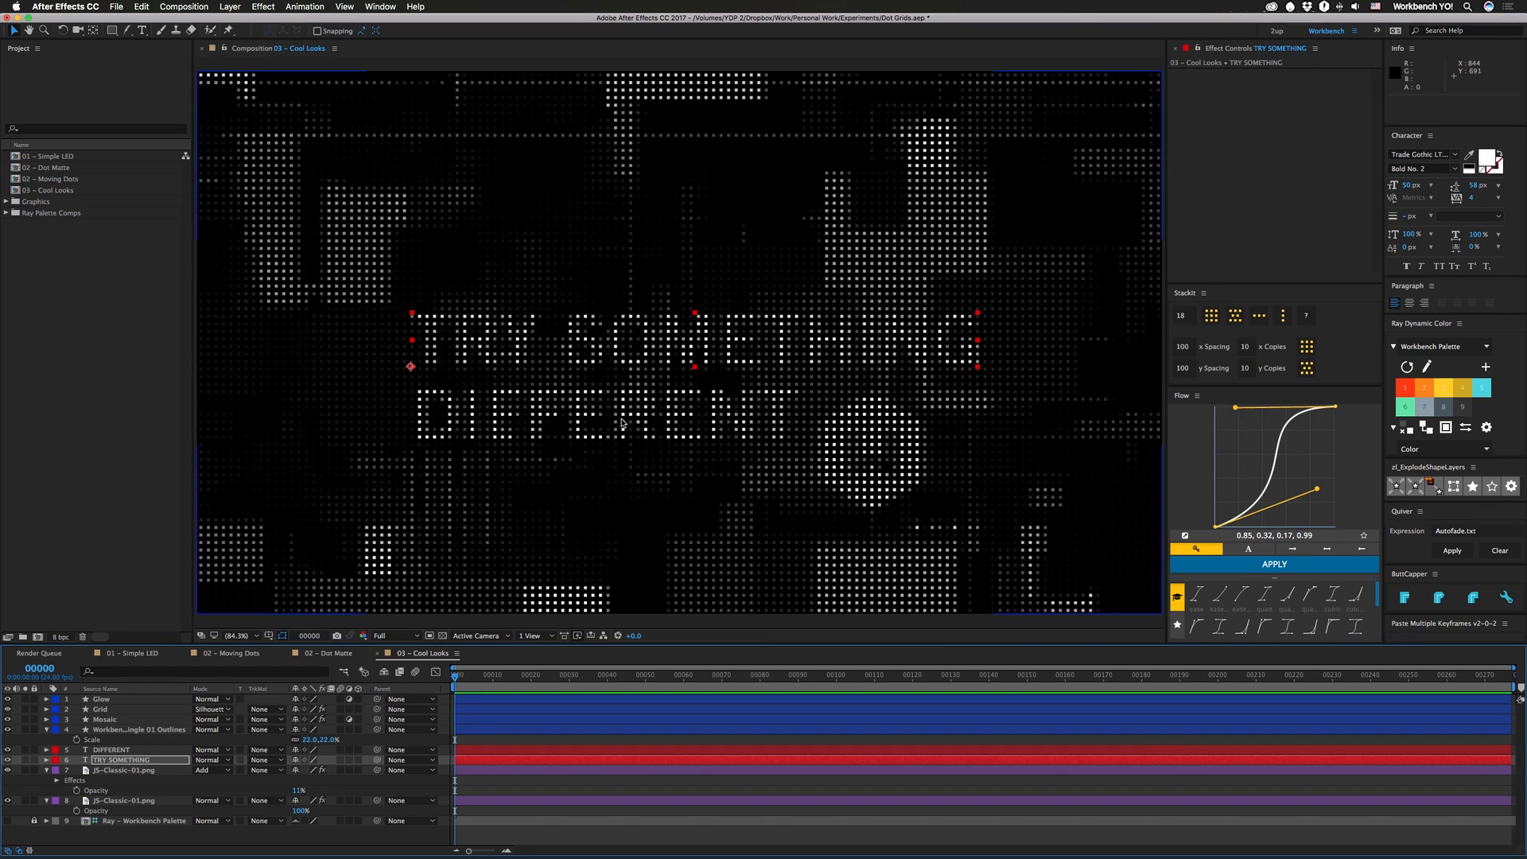
{"action": "mouse_move", "coordinate": [569, 337]}
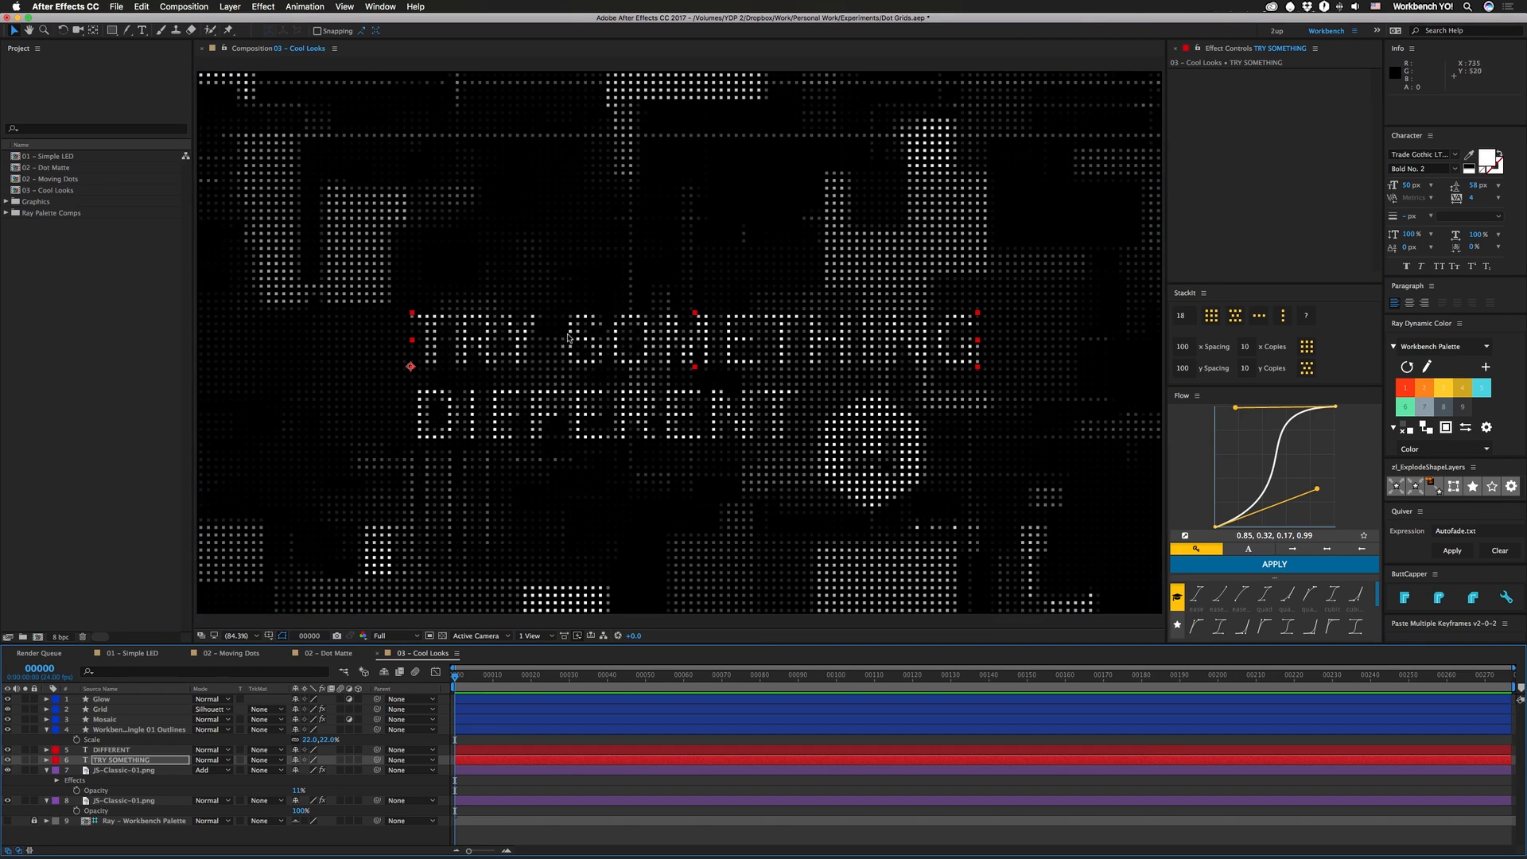
{"action": "mouse_move", "coordinate": [754, 344]}
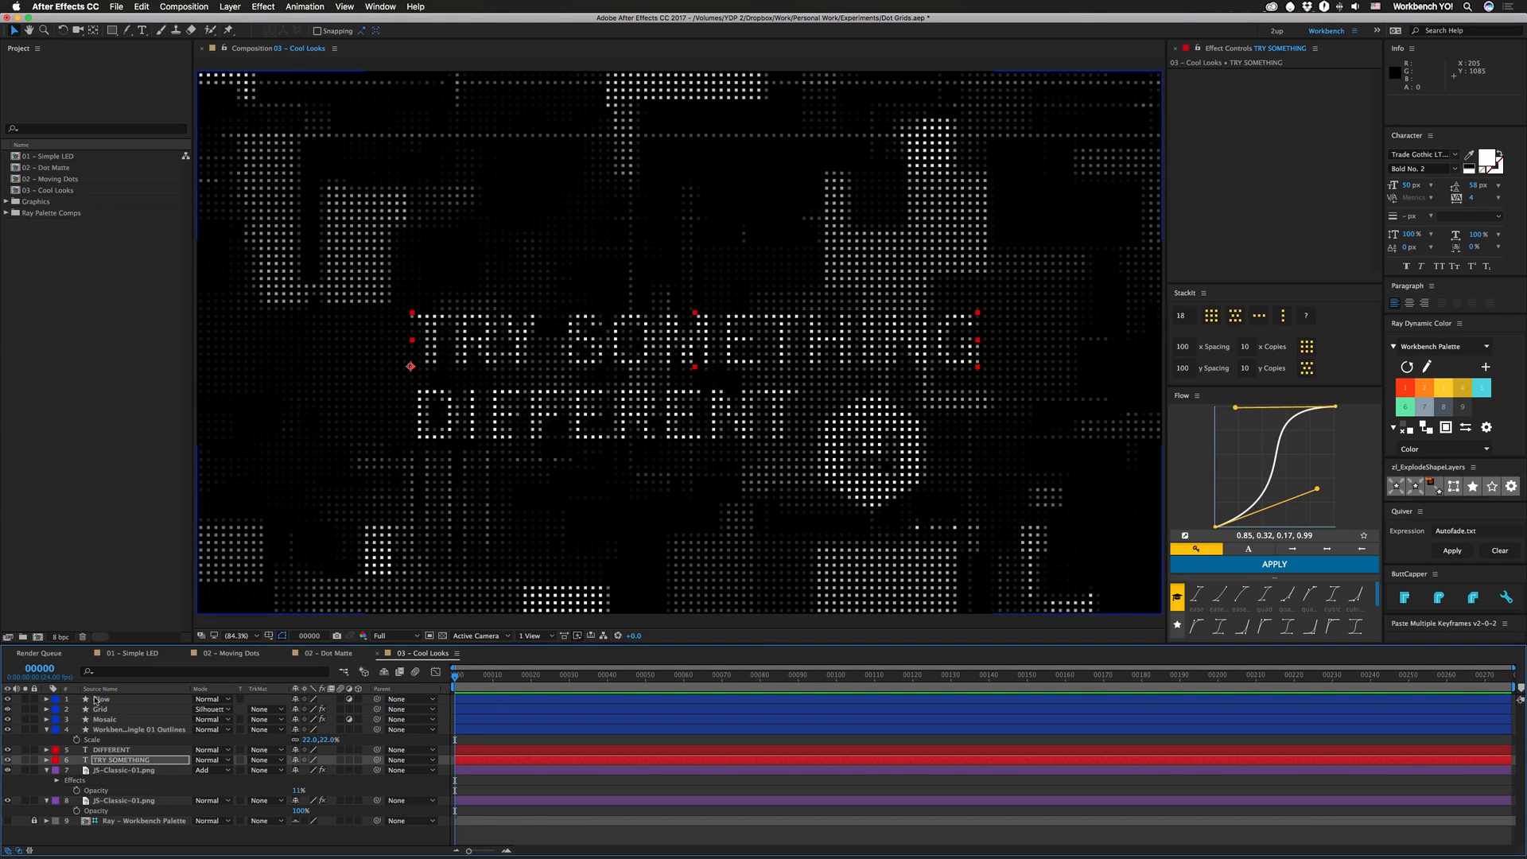
{"action": "left_click", "coordinate": [232, 652]}
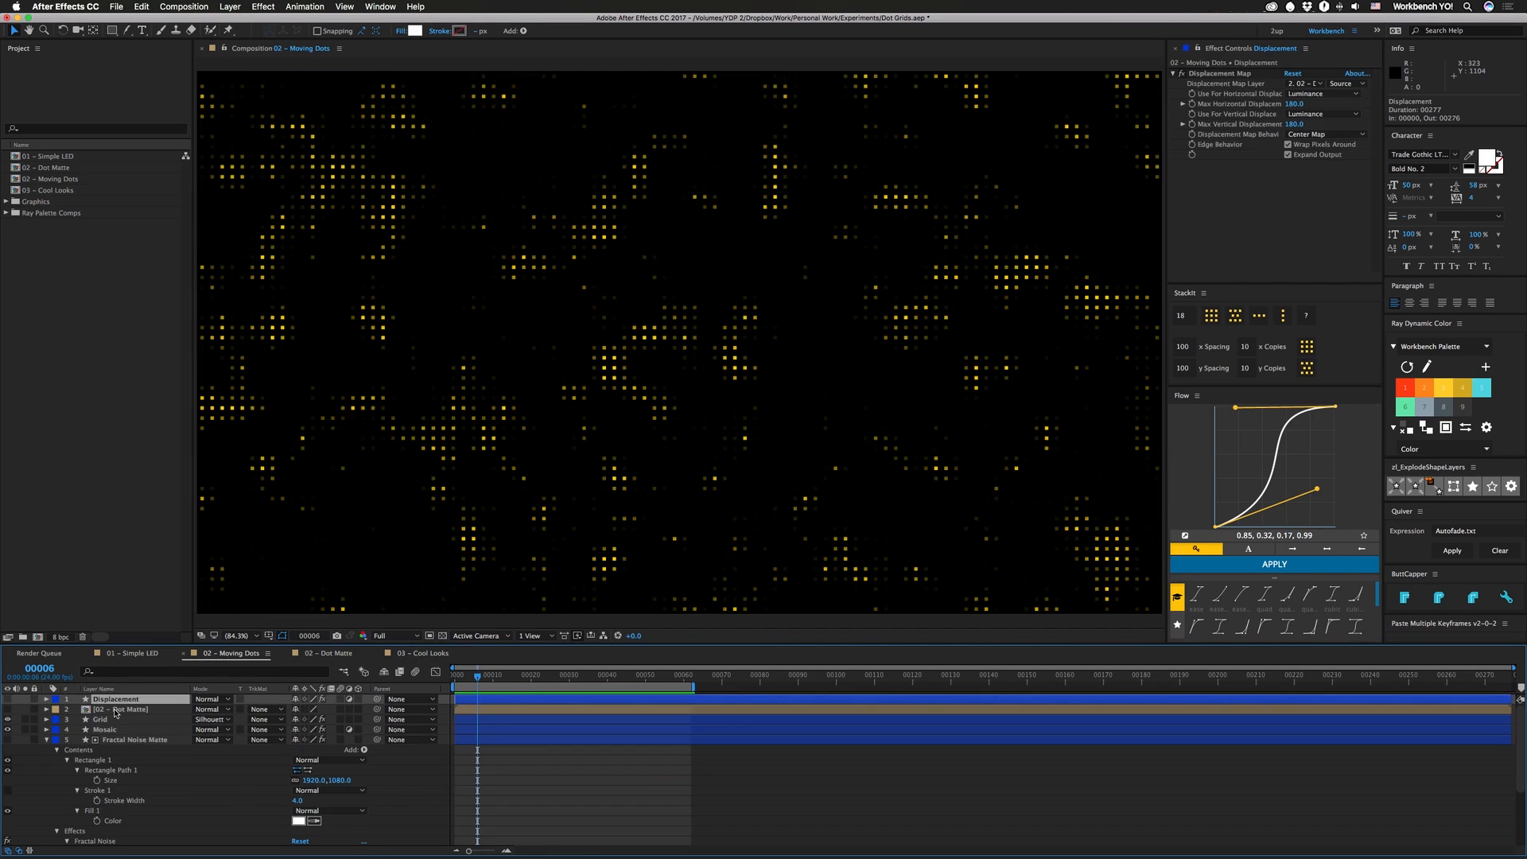
Step: In 03 - Cool Looks, set the Displacement Map Layer to 02 - Dot Matte
{"action": "left_click", "coordinate": [421, 652]}
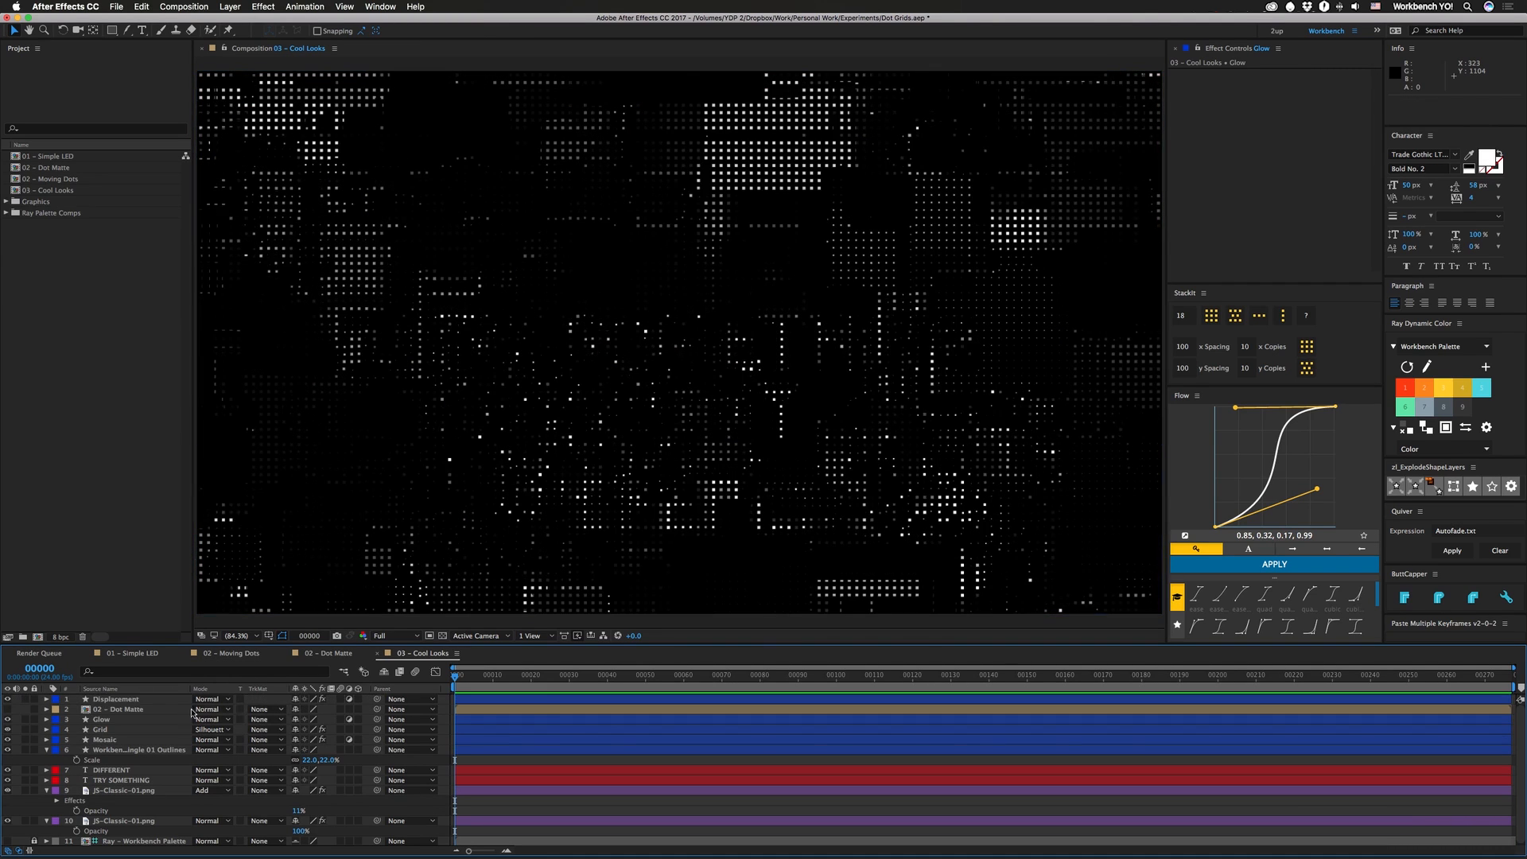
{"action": "left_click", "coordinate": [114, 699]}
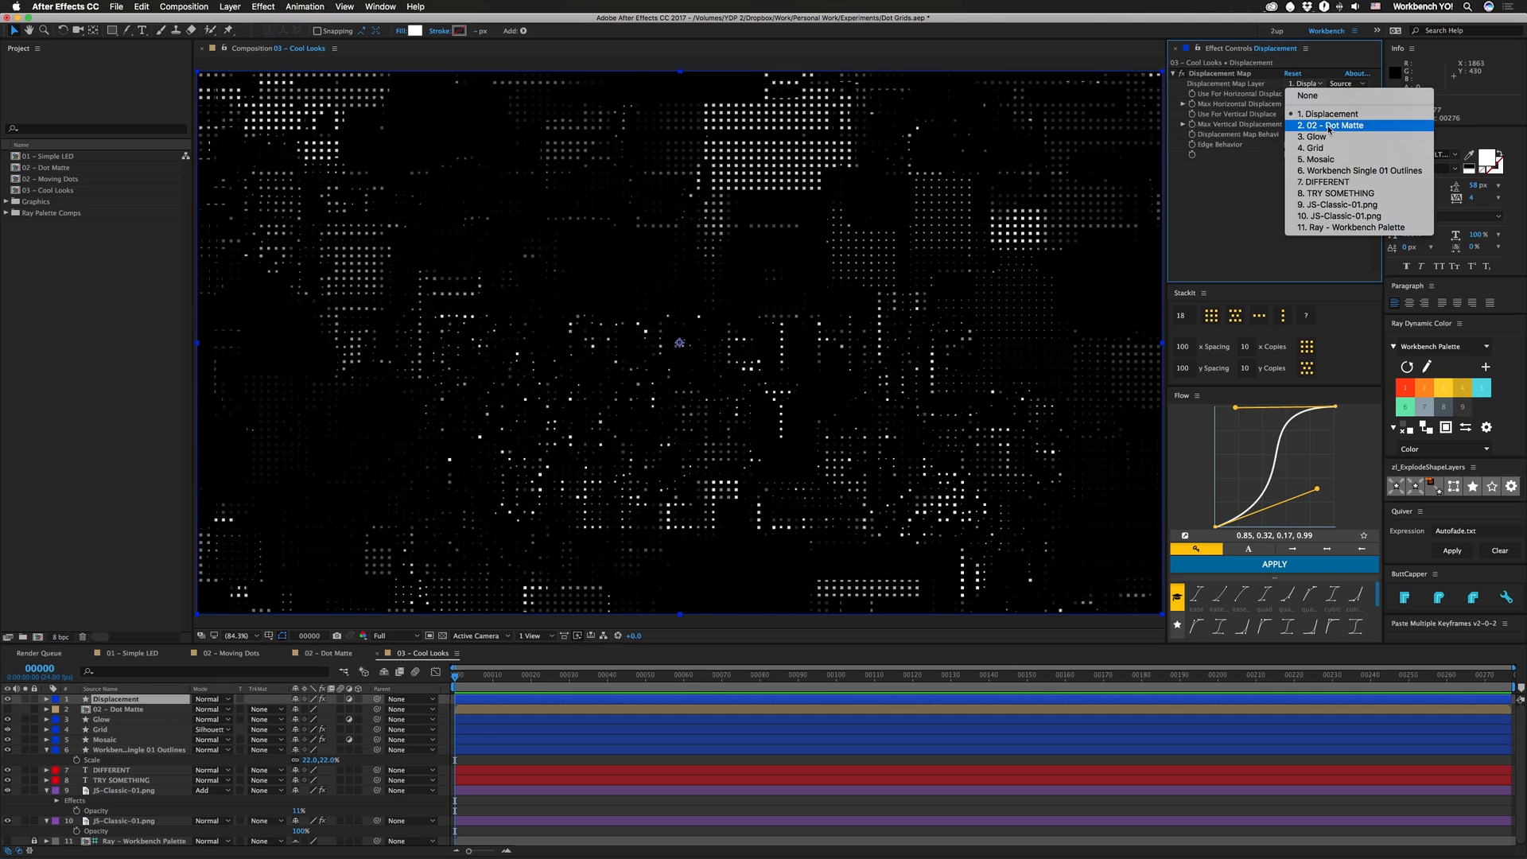
{"action": "left_click", "coordinate": [1336, 124]}
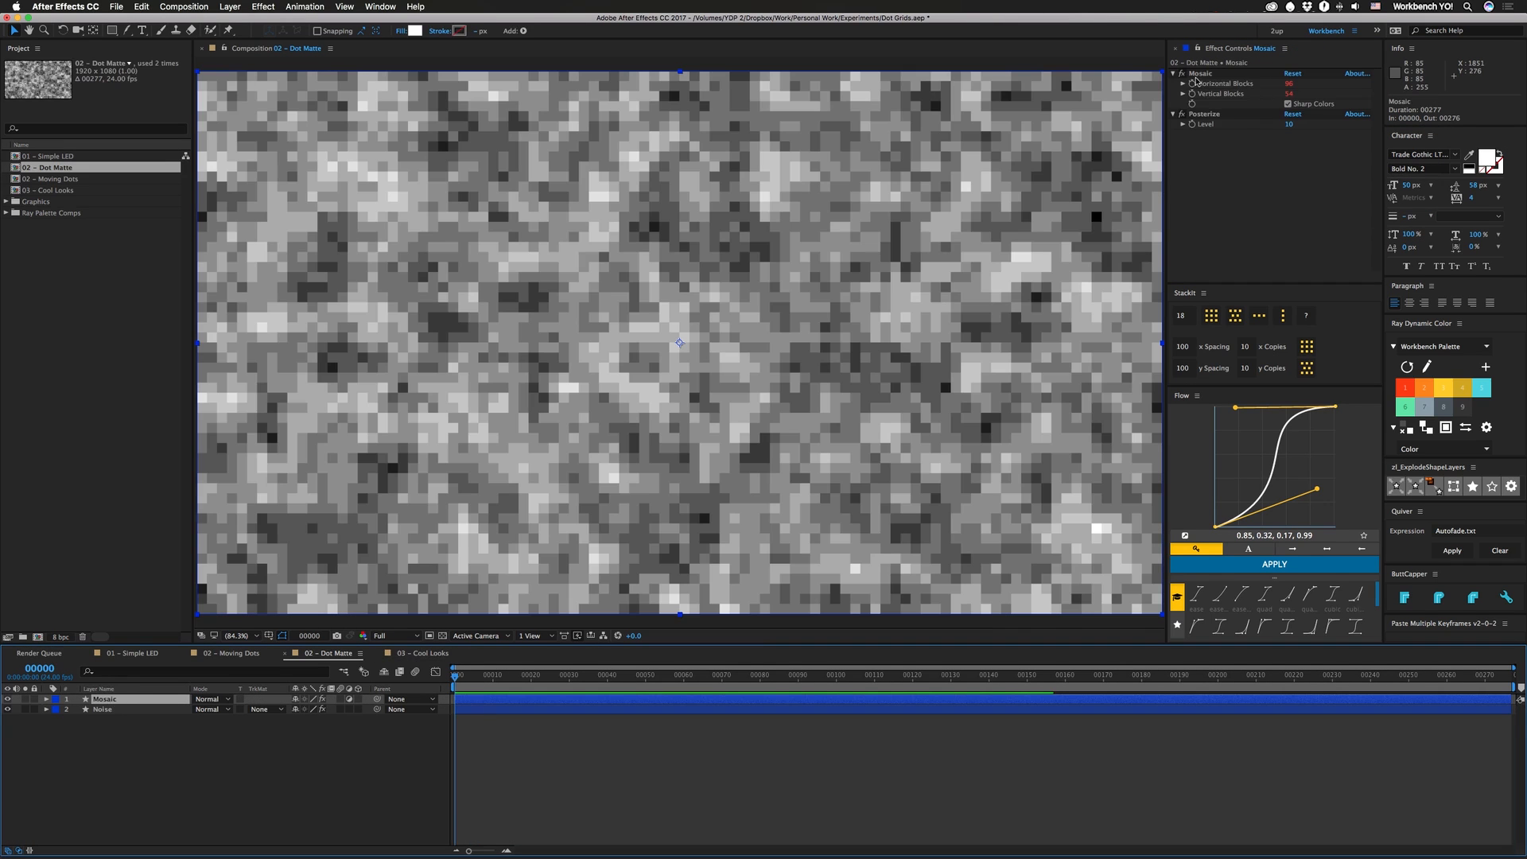
Step: Inspect the Mosaic layer's thisComp.width/height expressions, then return to Cool Looks
{"action": "left_click", "coordinate": [44, 698]}
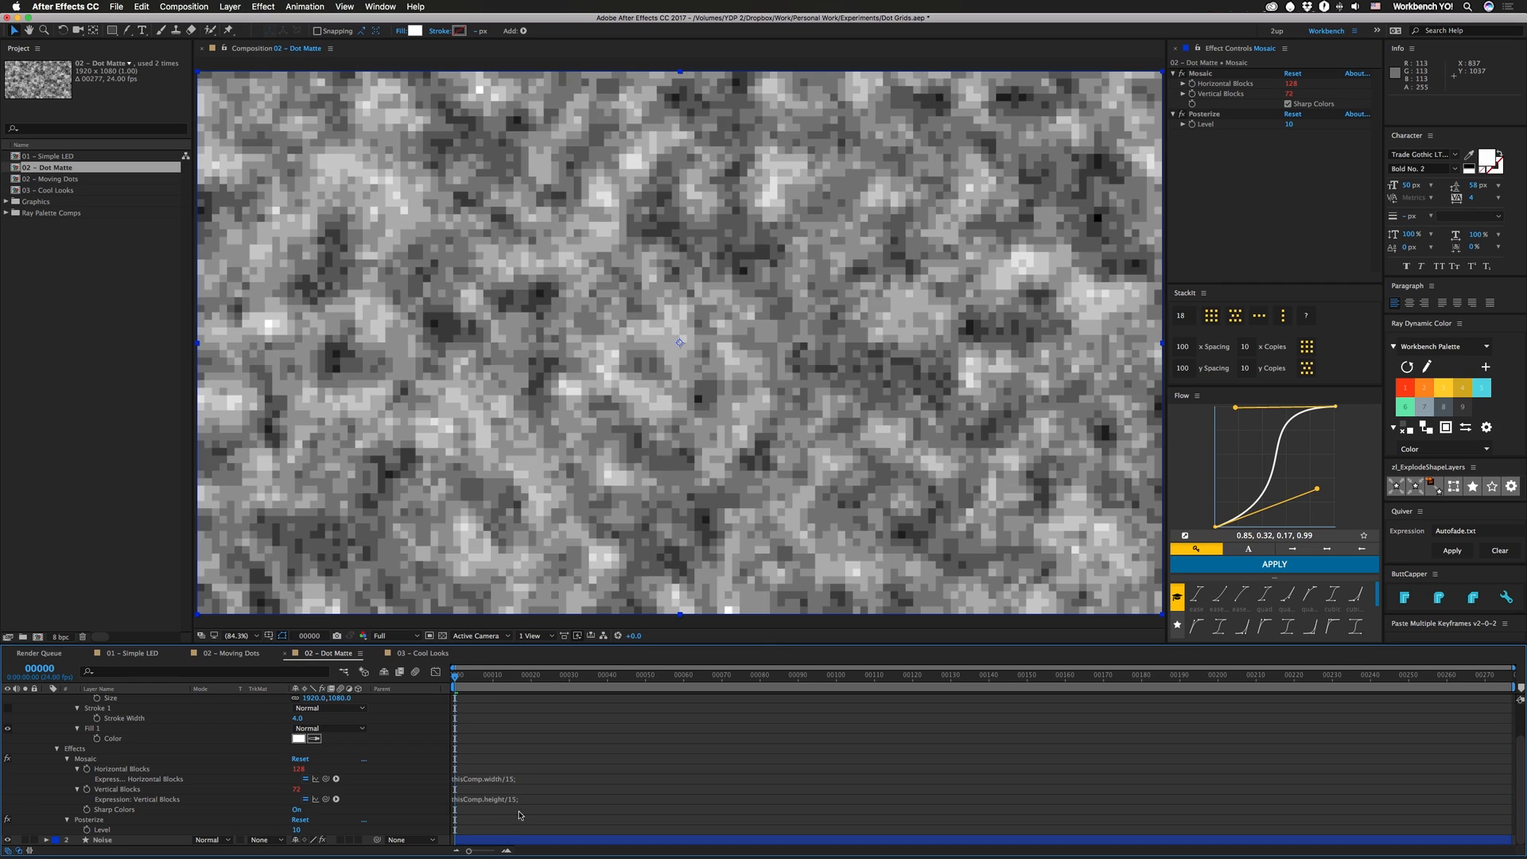
{"action": "left_click", "coordinate": [418, 652]}
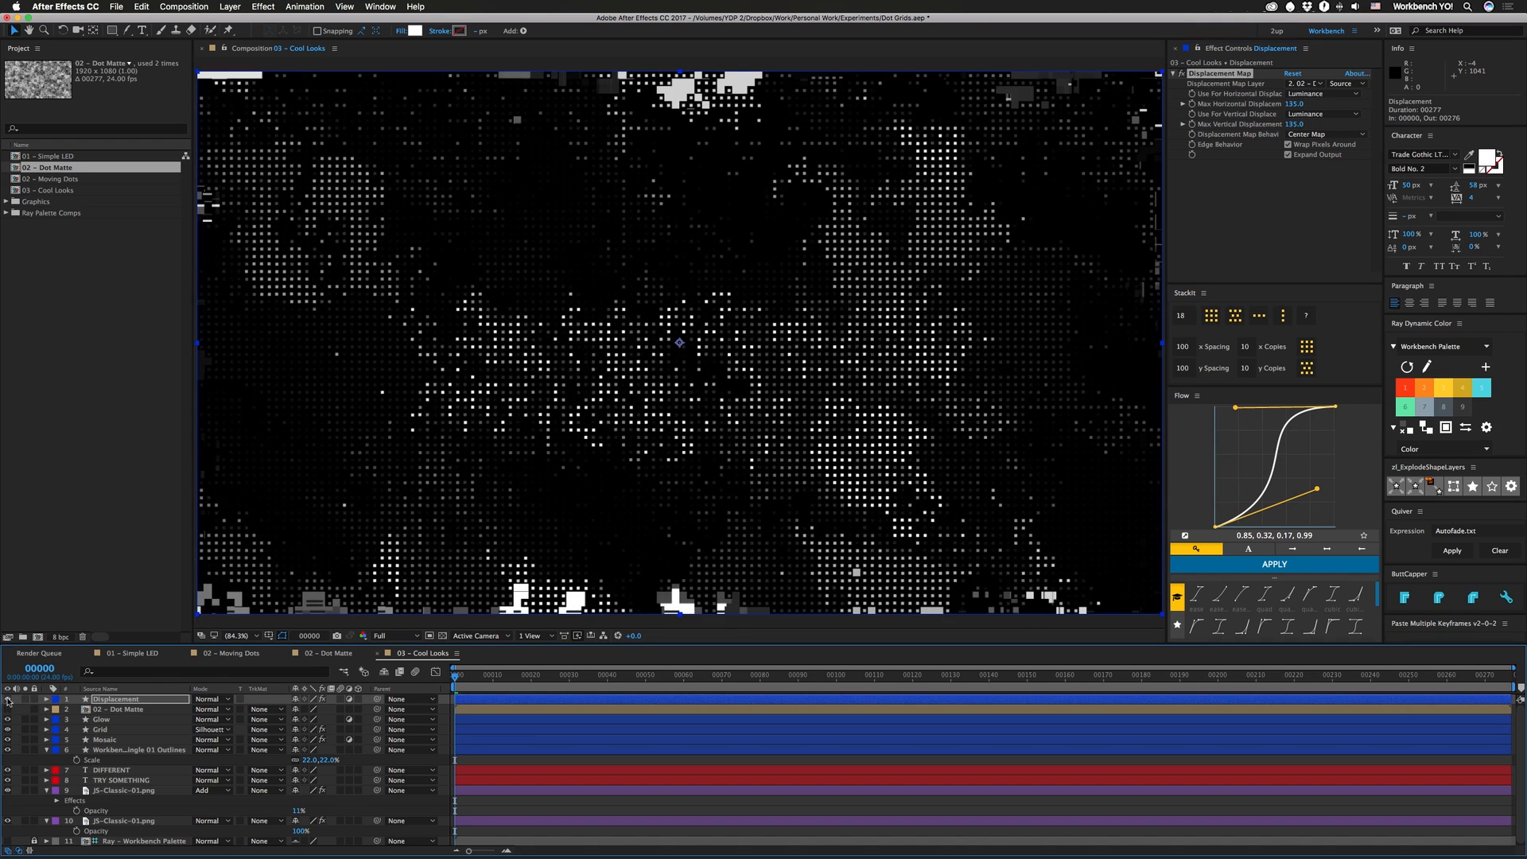
{"action": "mouse_move", "coordinate": [876, 606]}
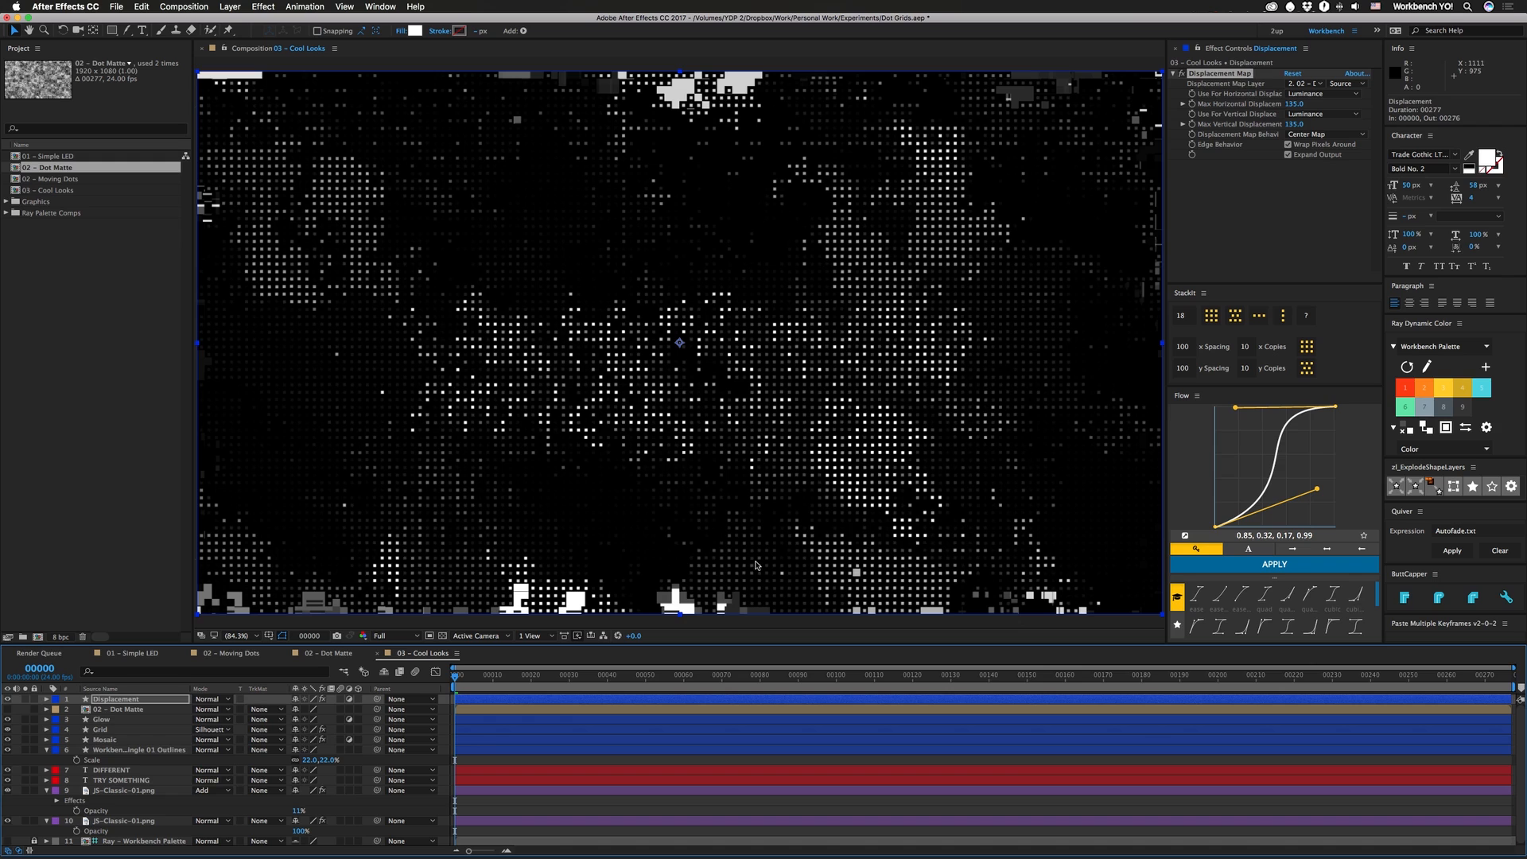
Step: Preview the clean 'TRY SOMETHING DIFFERENT' result, then switch to 01 - Simple LED
{"action": "key", "text": "space"}
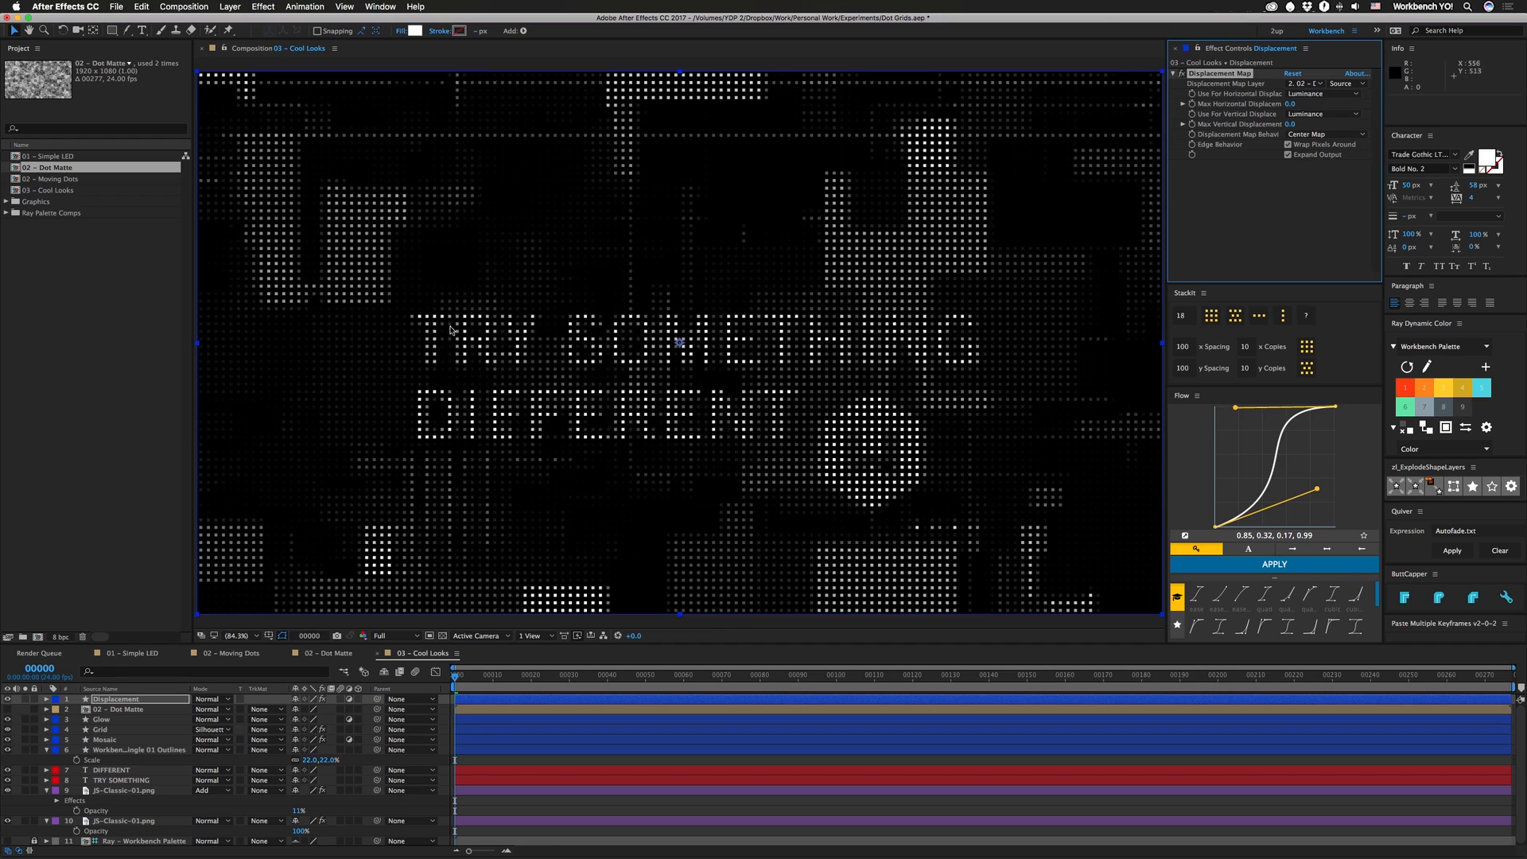
{"action": "mouse_move", "coordinate": [663, 483]}
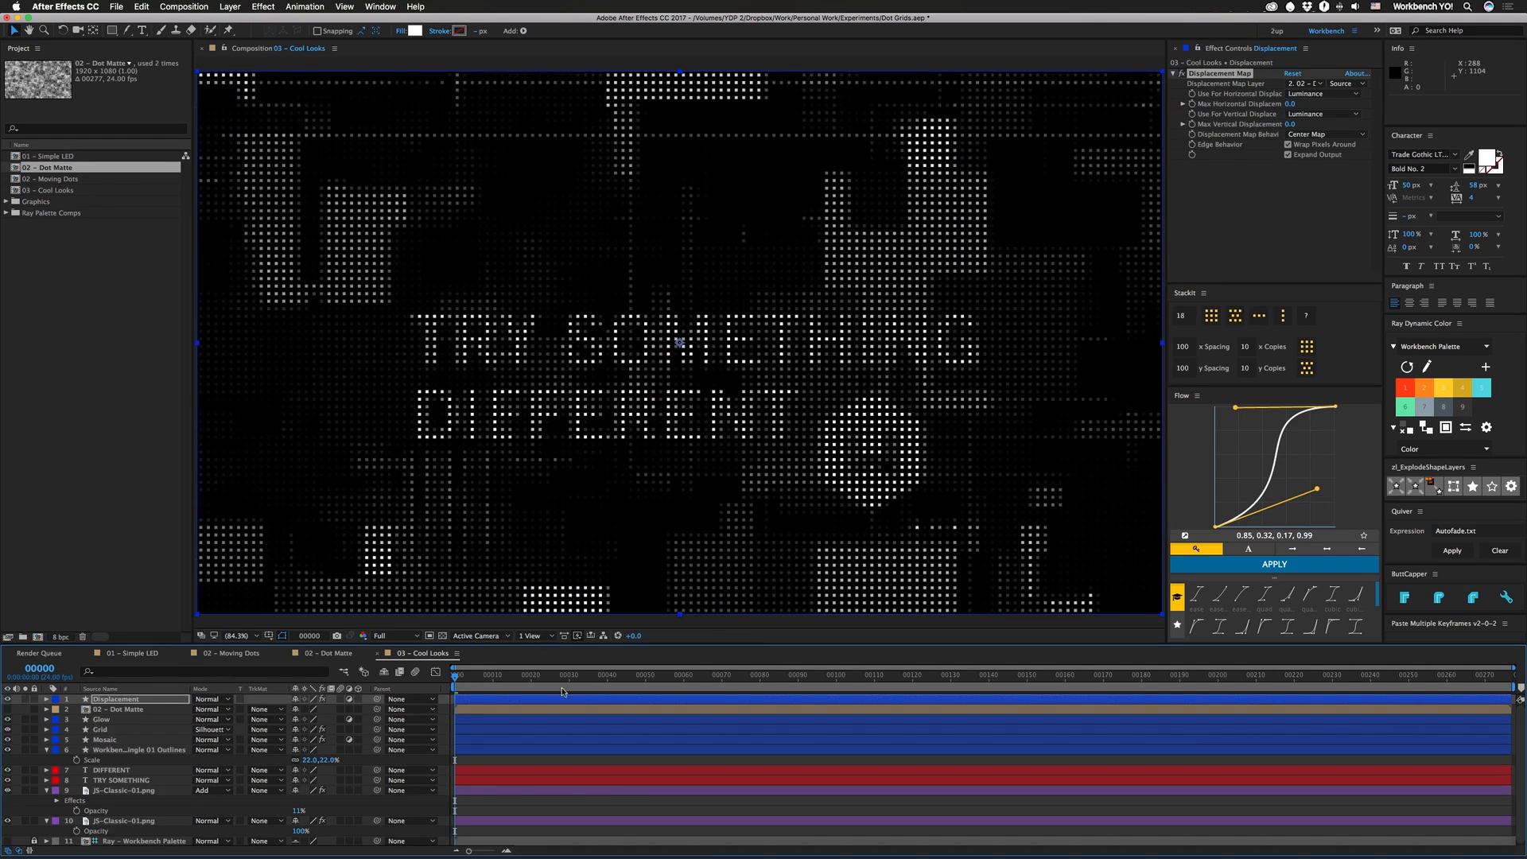
{"action": "left_click", "coordinate": [132, 652]}
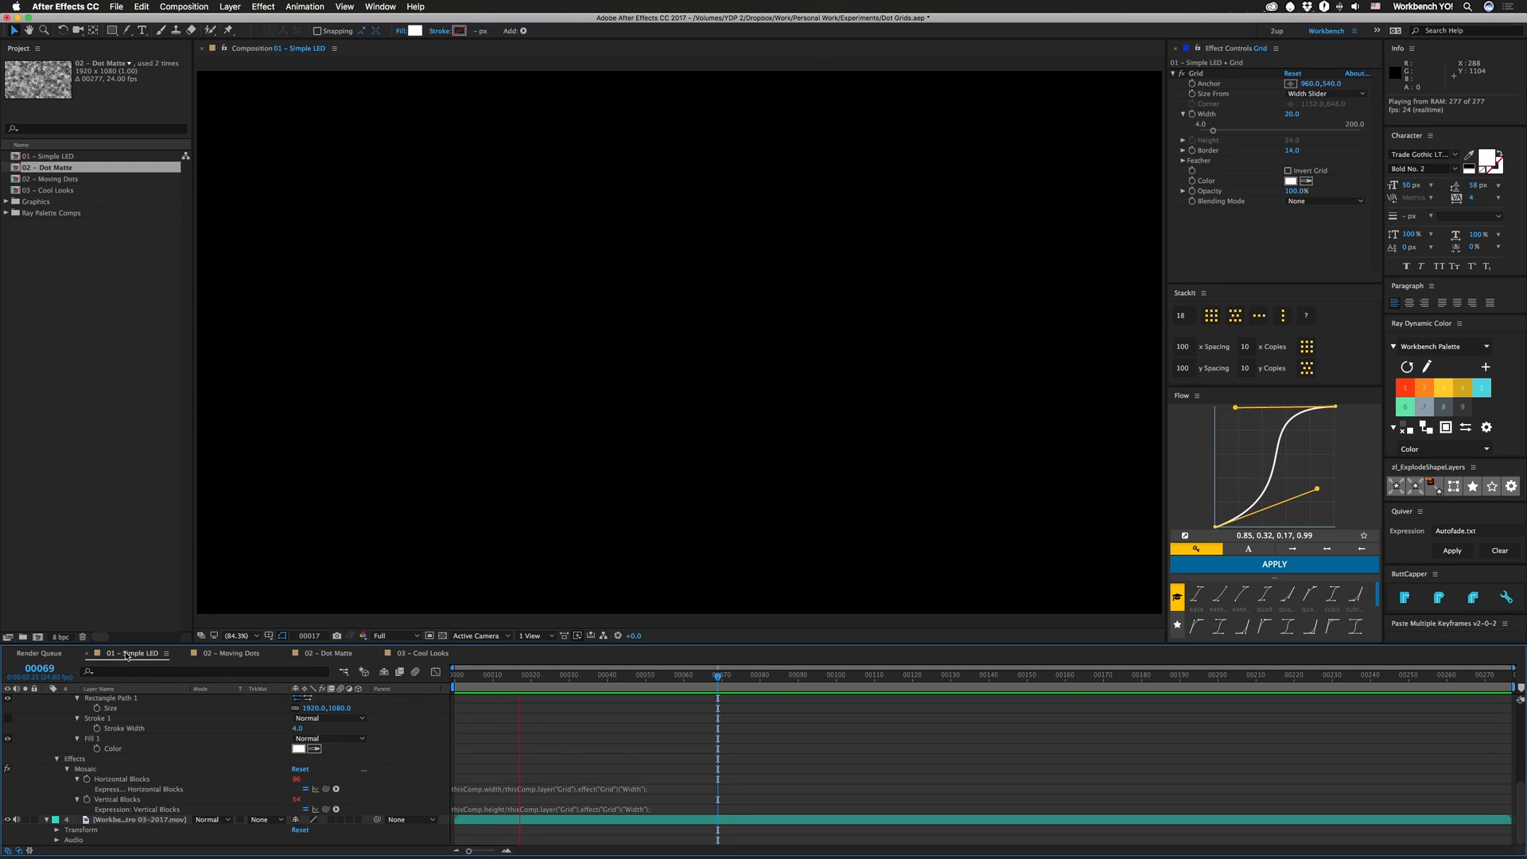